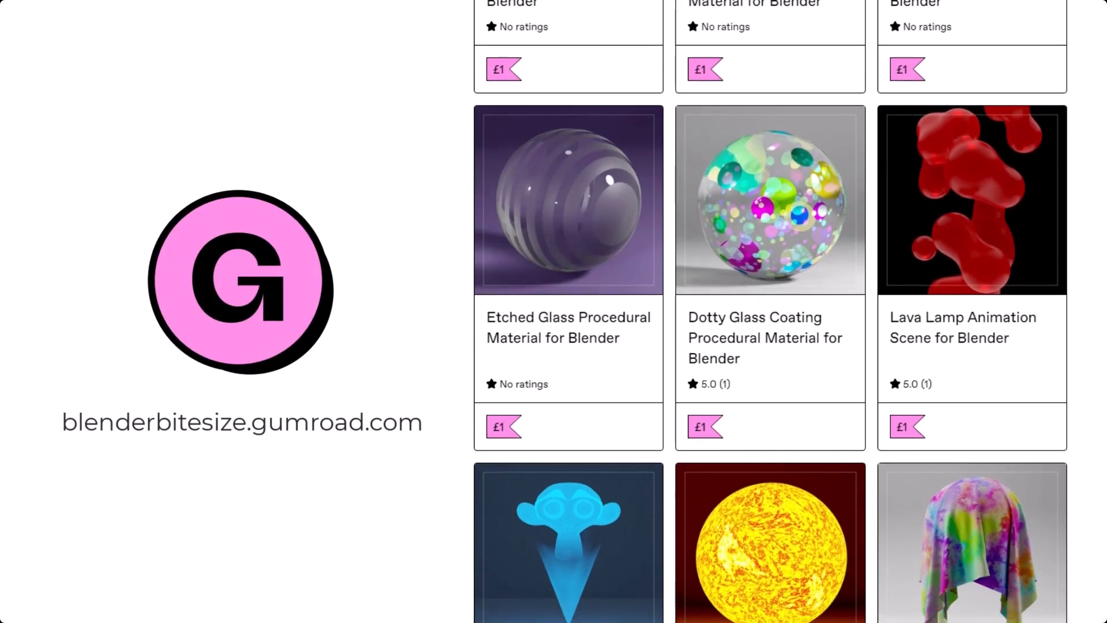
# - Create a new material for Suzanne and move its Principled BSDF node further down
pyautogui.scroll(-3)
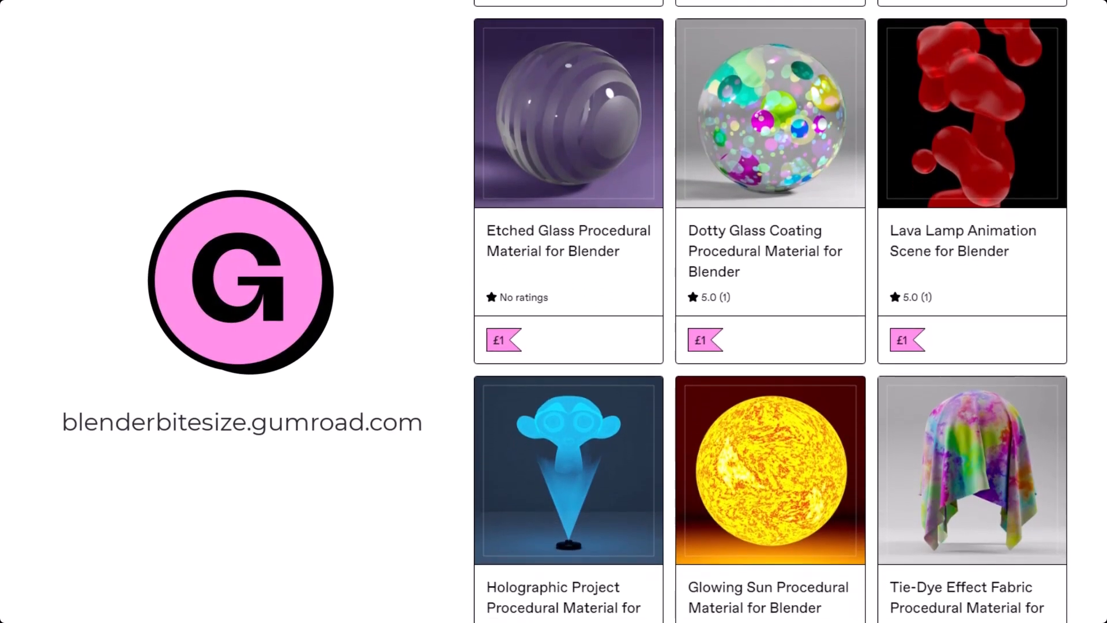
pyautogui.scroll(-3)
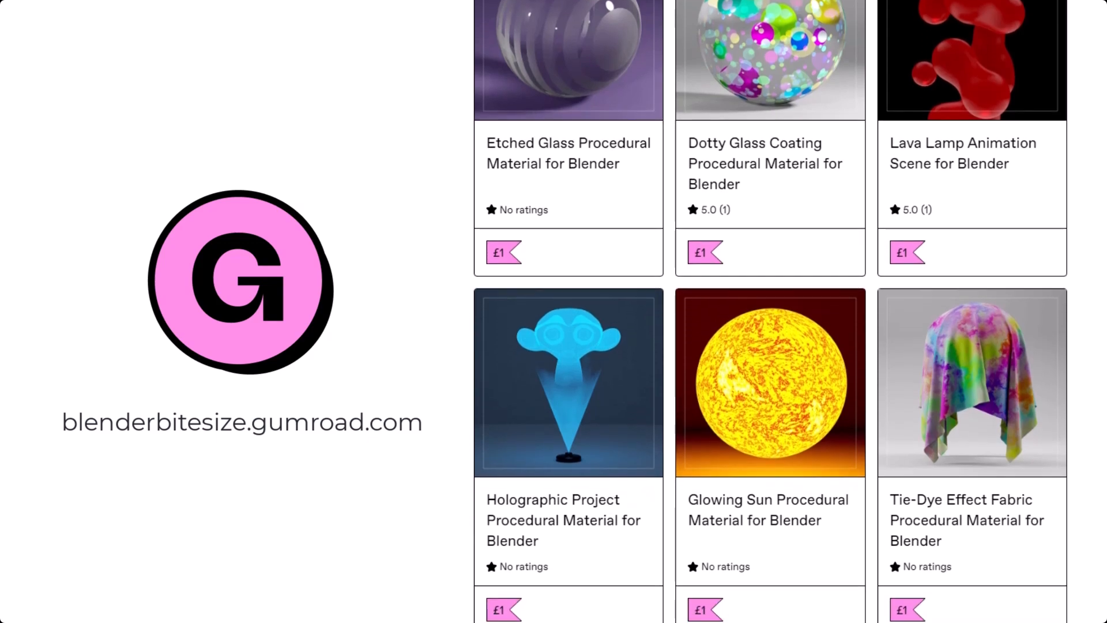
pyautogui.scroll(-3)
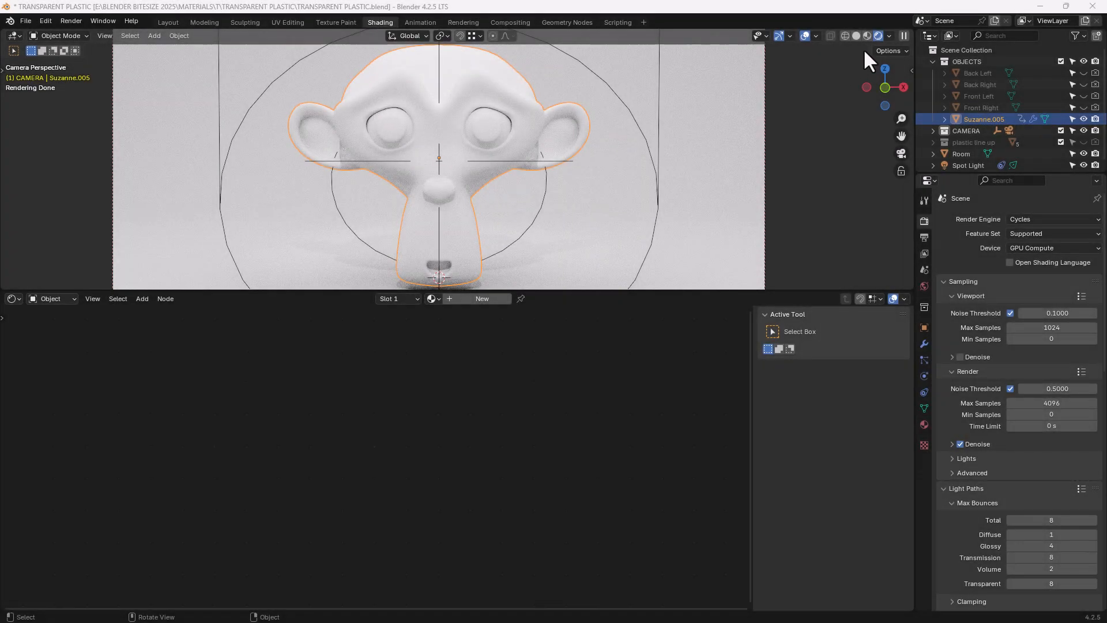
pyautogui.moveTo(879, 35)
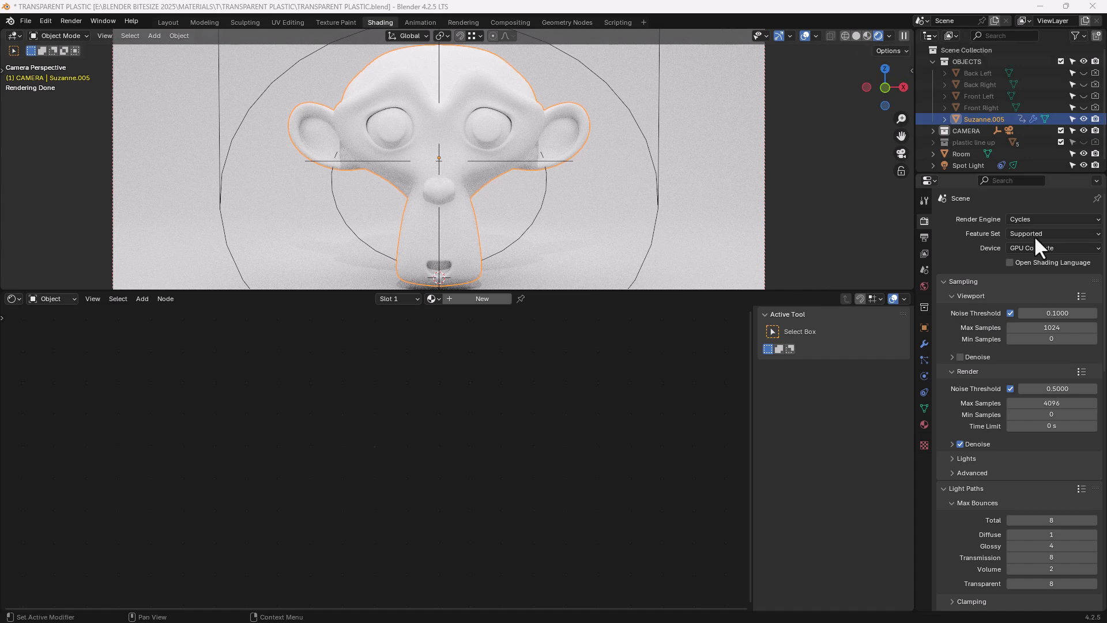
pyautogui.moveTo(1045, 248)
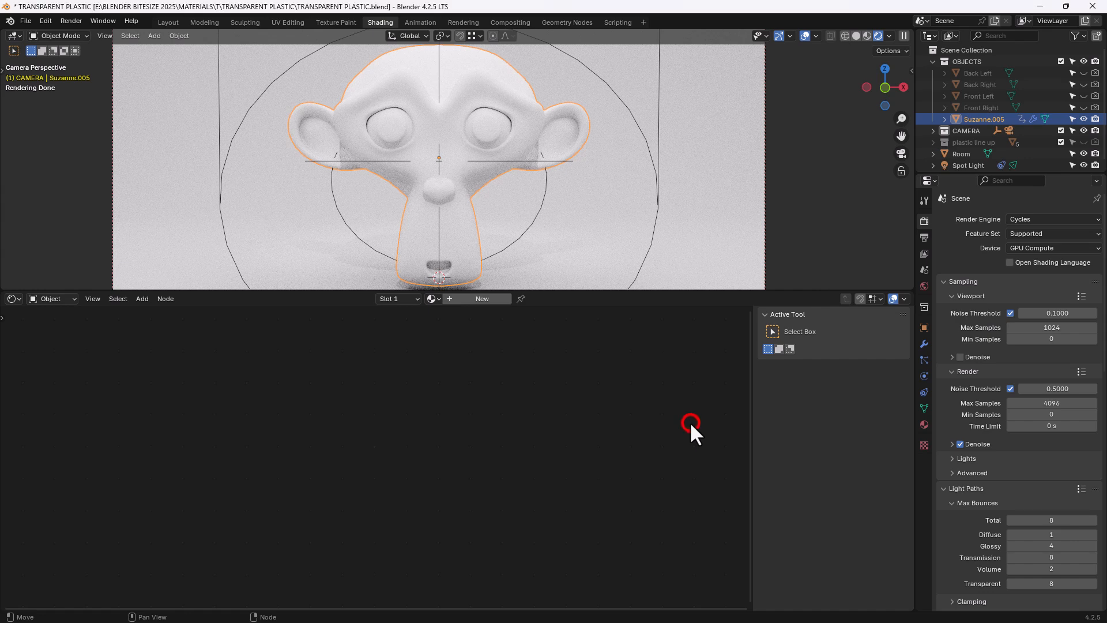
pyautogui.click(691, 424)
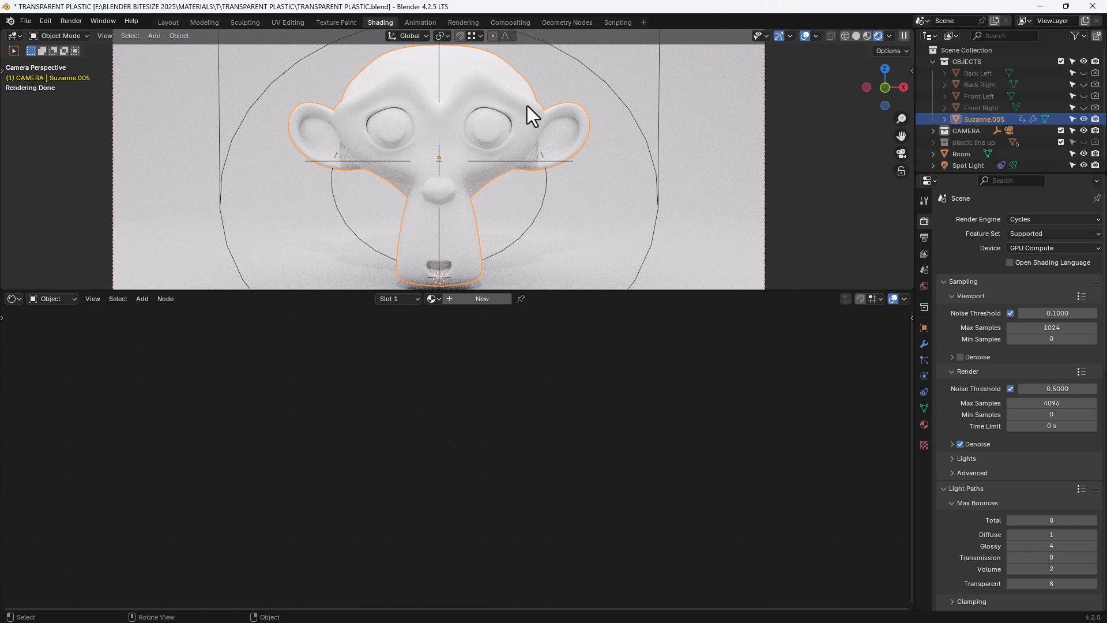
pyautogui.moveTo(459, 288)
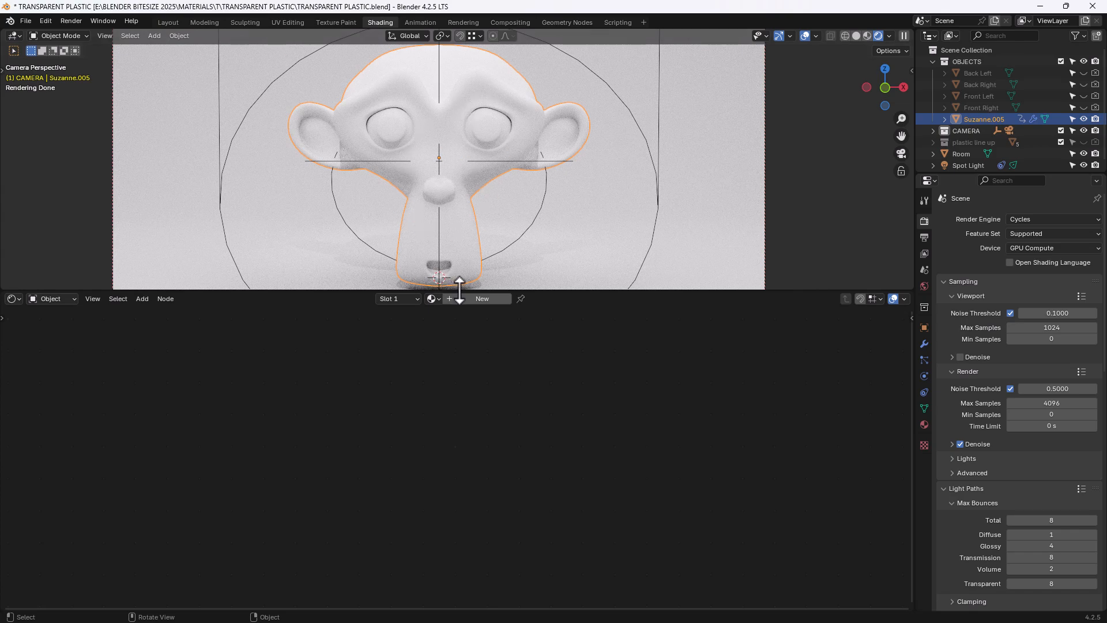
pyautogui.click(482, 298)
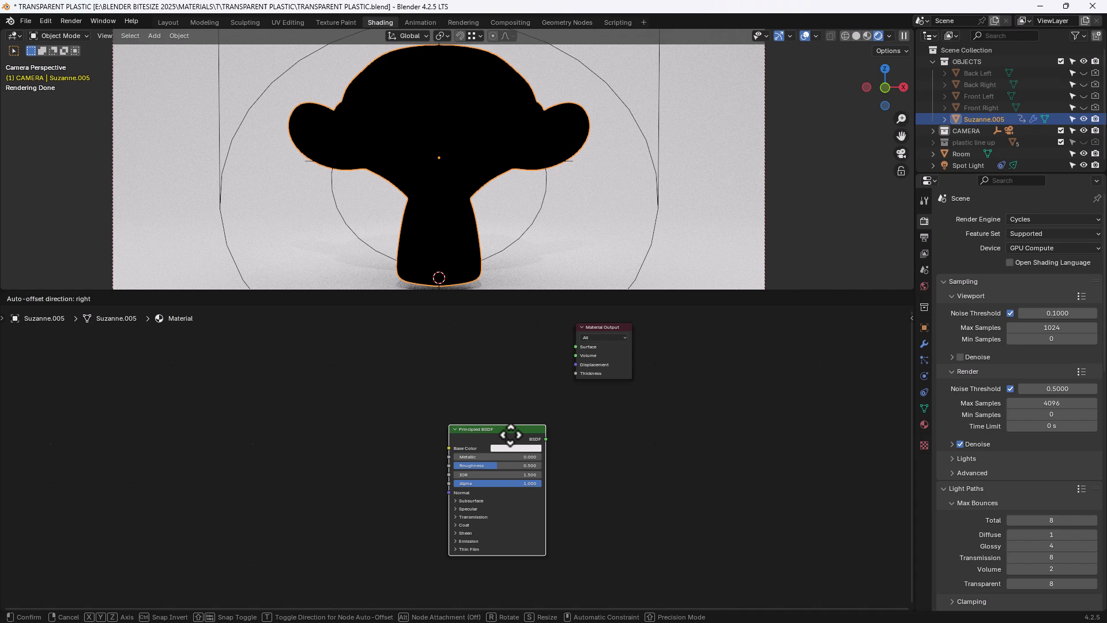
pyautogui.moveTo(497, 428); pyautogui.dragTo(513, 431)
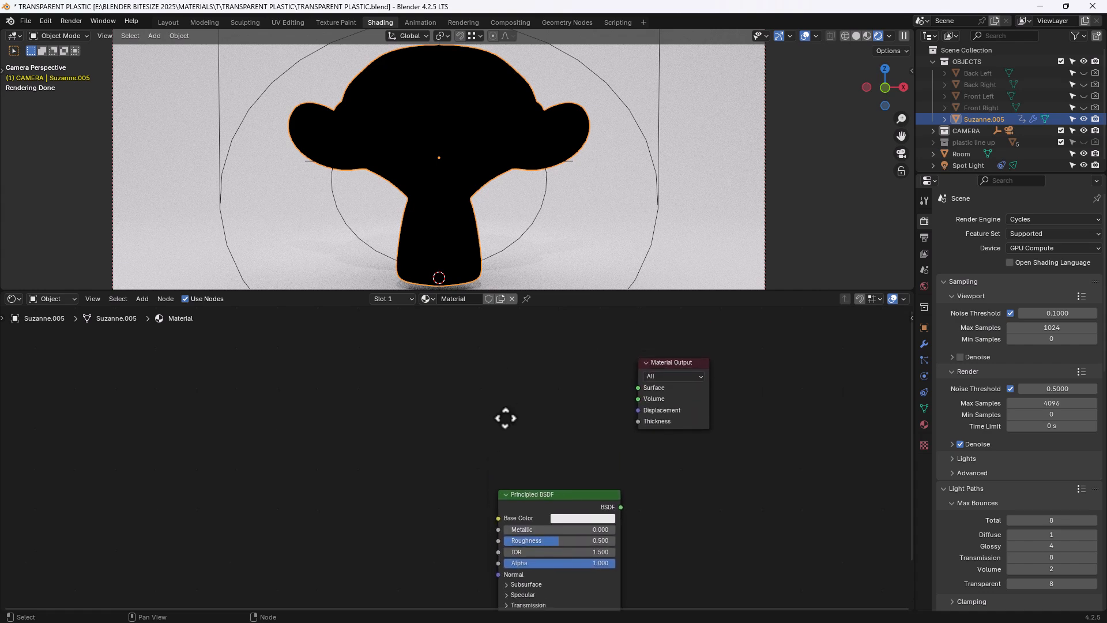
# - Add a Glass BSDF node and connect it to the Material Output Surface
pyautogui.click(505, 417)
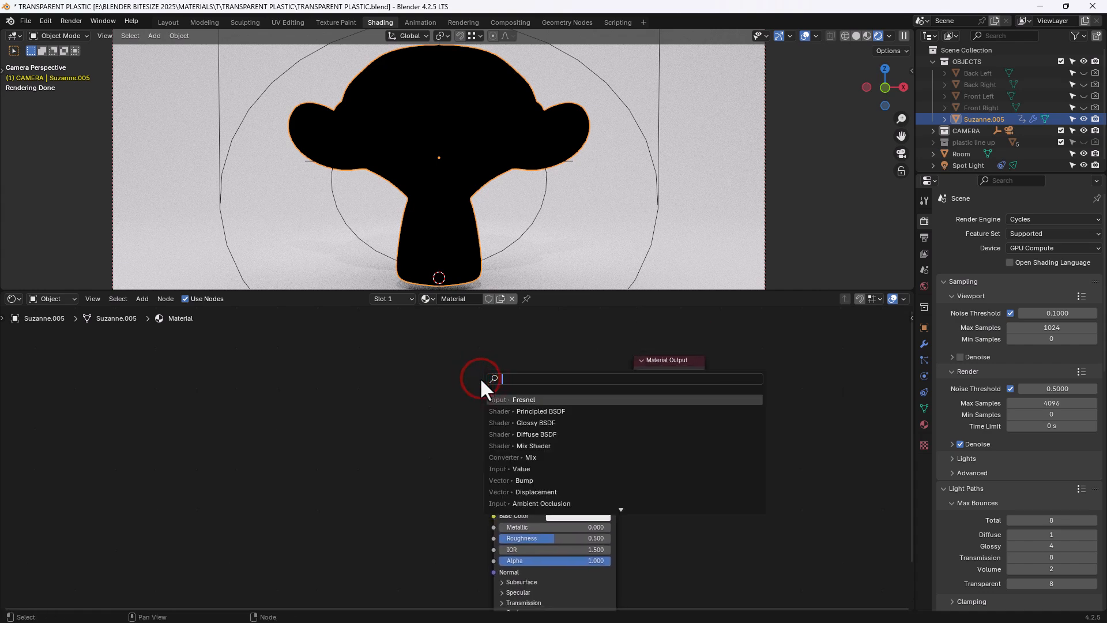
pyautogui.write('glass')
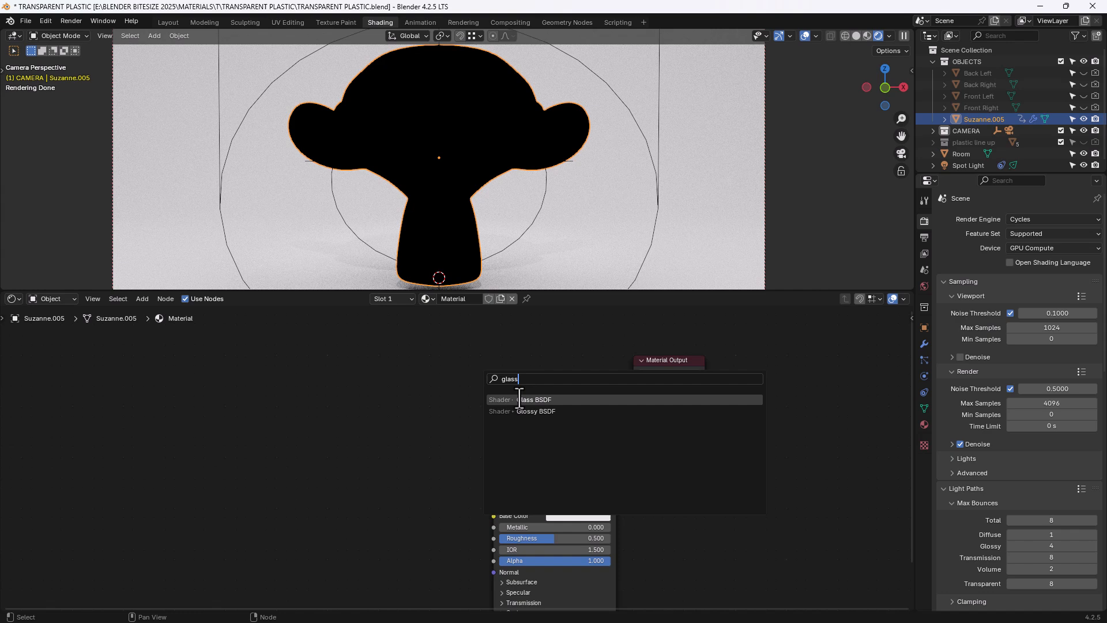
pyautogui.click(535, 399)
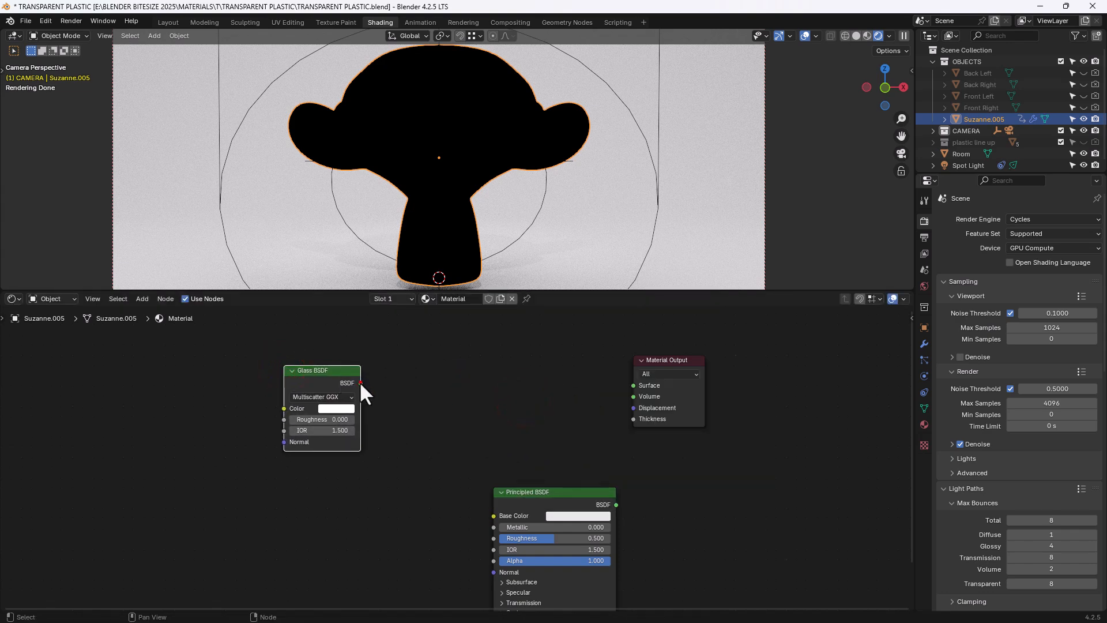
pyautogui.moveTo(360, 383); pyautogui.dragTo(632, 385)
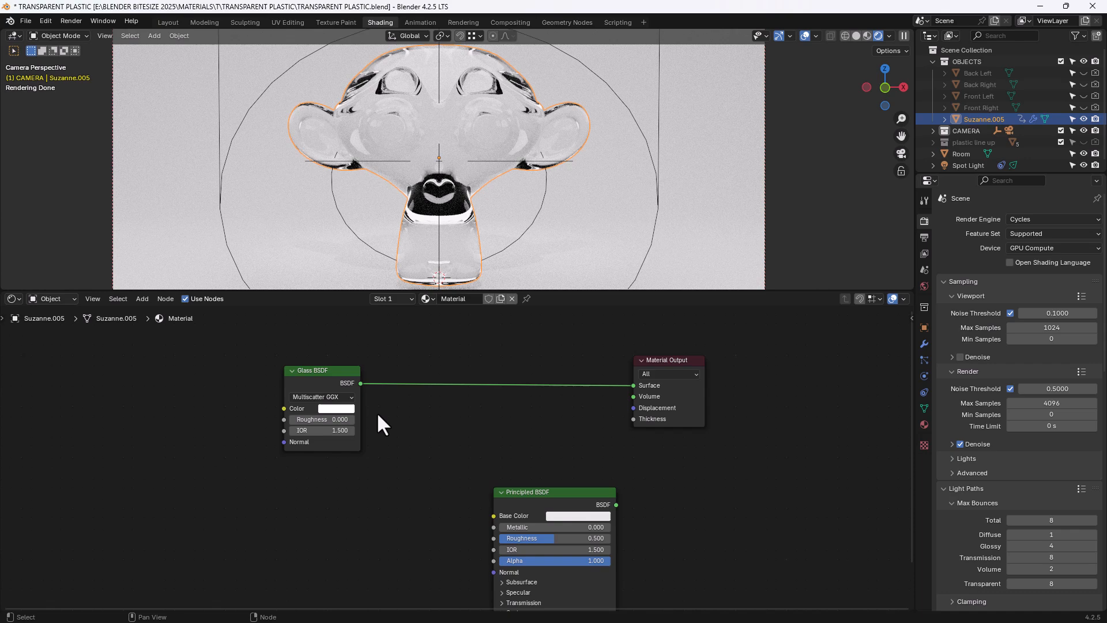
pyautogui.moveTo(332, 408)
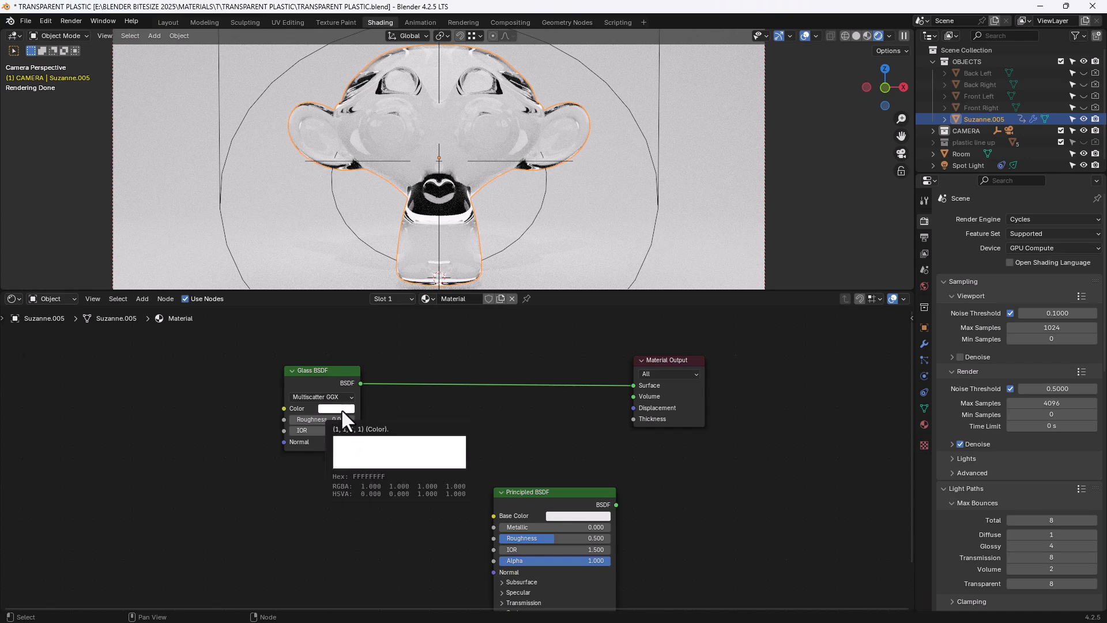
# - Set the Glass BSDF colour to magenta pink by adjusting hue and saturation
pyautogui.click(337, 408)
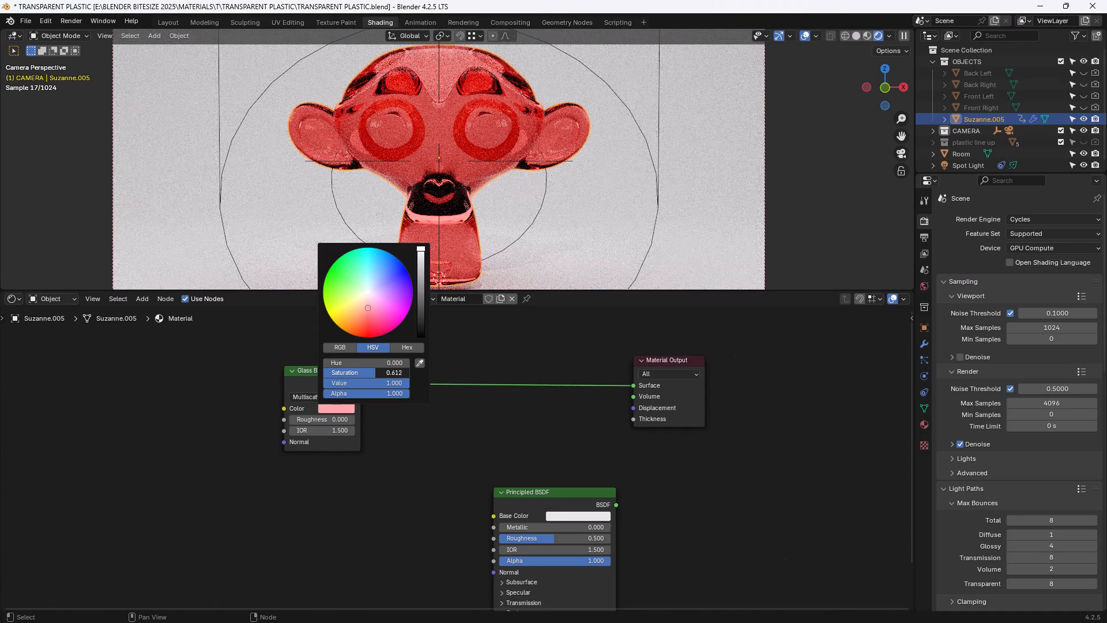
pyautogui.moveTo(367, 308); pyautogui.dragTo(367, 320)
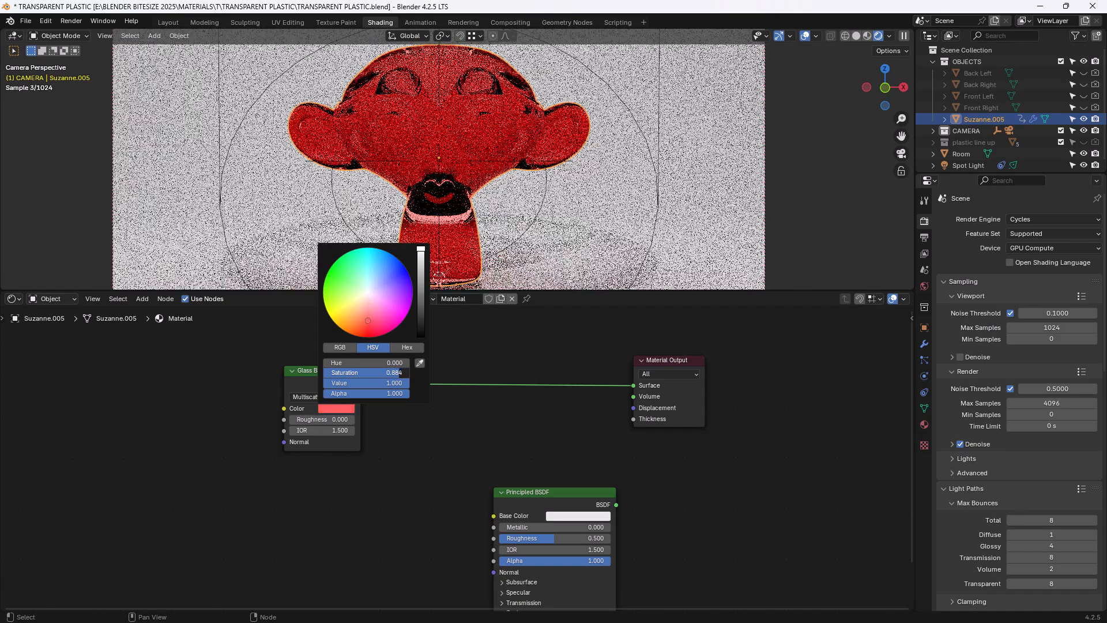
pyautogui.click(340, 293)
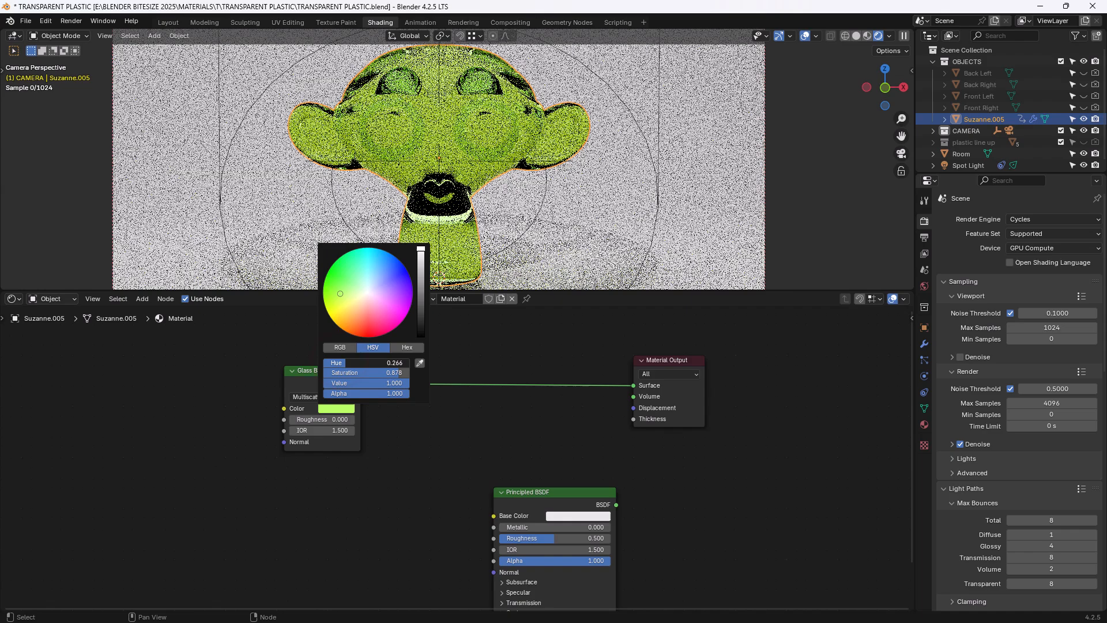
pyautogui.moveTo(340, 293); pyautogui.dragTo(391, 308)
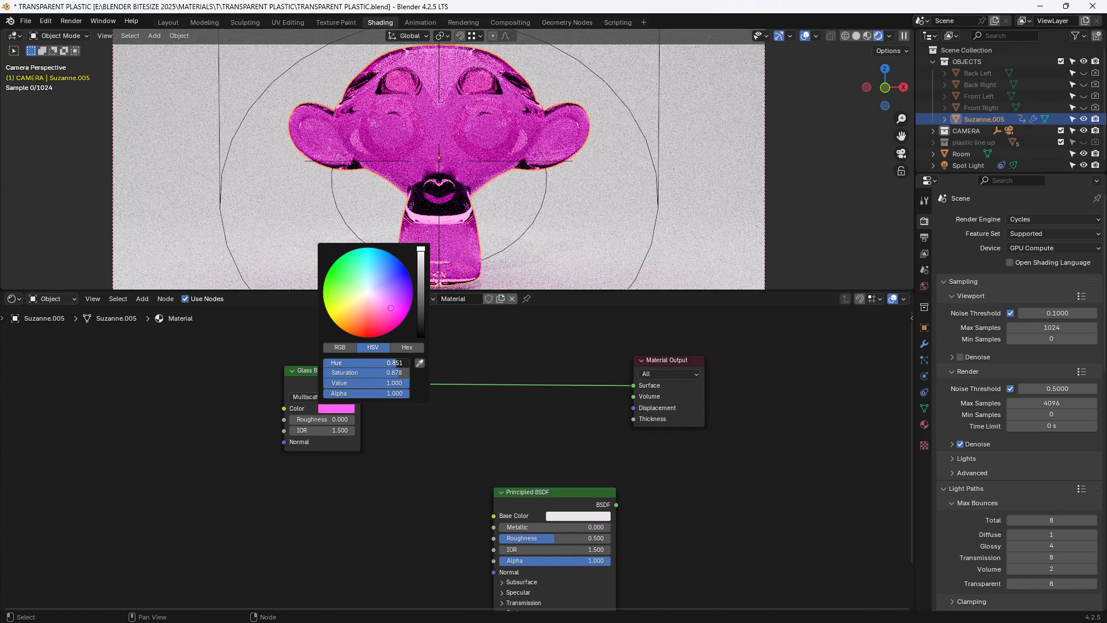
pyautogui.click(364, 469)
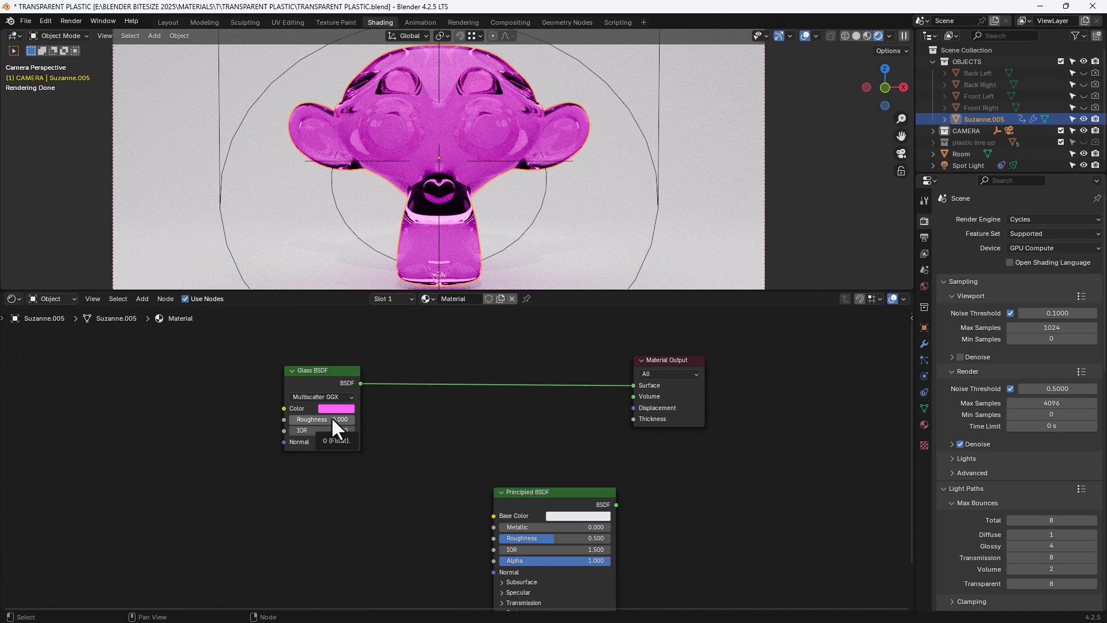
# - Set the Glass BSDF IOR to 1.46 and its distribution to Beckmann
pyautogui.click(321, 431)
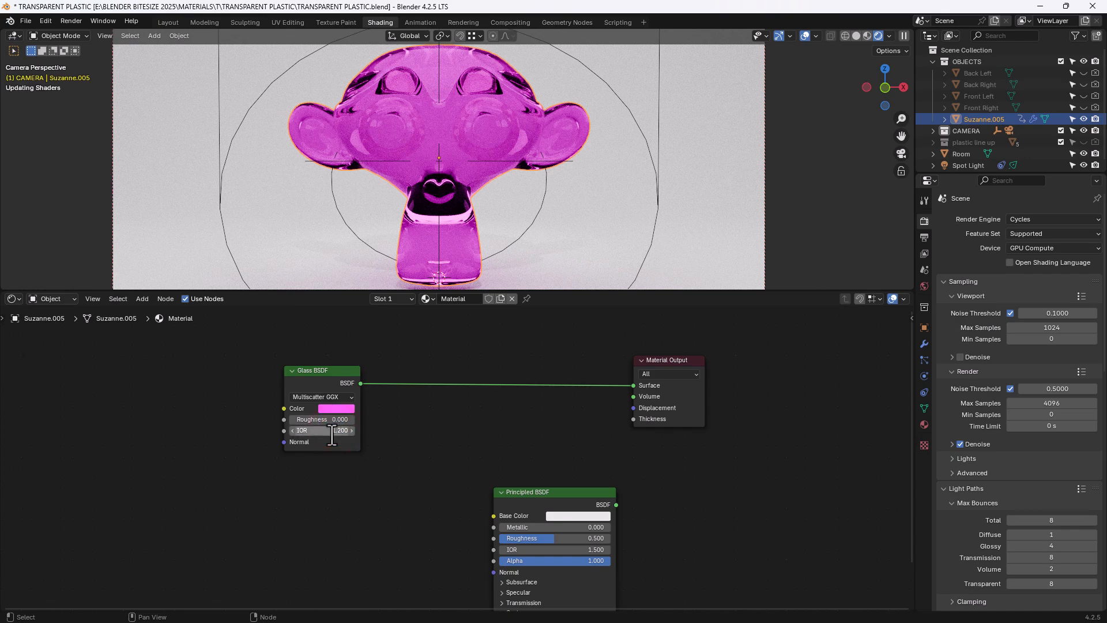
pyautogui.moveTo(311, 431); pyautogui.dragTo(336, 431)
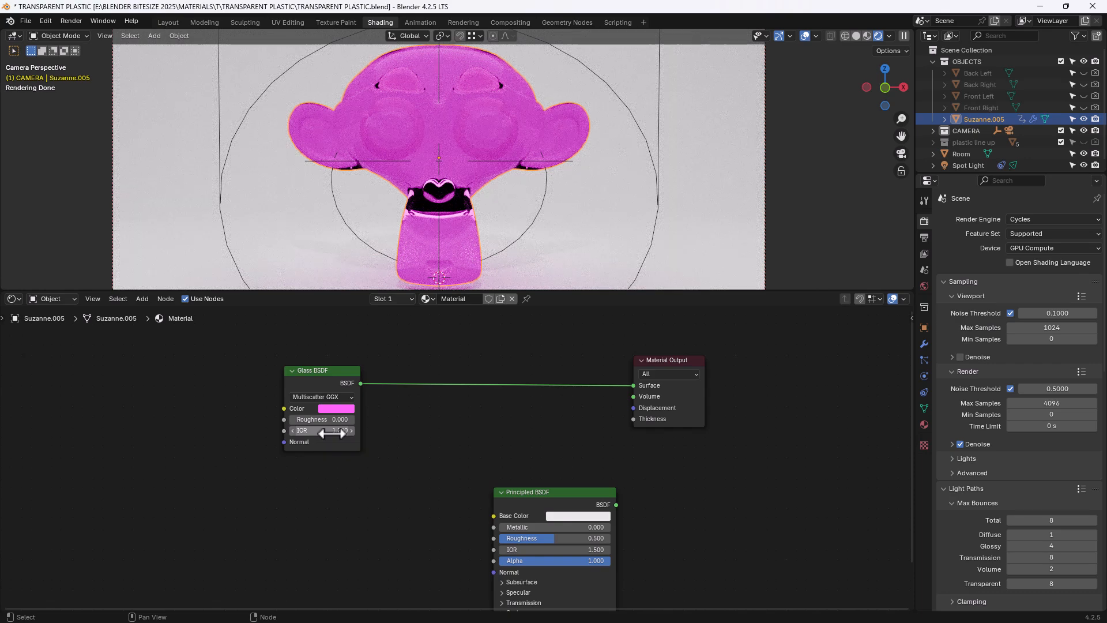
pyautogui.moveTo(321, 431)
pyautogui.write('1.46')
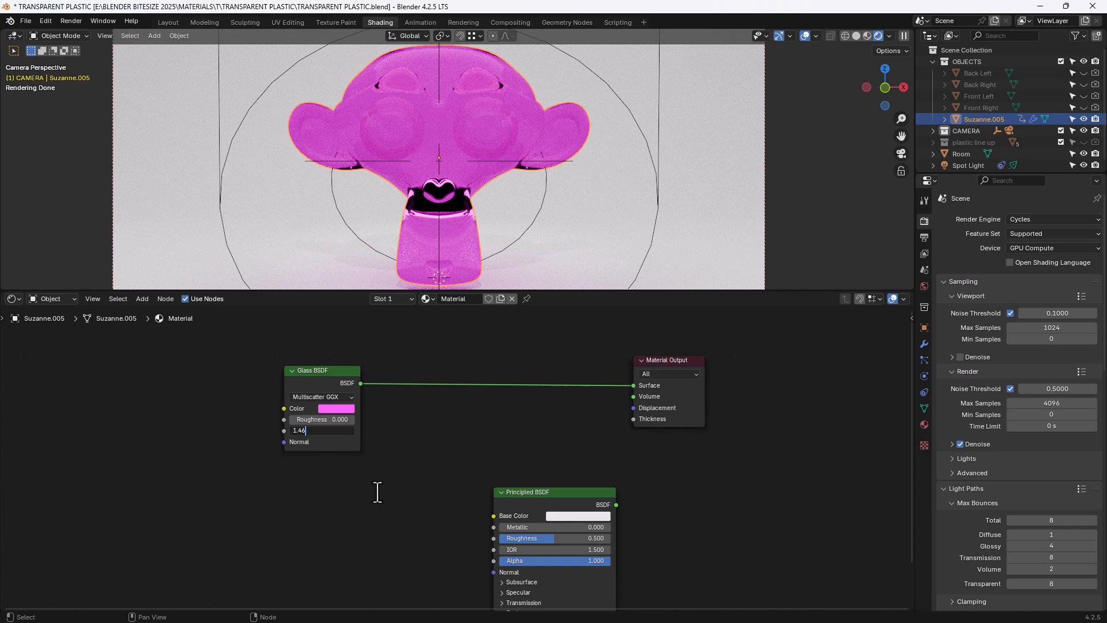
pyautogui.press('Return')
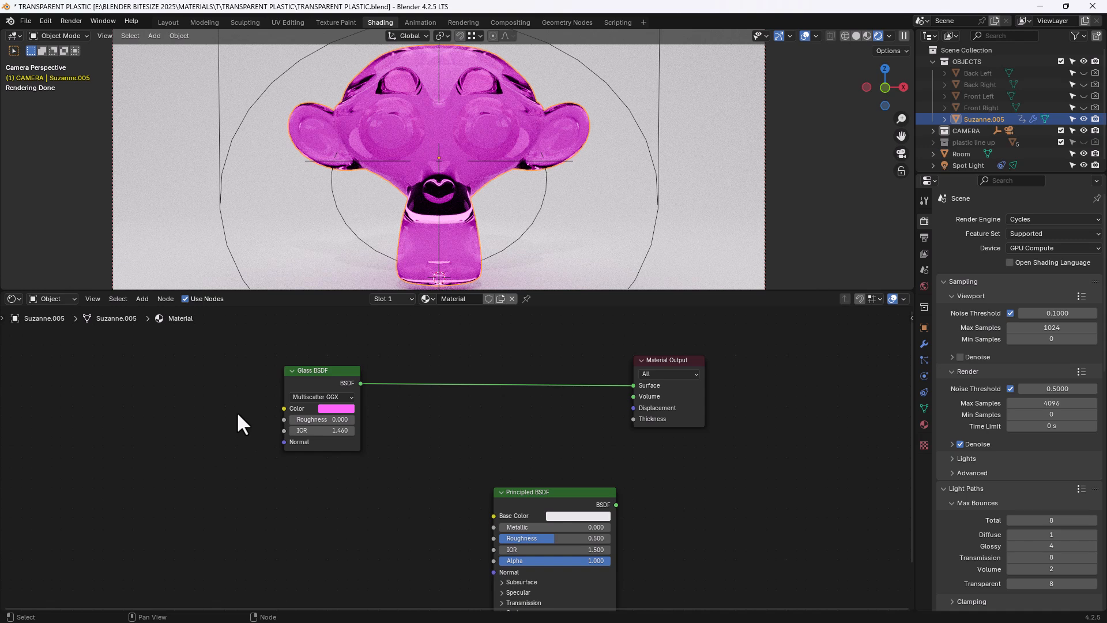
pyautogui.moveTo(282, 435)
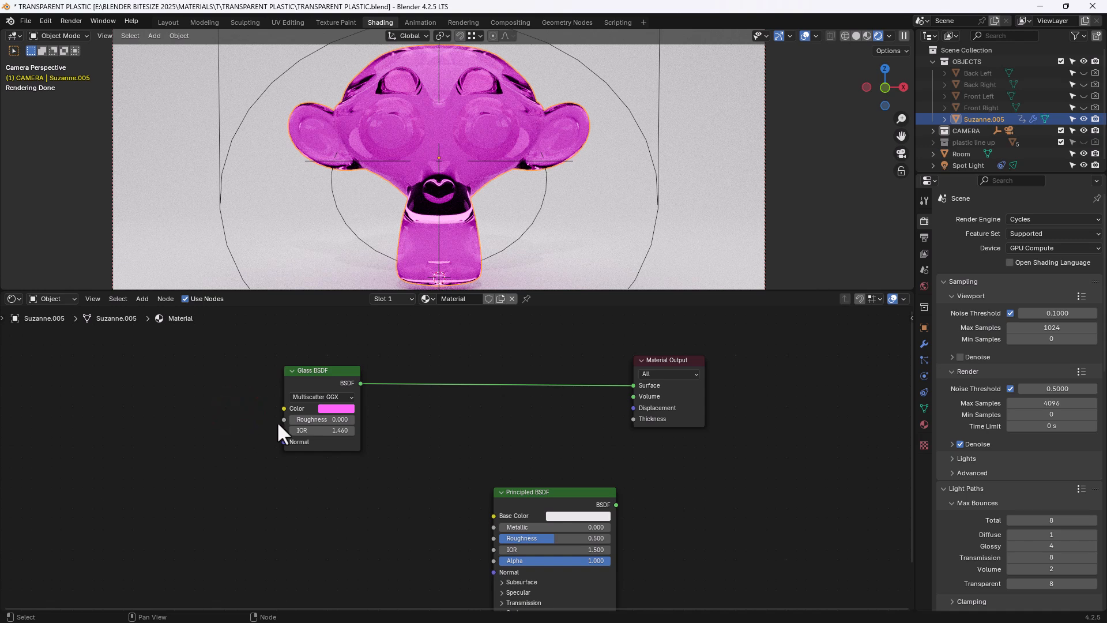
pyautogui.click(321, 396)
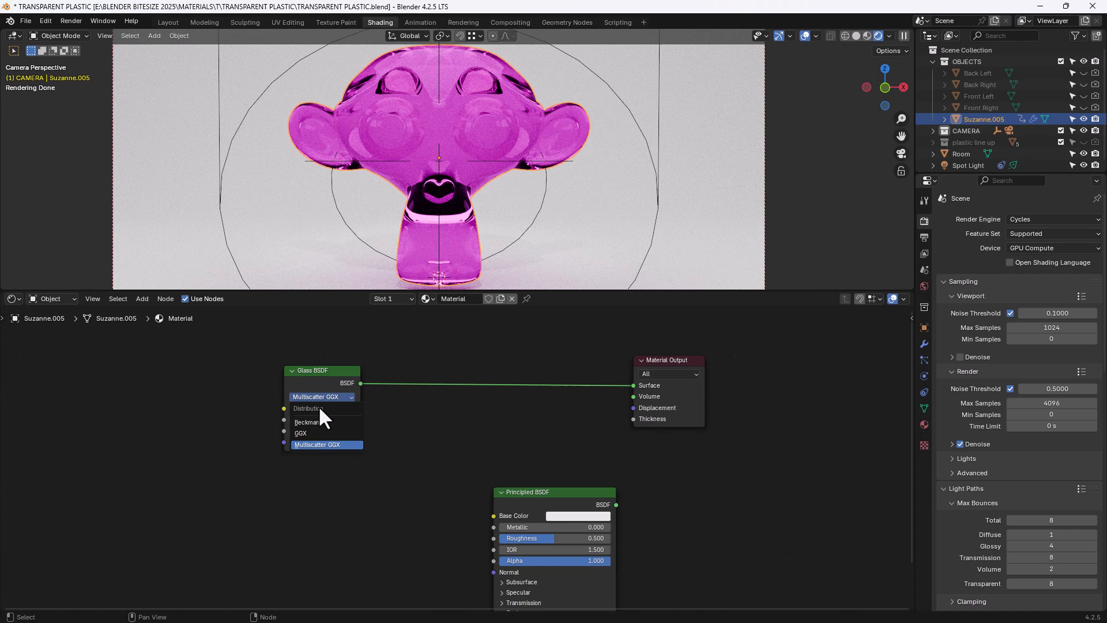
pyautogui.click(305, 421)
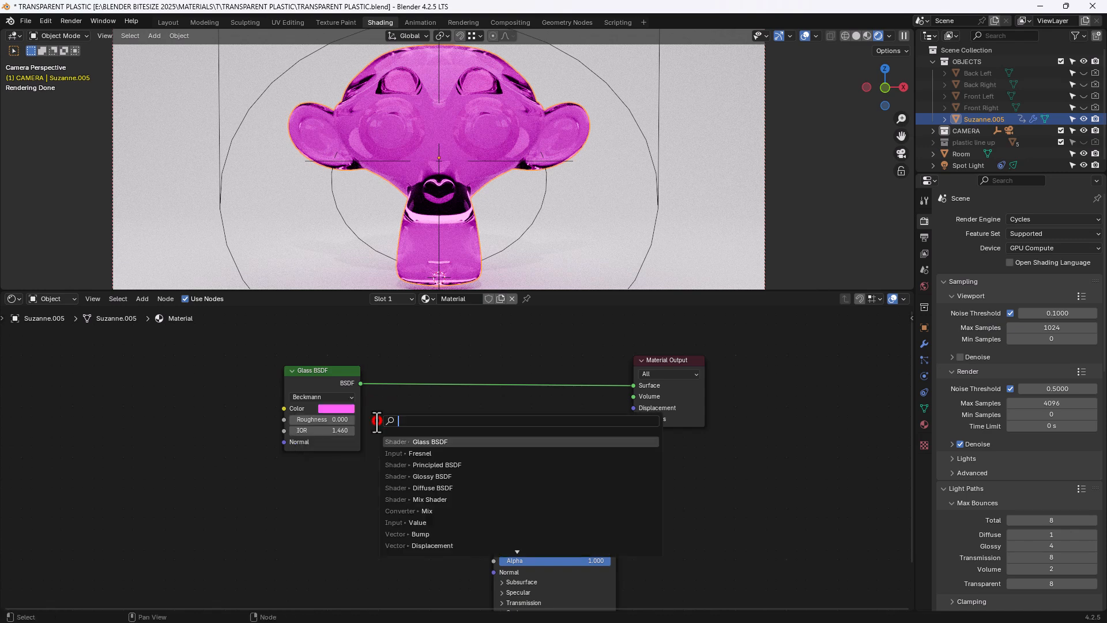
# - Search 'gloss' and add a Glossy BSDF node beside the Glass BSDF
pyautogui.write('gloss')
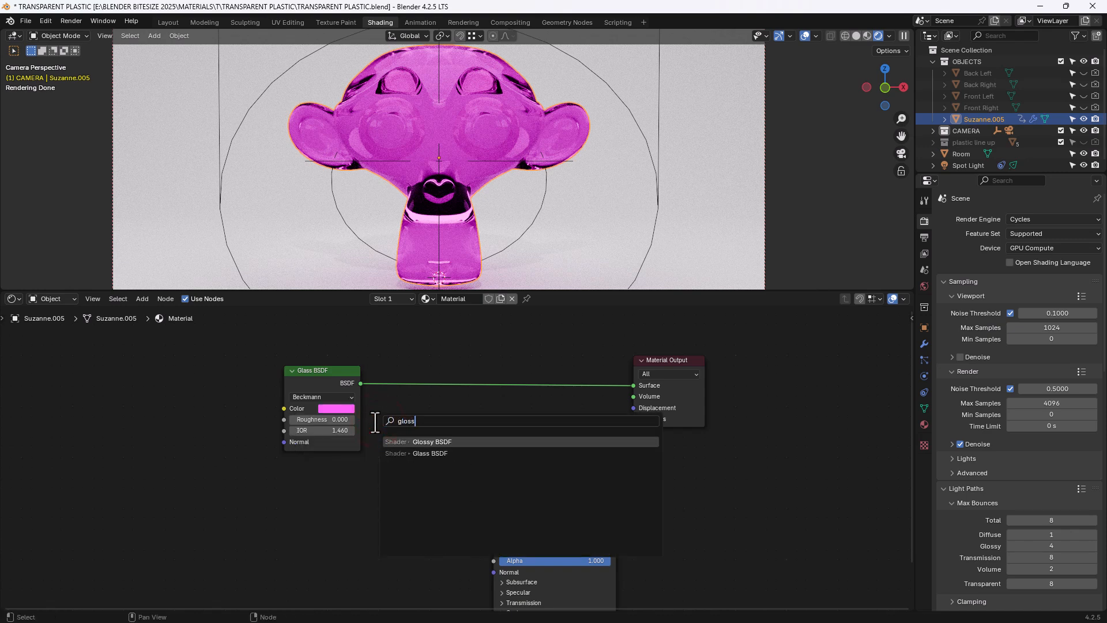
pyautogui.click(433, 442)
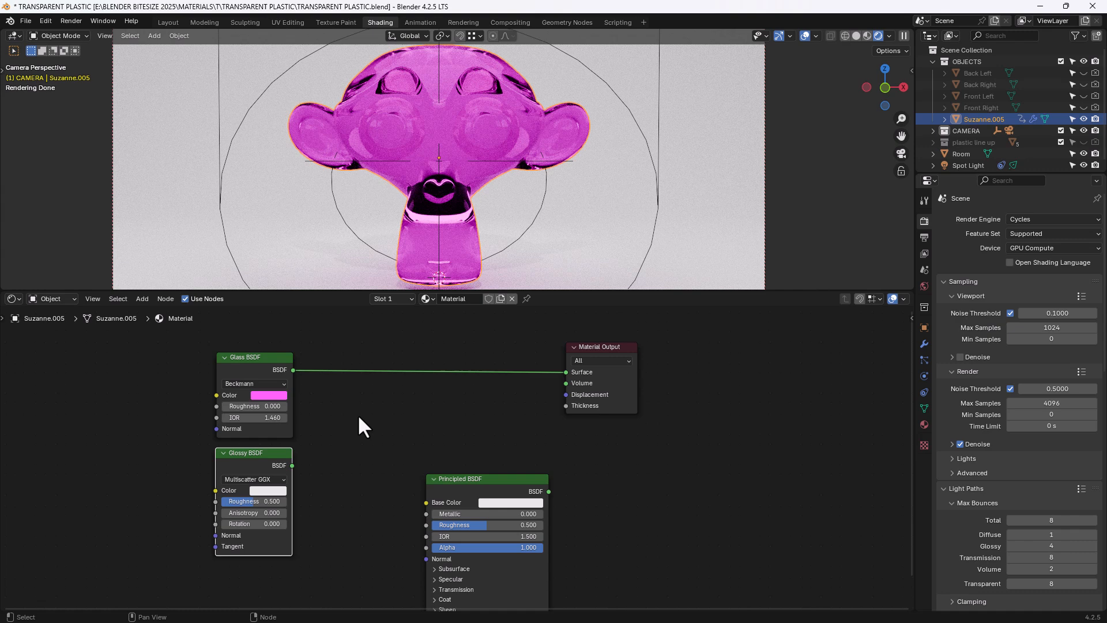
pyautogui.moveTo(353, 438)
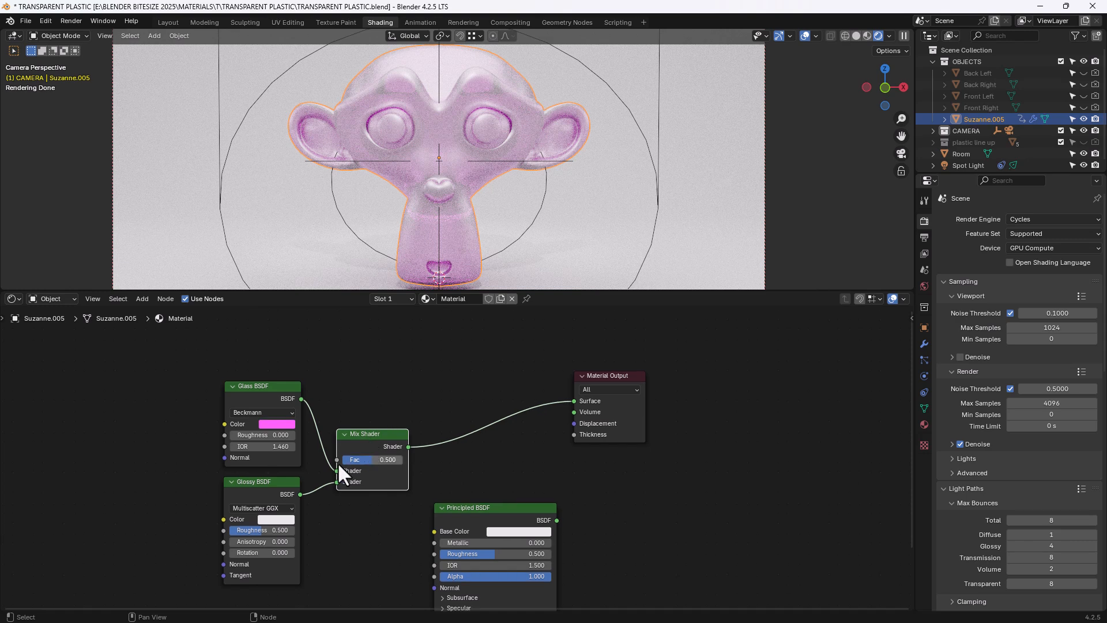
pyautogui.moveTo(370, 473)
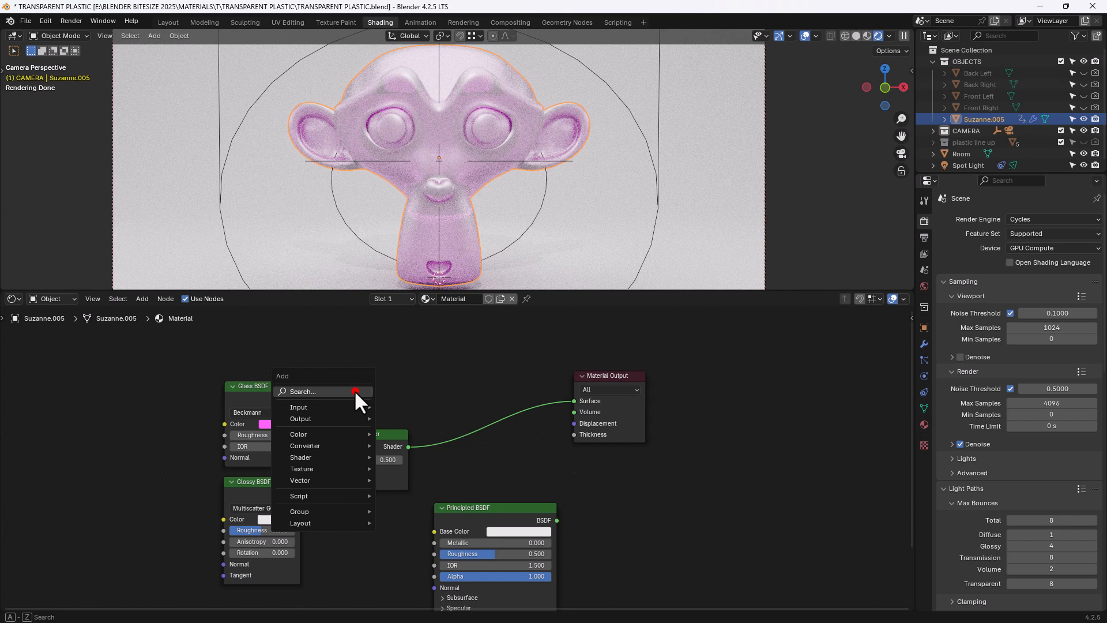
# - Add a Layer Weight node with Blend 0.200 driving the Mix Shader factor
pyautogui.write('layer')
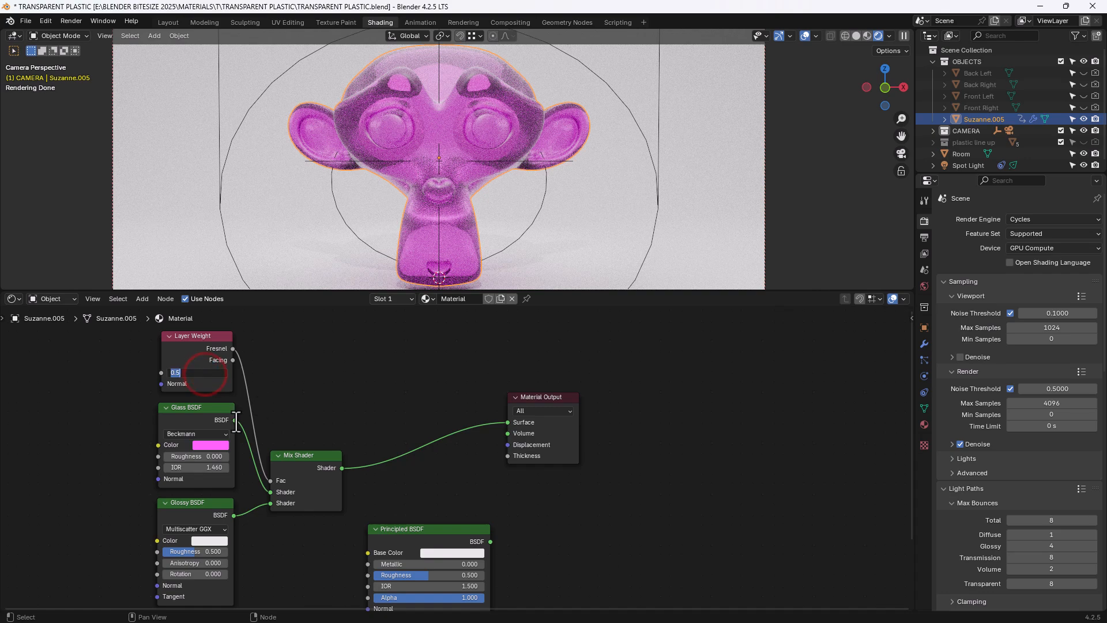
pyautogui.write('0.200')
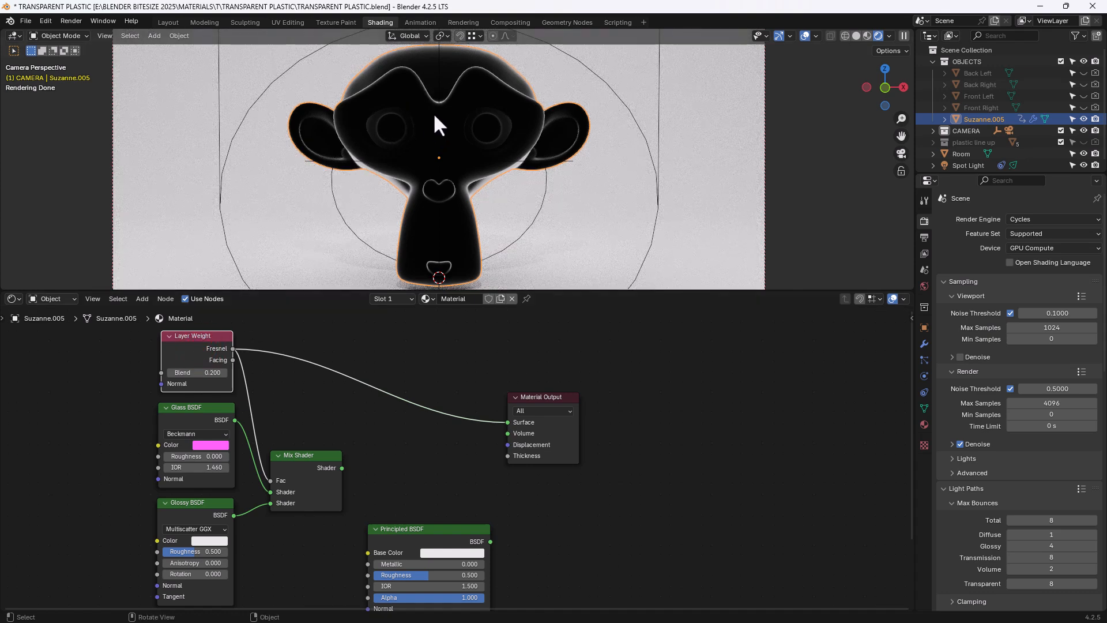
pyautogui.moveTo(437, 126); pyautogui.dragTo(410, 141)
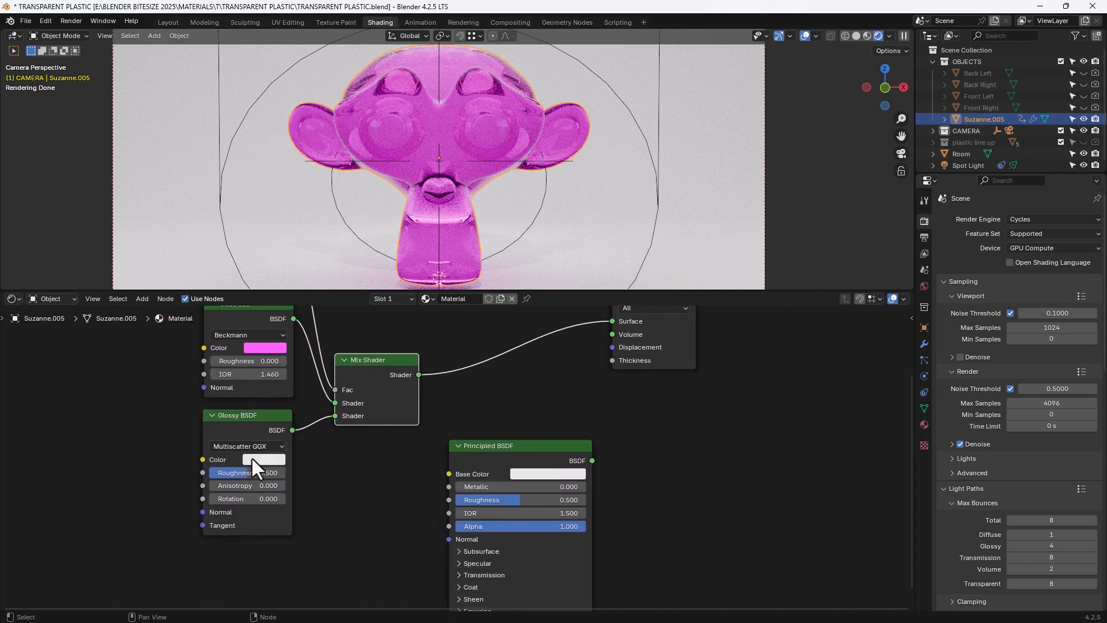
# - Set the Glossy BSDF distribution to GGX with roughness 0.150
pyautogui.click(246, 446)
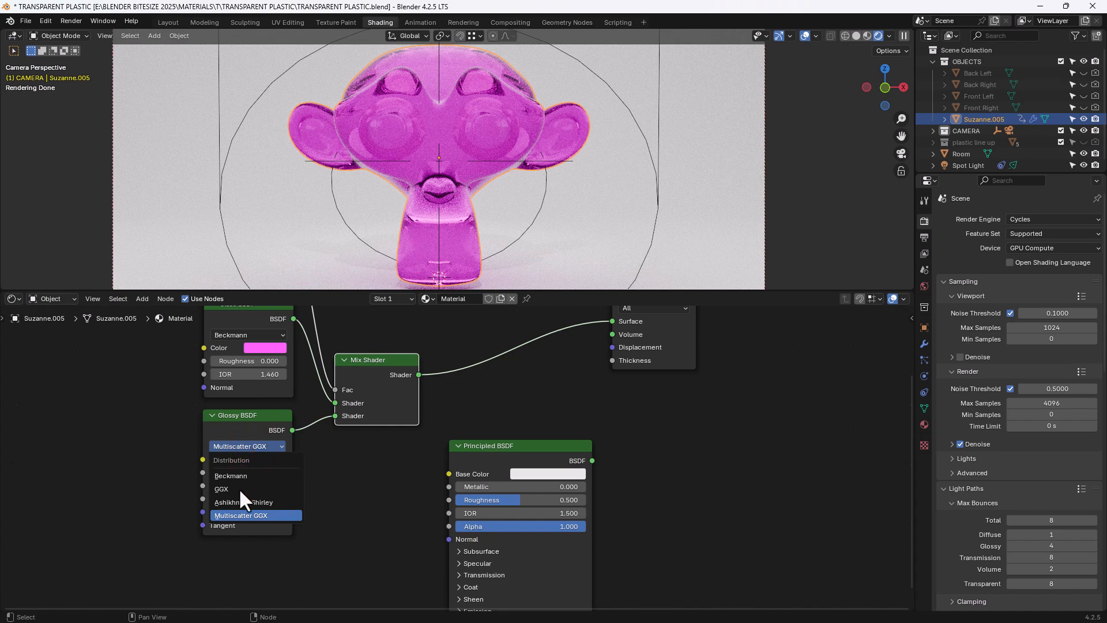
pyautogui.click(220, 488)
pyautogui.write('.15')
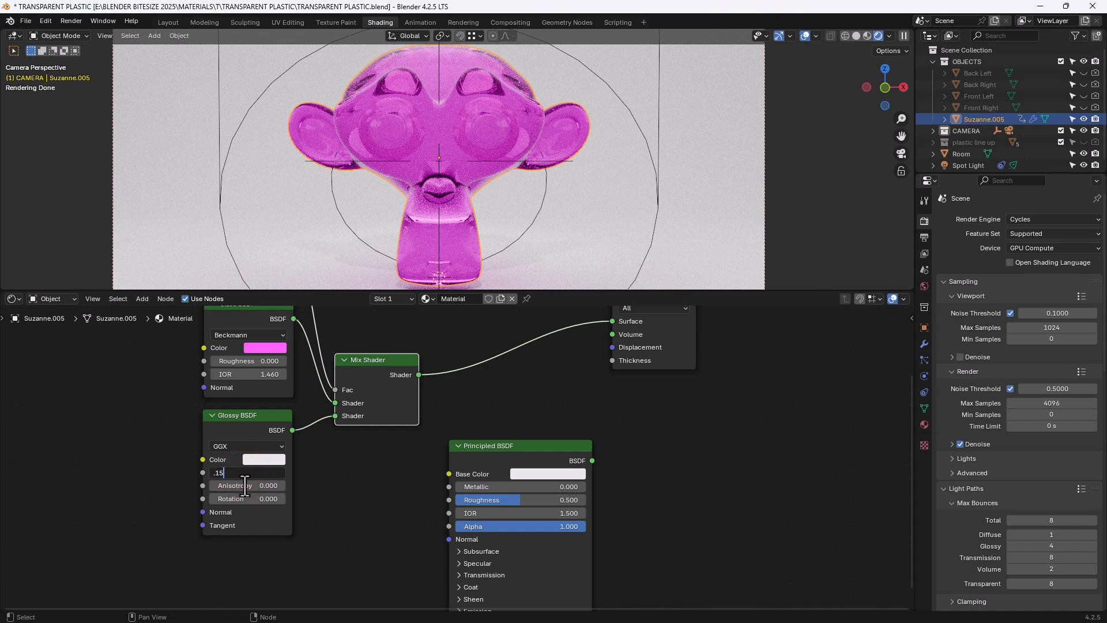
pyautogui.press('Return')
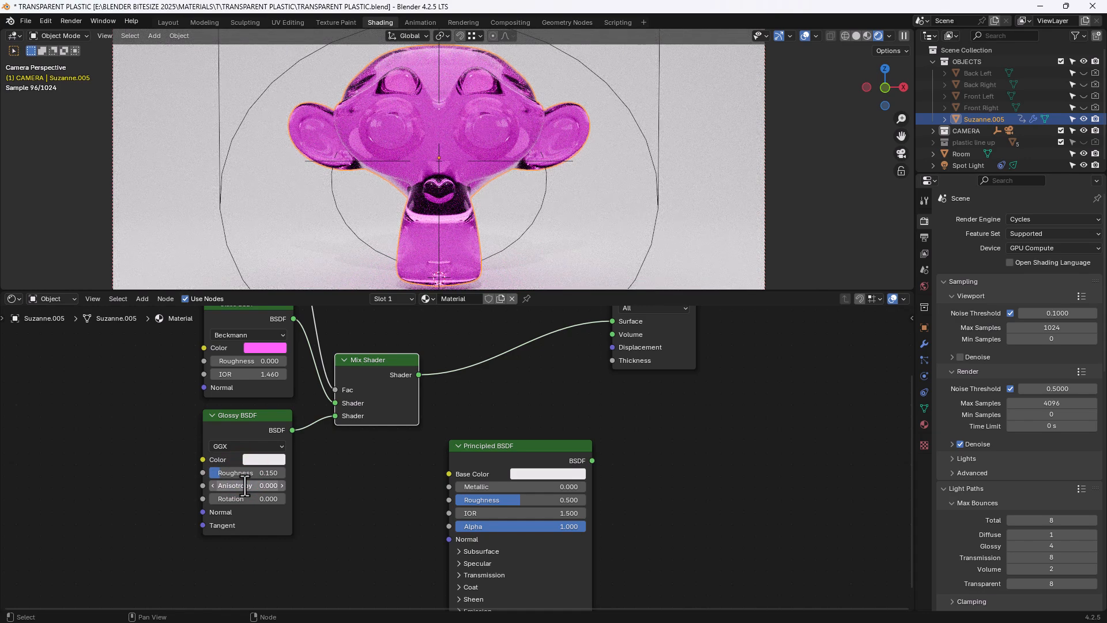
pyautogui.moveTo(314, 502)
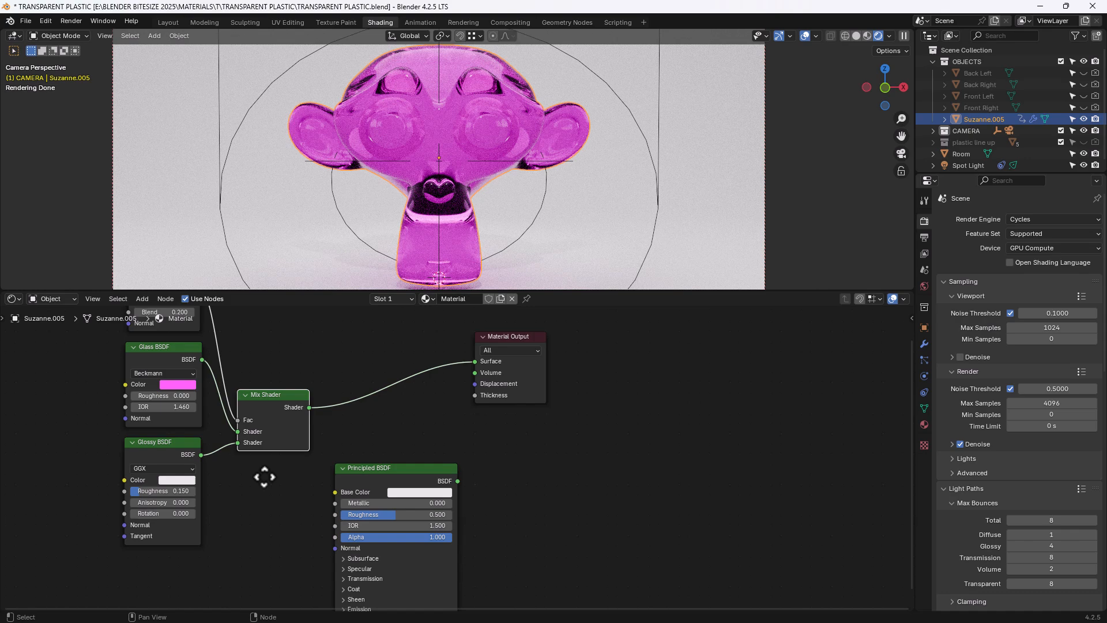
pyautogui.click(180, 480)
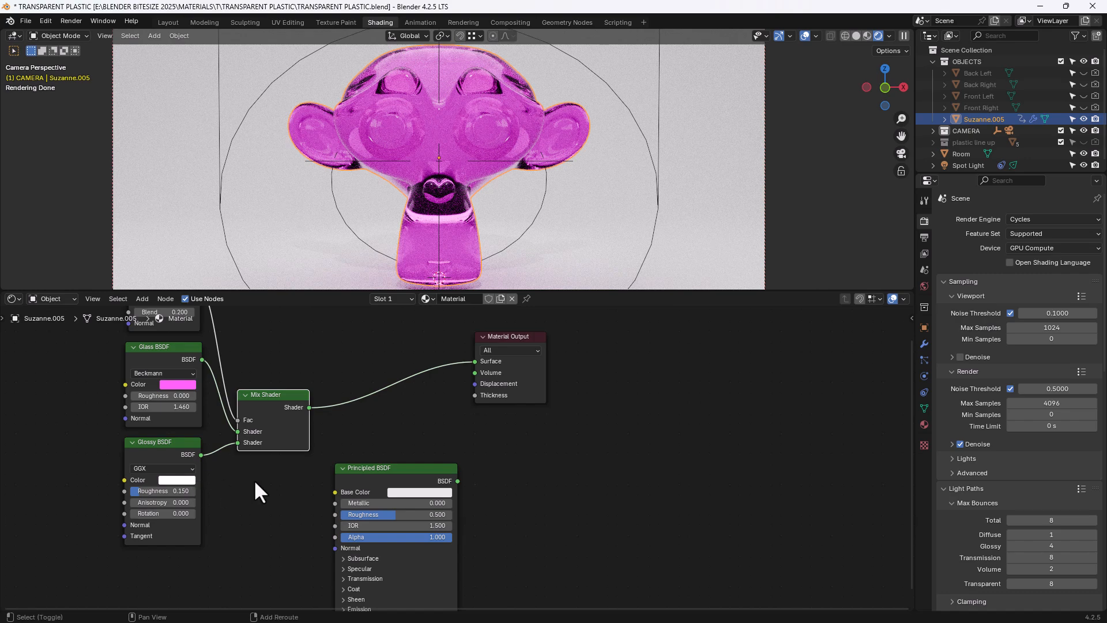
# - Mix a second Glossy BSDF with roughness 0 over the glass at factor 0.050
pyautogui.write('c')
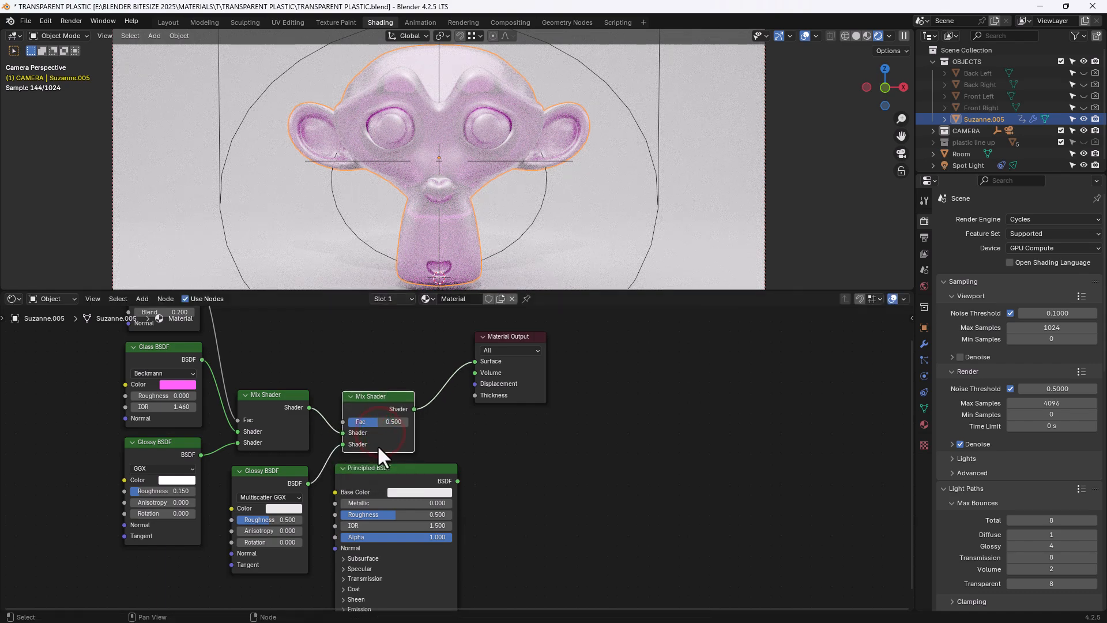
pyautogui.moveTo(371, 469); pyautogui.dragTo(514, 477)
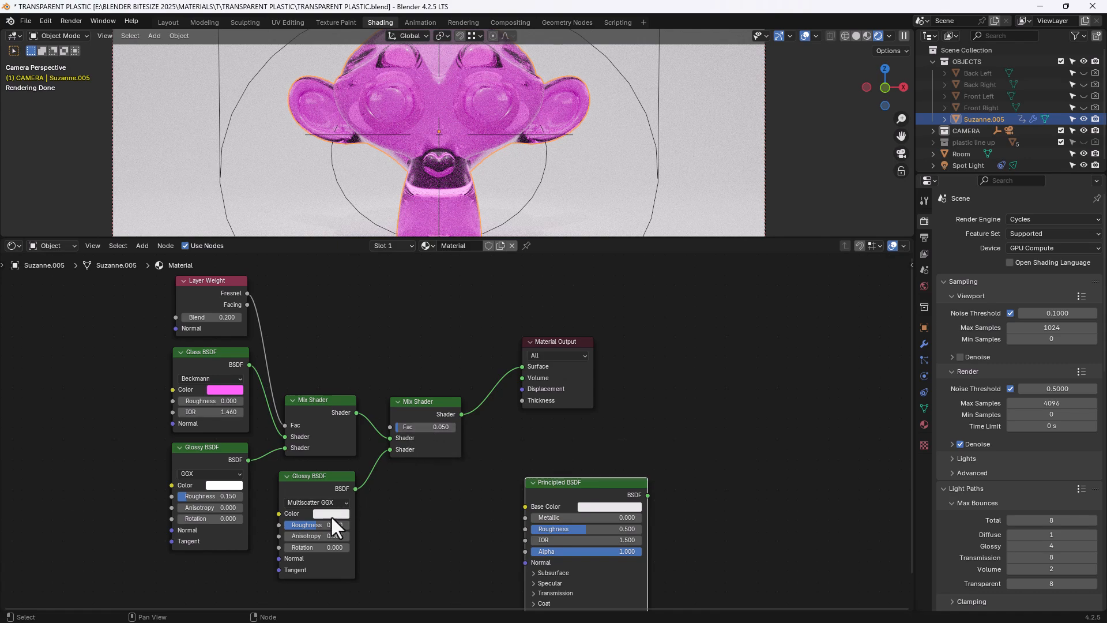
pyautogui.click(332, 513)
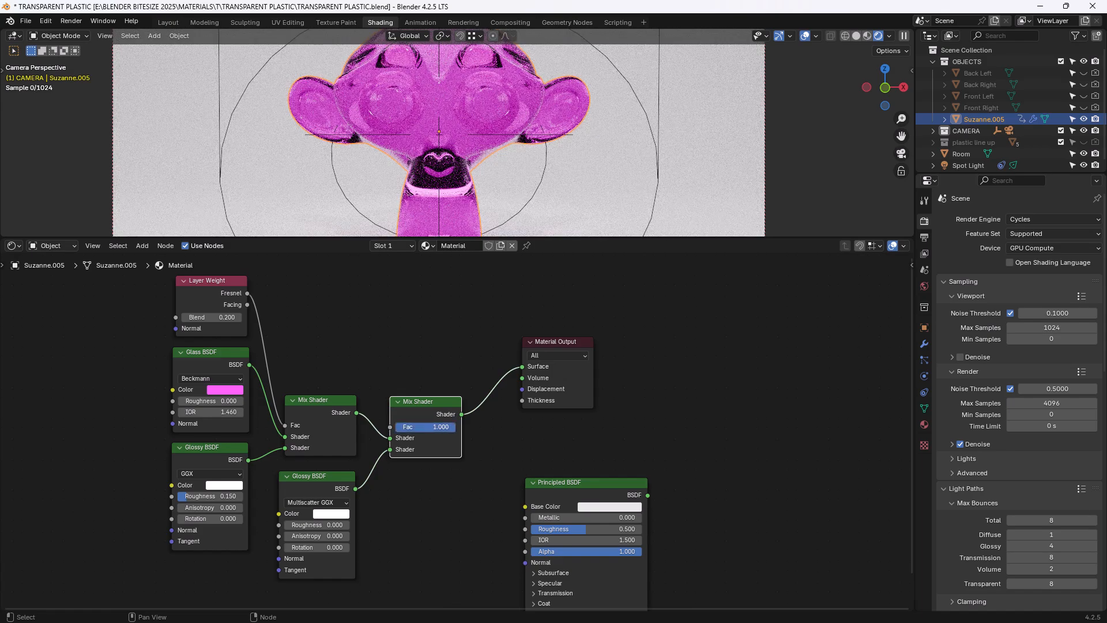
pyautogui.moveTo(441, 427); pyautogui.dragTo(406, 427)
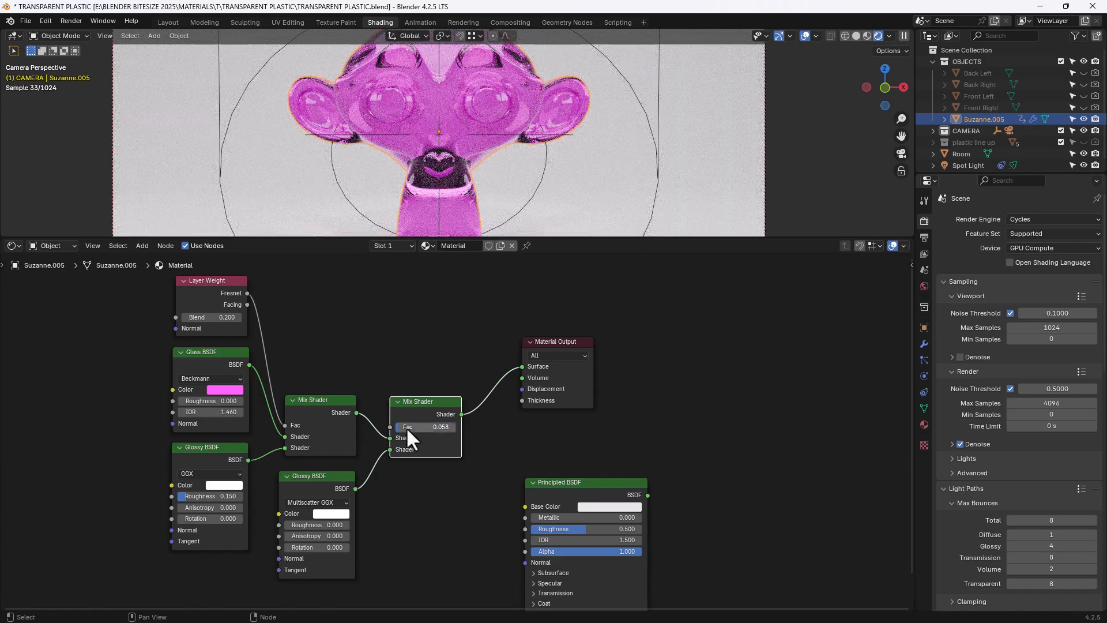
pyautogui.moveTo(424, 427); pyautogui.dragTo(416, 427)
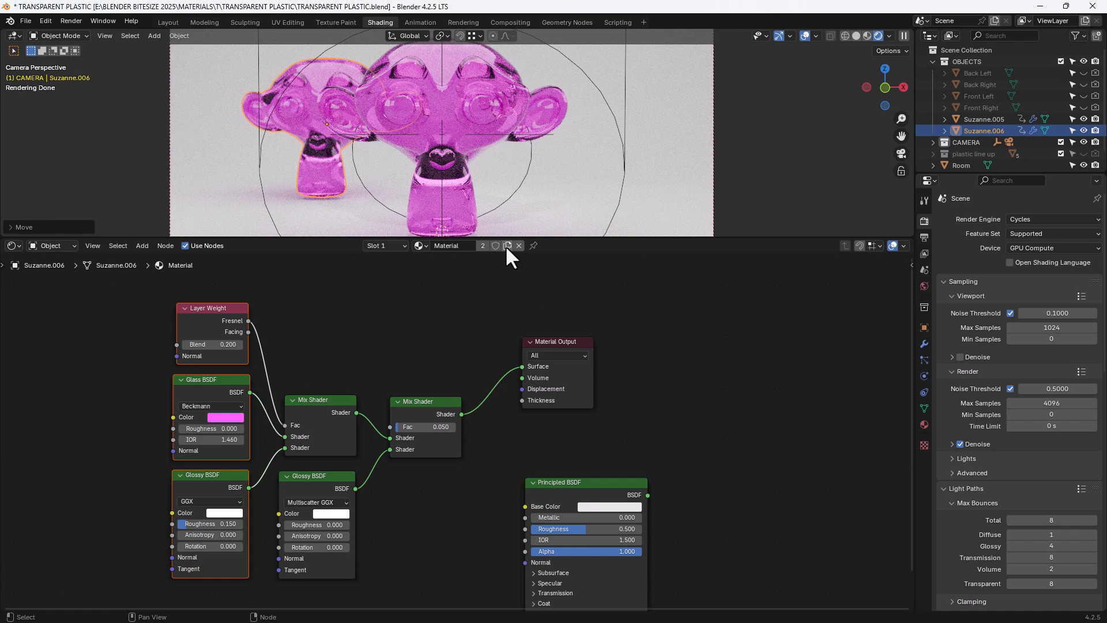
pyautogui.click(226, 417)
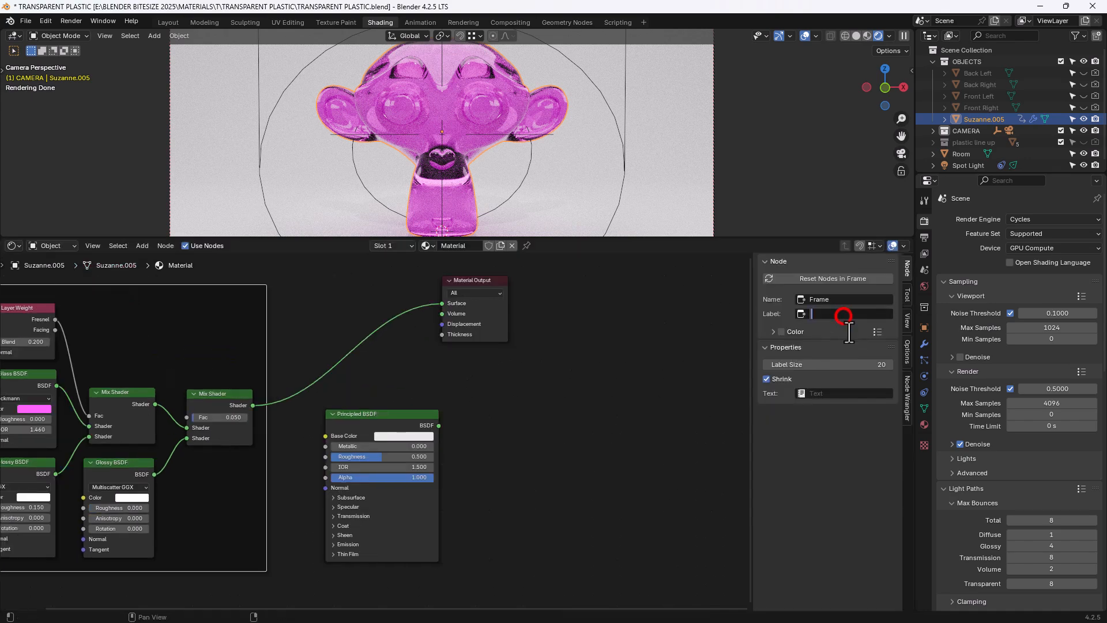
# - Label the frame 'old method' and connect the Principled BSDF to Material Output Surface
pyautogui.write('old method')
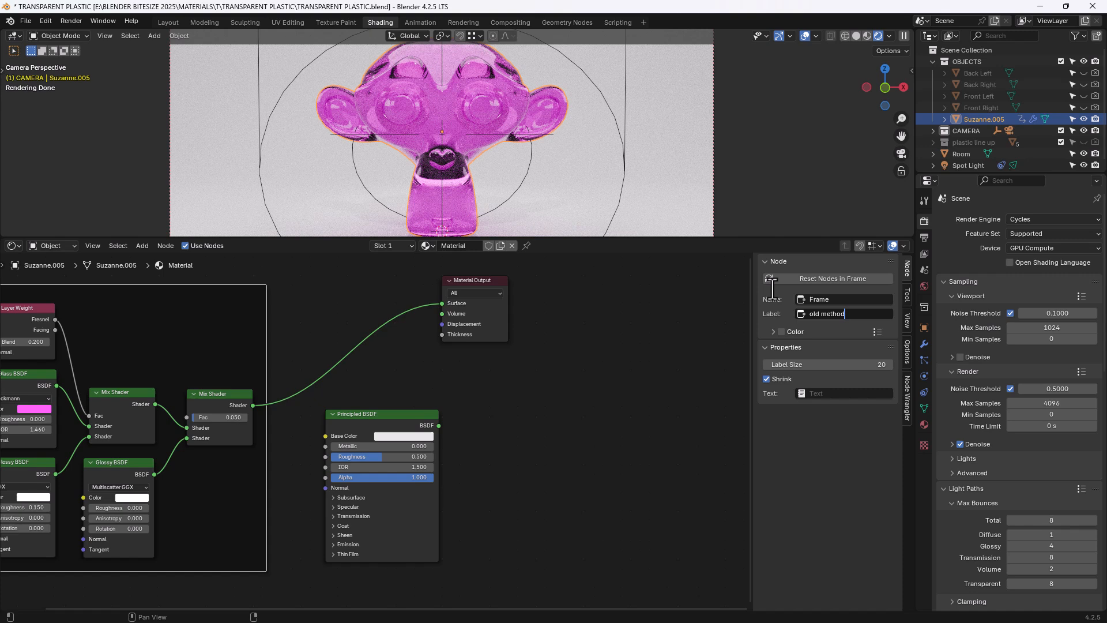
pyautogui.press('Return')
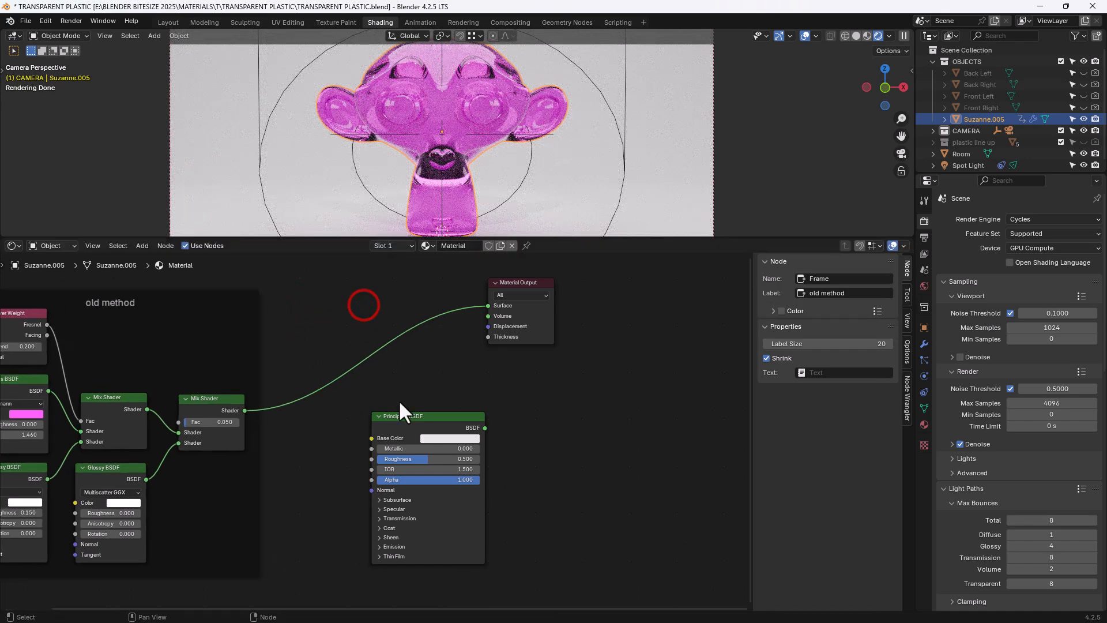
pyautogui.click(403, 415)
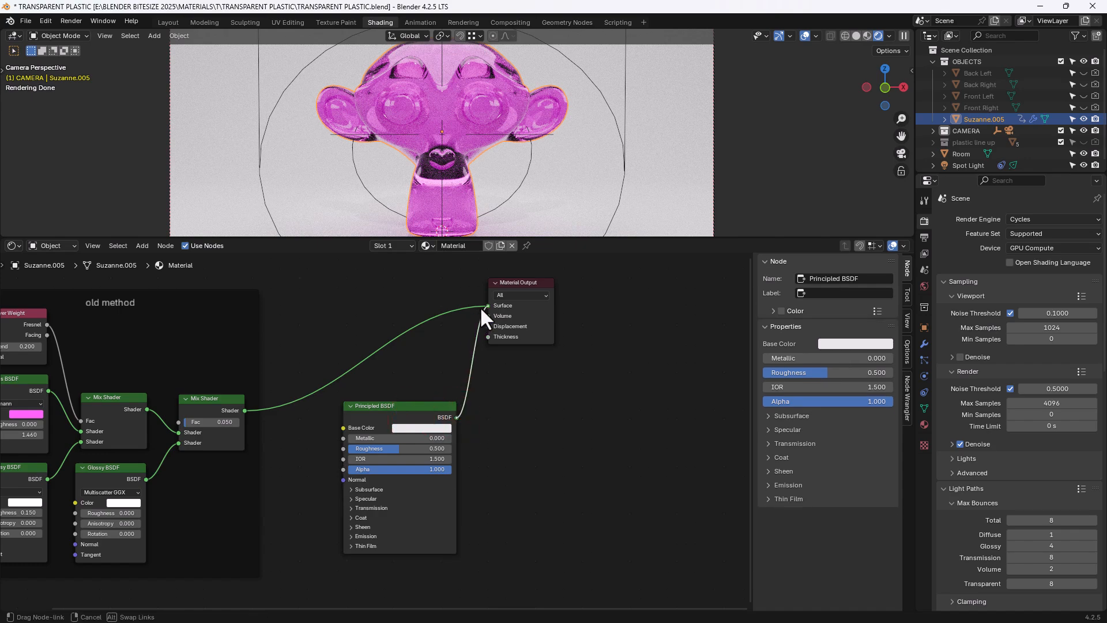
pyautogui.moveTo(399, 406); pyautogui.dragTo(378, 305)
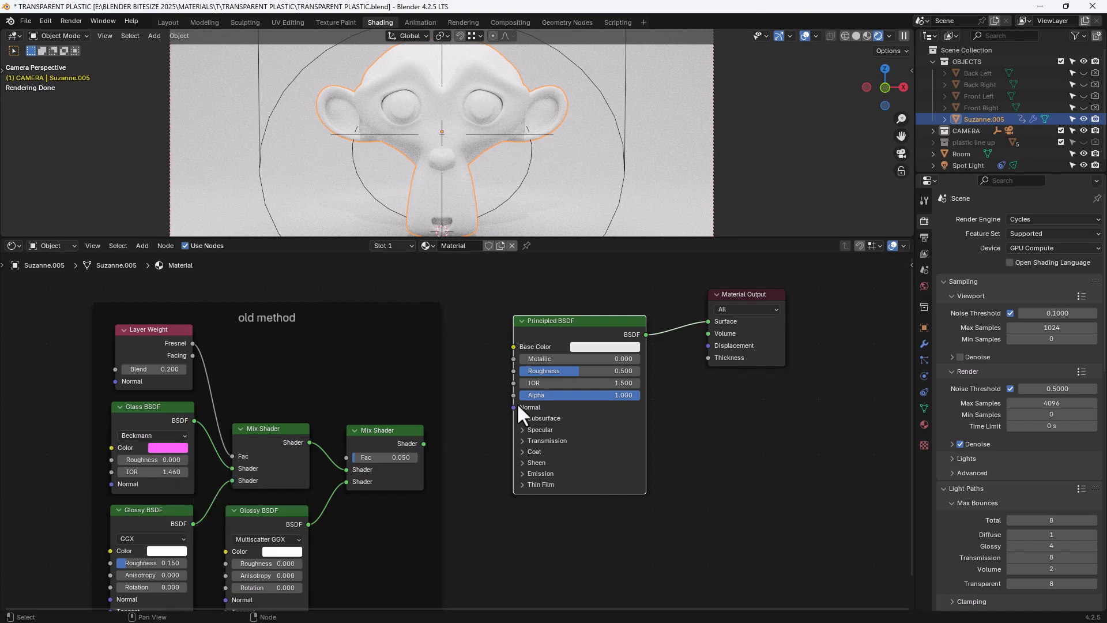
pyautogui.moveTo(604, 346)
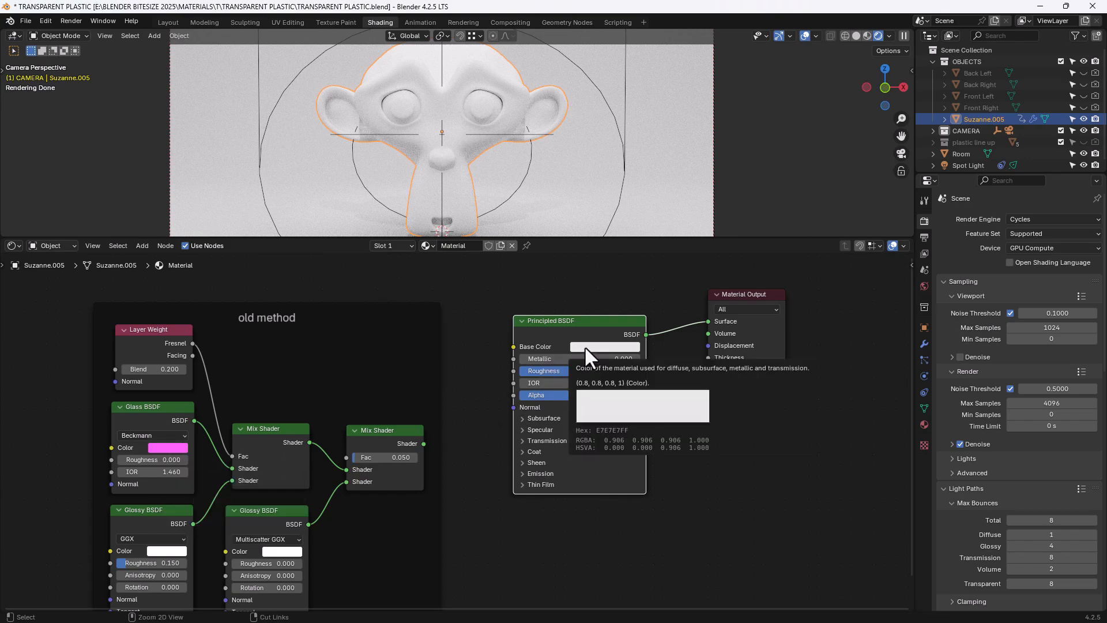
# - Make the Principled BSDF pink with roughness 0.15, IOR 1.46, full transmission, coat IOR 1.46
pyautogui.click(604, 347)
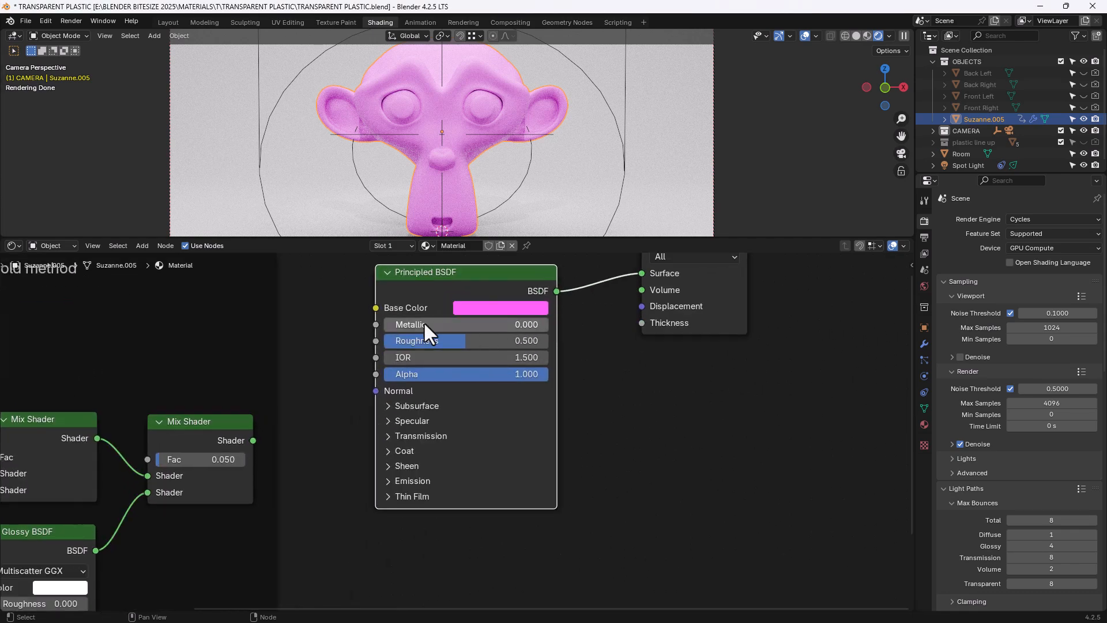
pyautogui.moveTo(462, 325)
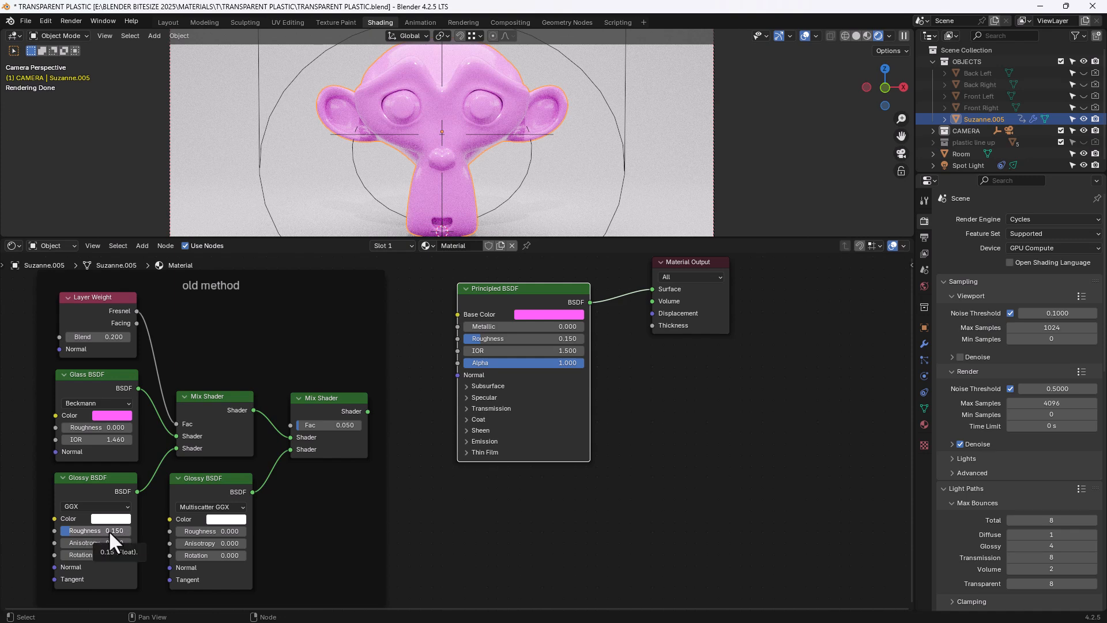
pyautogui.moveTo(499, 416)
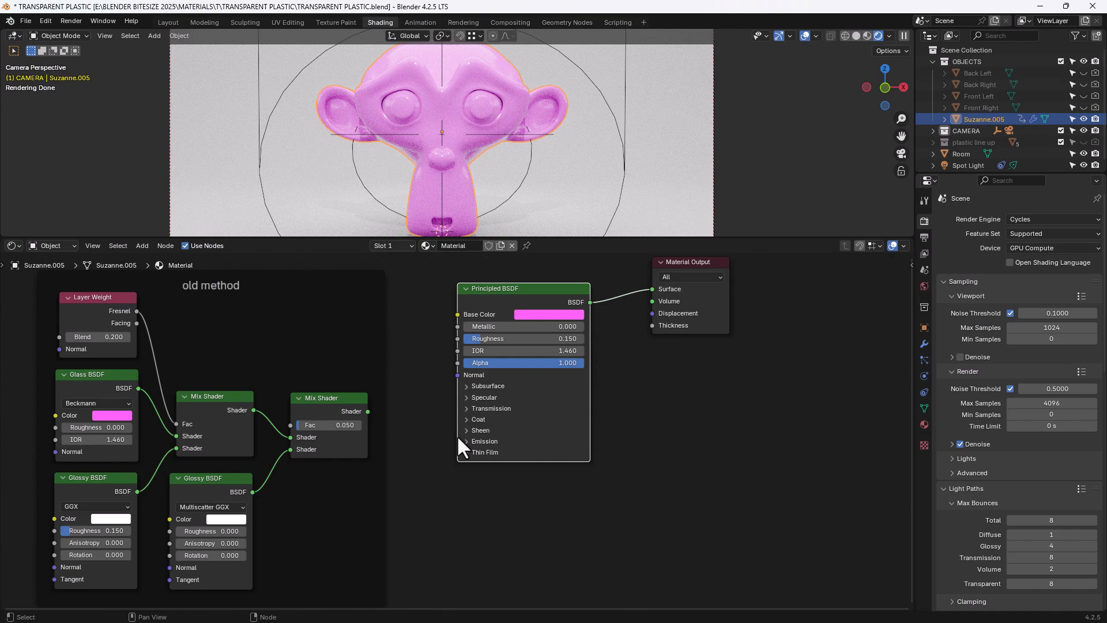
pyautogui.click(468, 408)
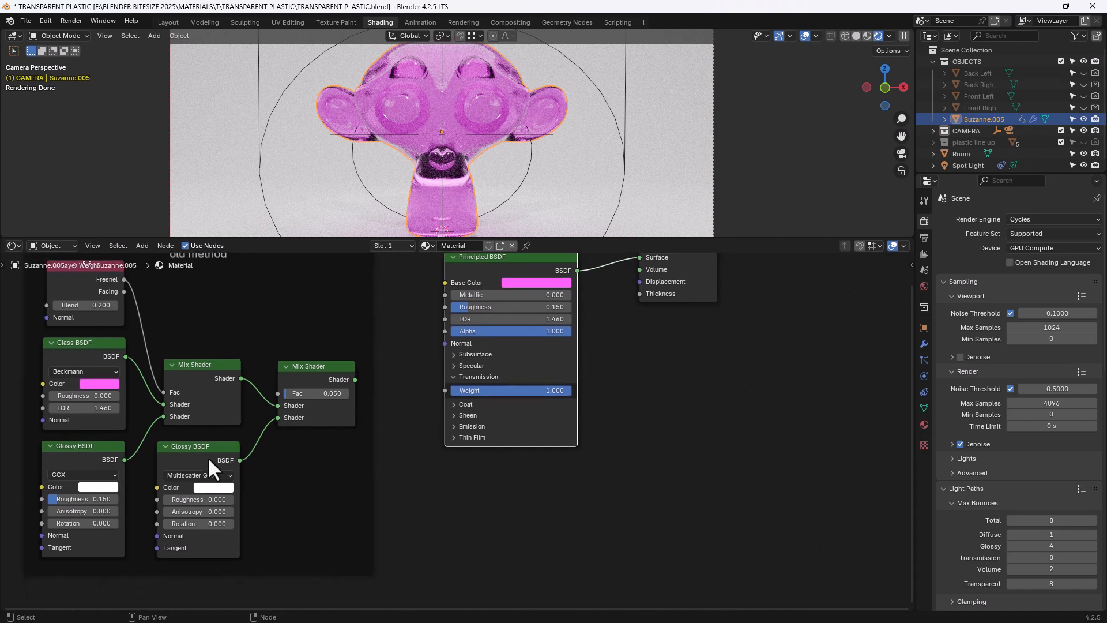
pyautogui.click(454, 403)
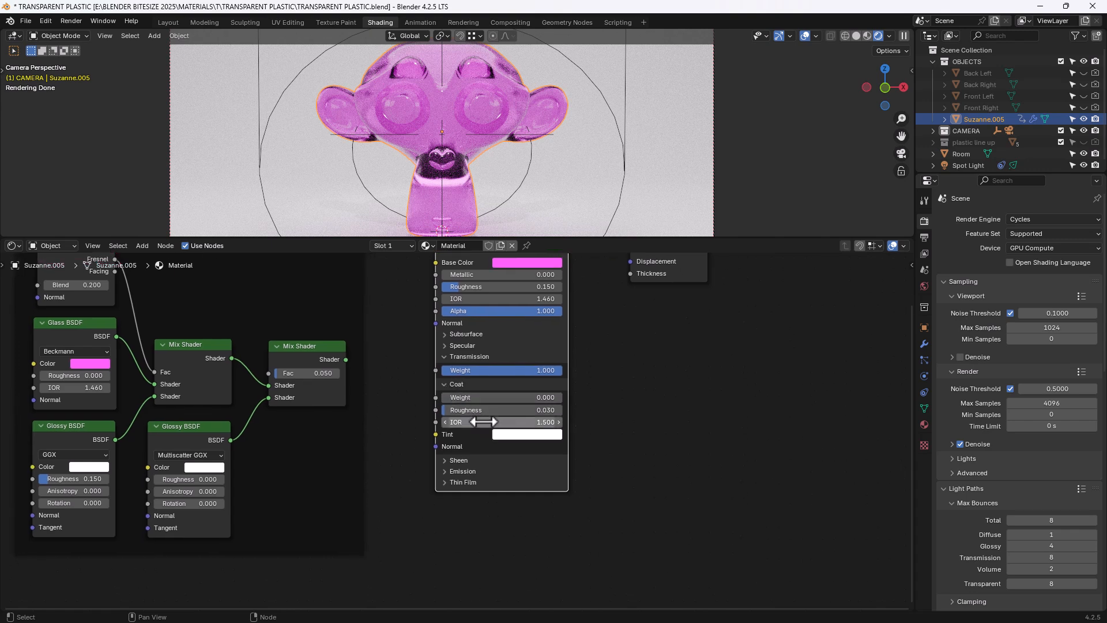
pyautogui.moveTo(487, 410)
pyautogui.write('1')
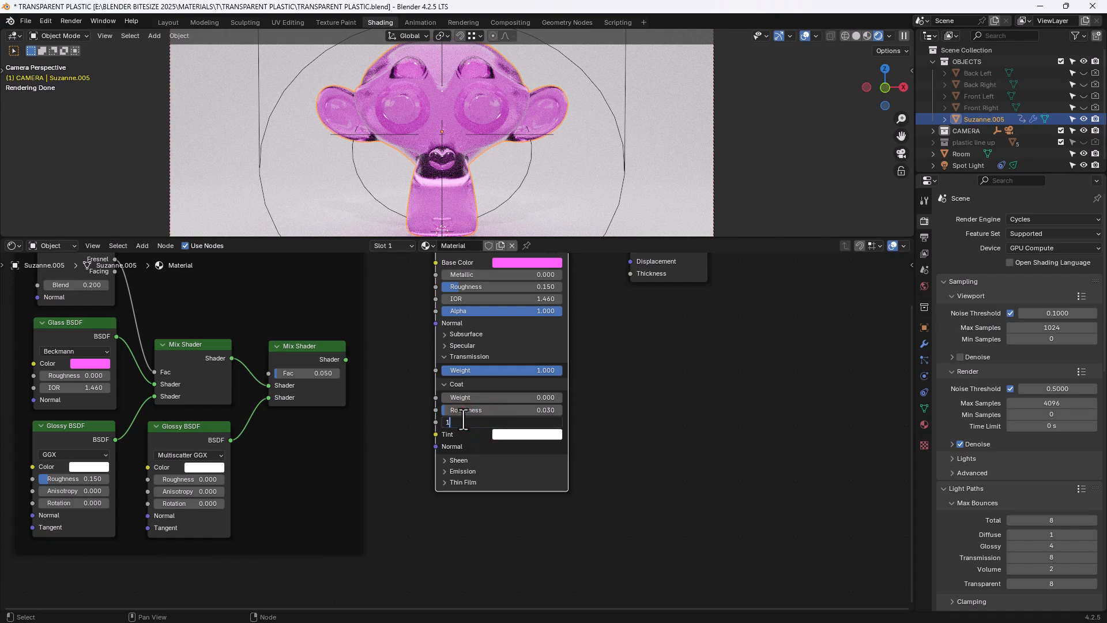
pyautogui.press('Return')
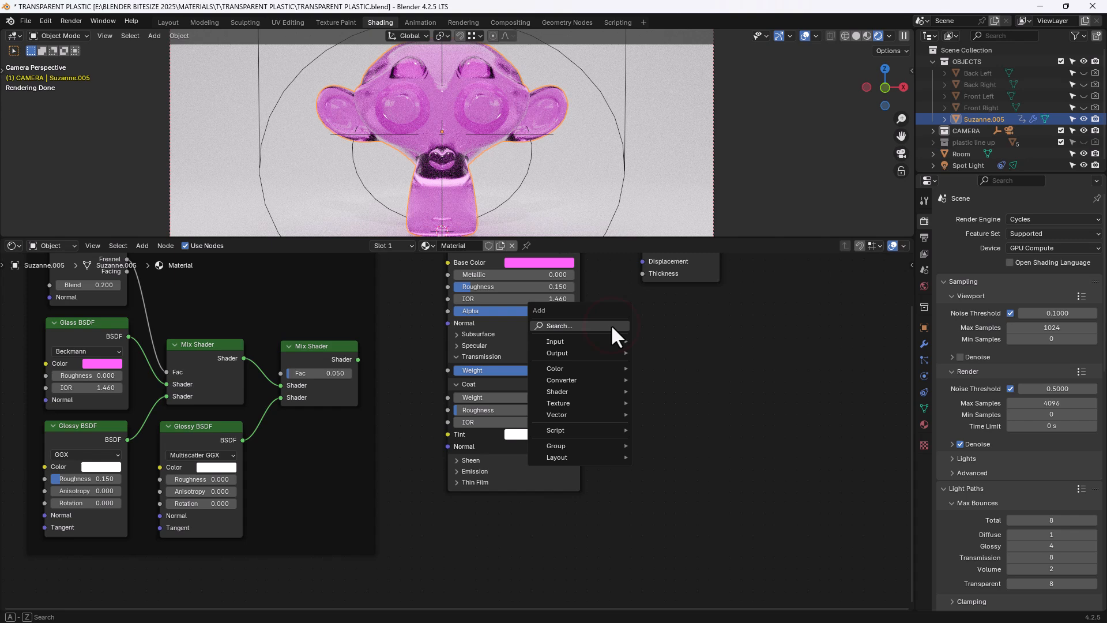
# - Add a 1.46 Value node and link it to the Principled BSDF IOR and Coat IOR
pyautogui.write('valu')
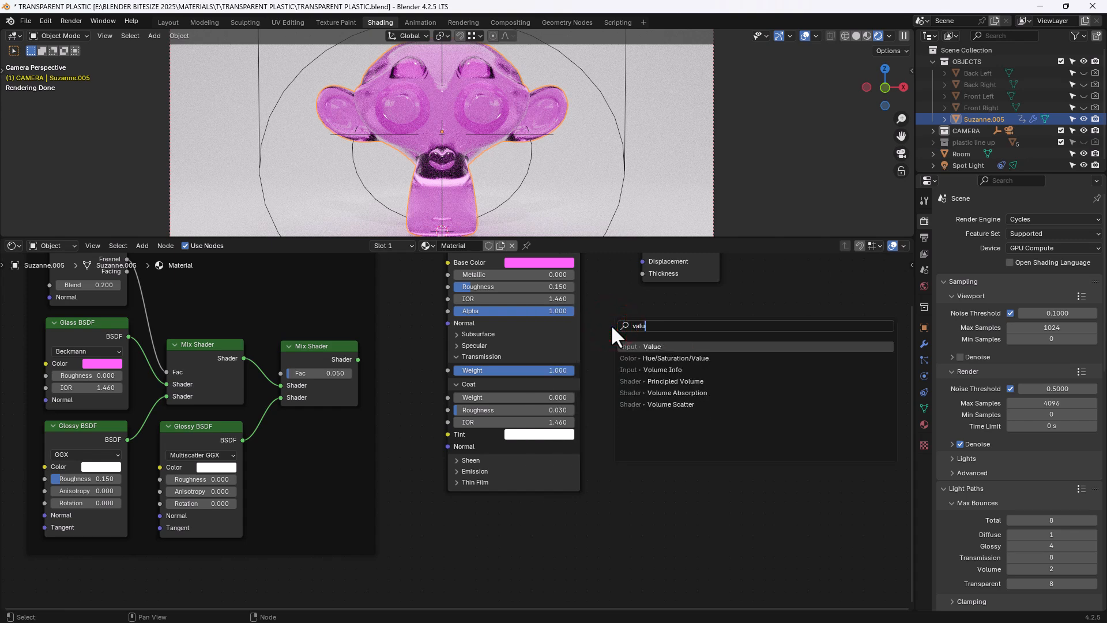
pyautogui.click(651, 346)
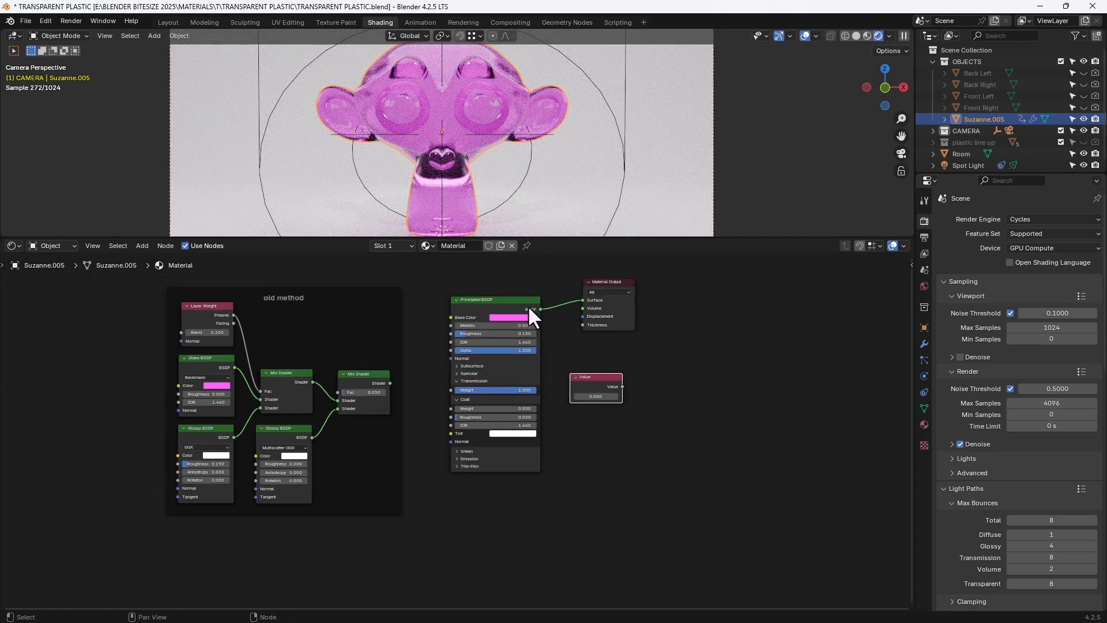
pyautogui.moveTo(494, 299); pyautogui.dragTo(554, 299)
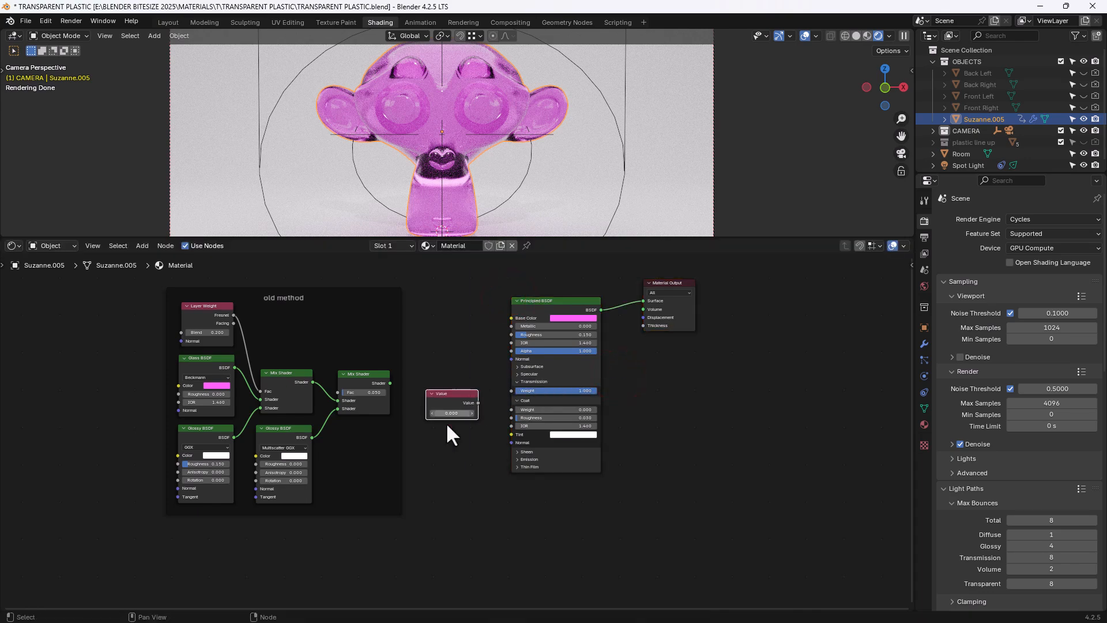
pyautogui.moveTo(479, 402); pyautogui.dragTo(494, 359)
pyautogui.write('1.450')
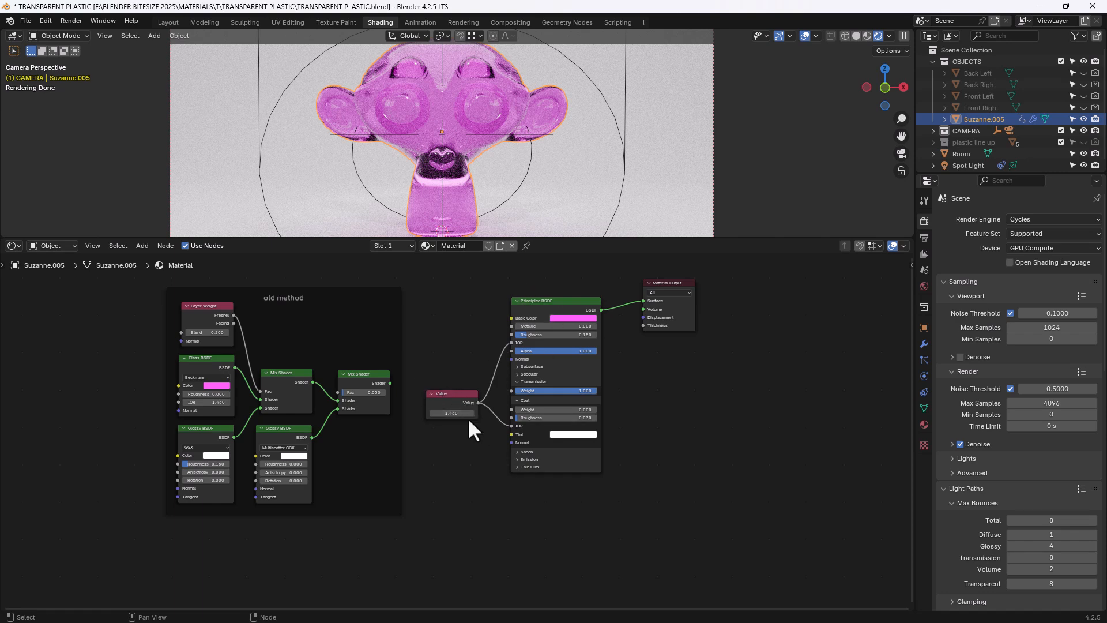
pyautogui.moveTo(451, 402); pyautogui.dragTo(457, 419)
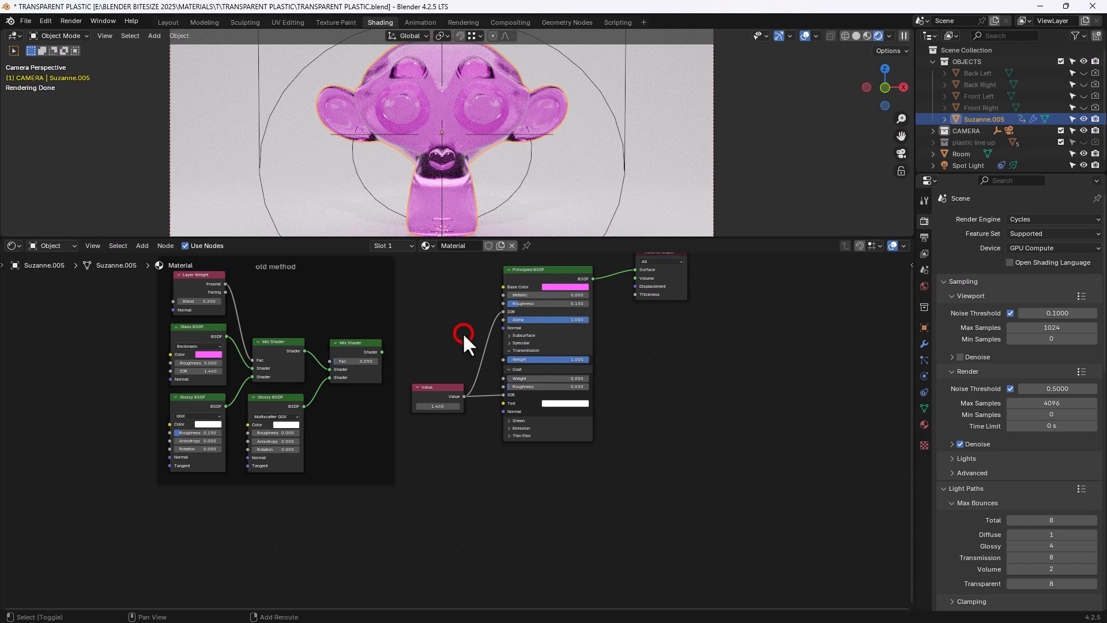
# - Add a Fresnel node driving Coat Weight, with its IOR from the 1.460 Value node
pyautogui.write('fres')
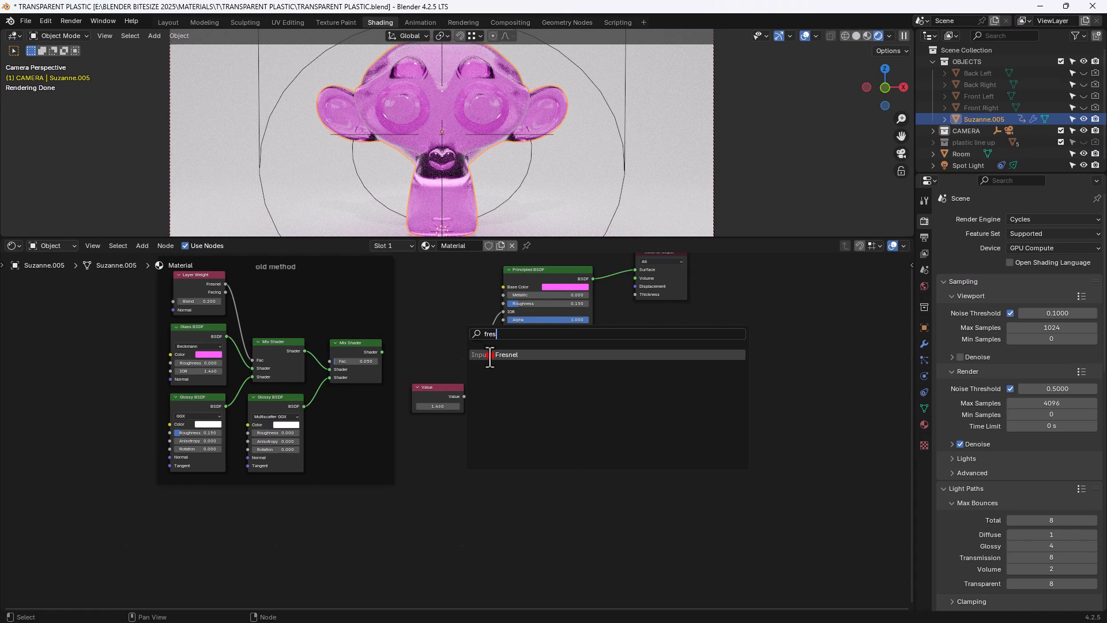
pyautogui.click(506, 354)
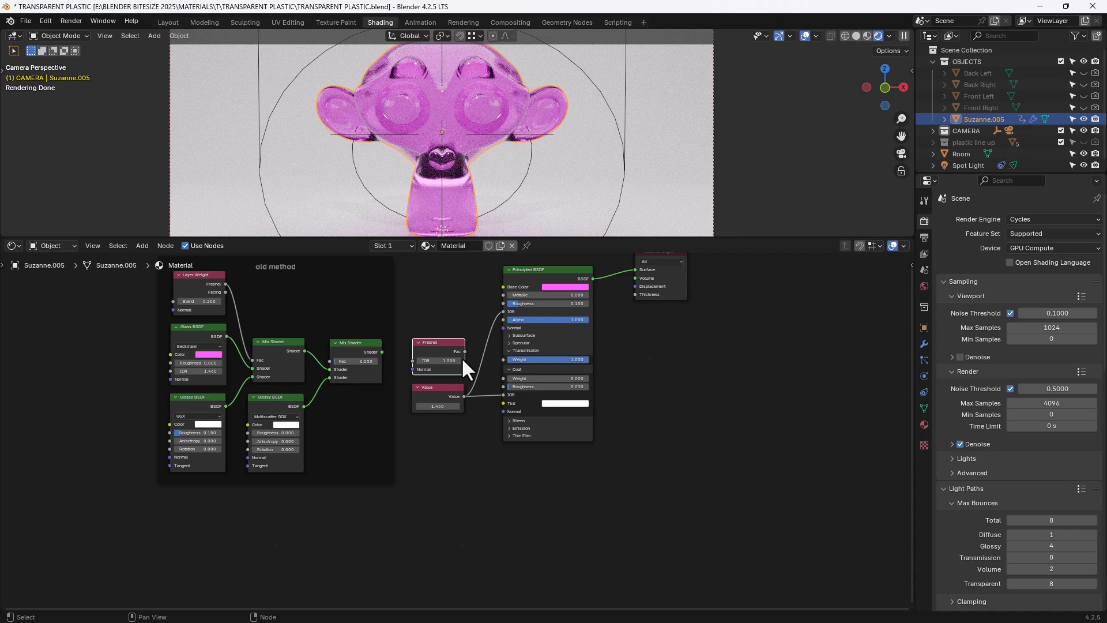
pyautogui.moveTo(465, 368); pyautogui.dragTo(503, 392)
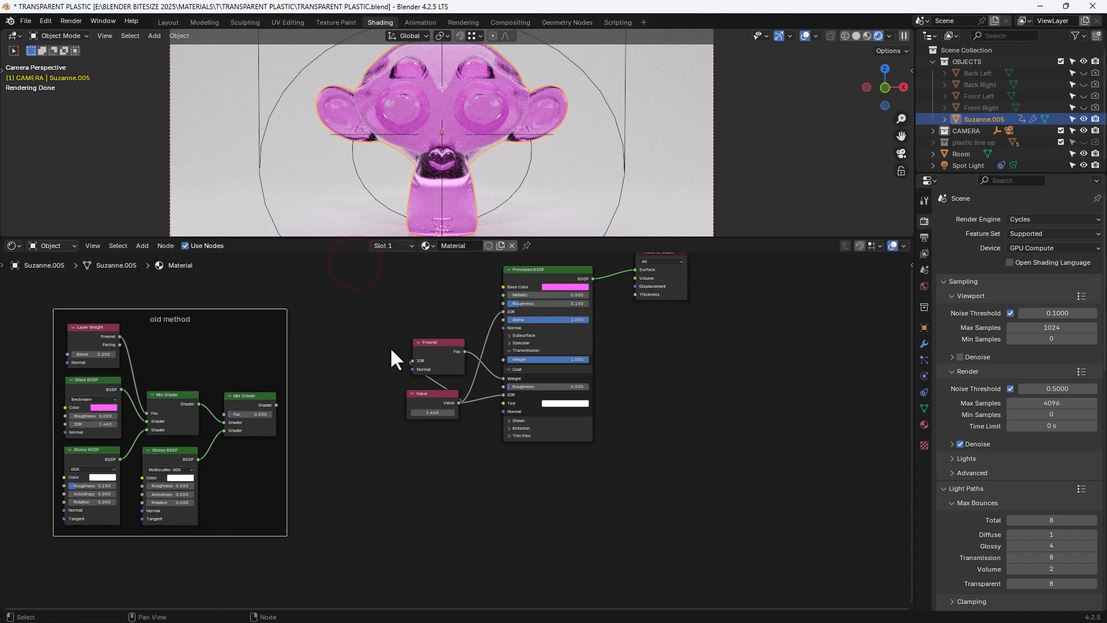
pyautogui.moveTo(431, 393); pyautogui.dragTo(328, 353)
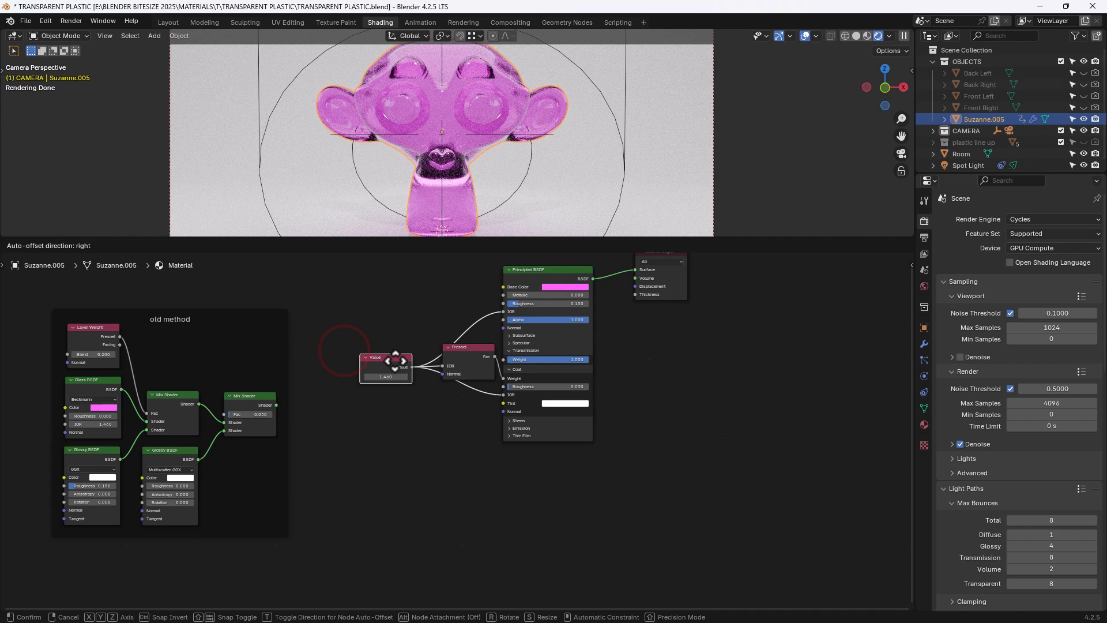
pyautogui.click(385, 381)
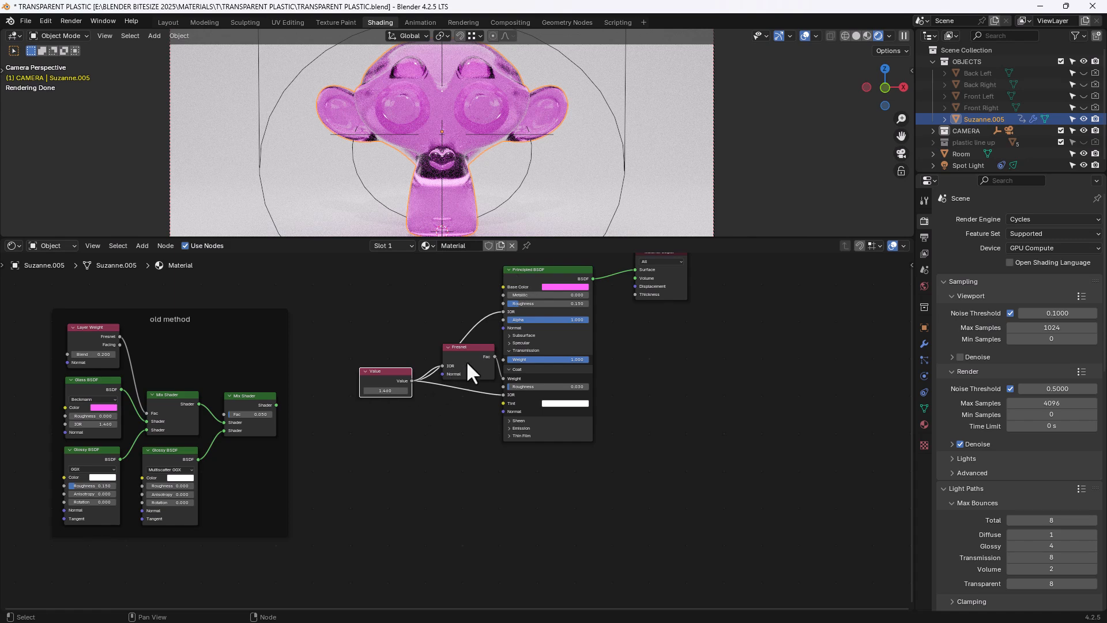
pyautogui.moveTo(630, 401)
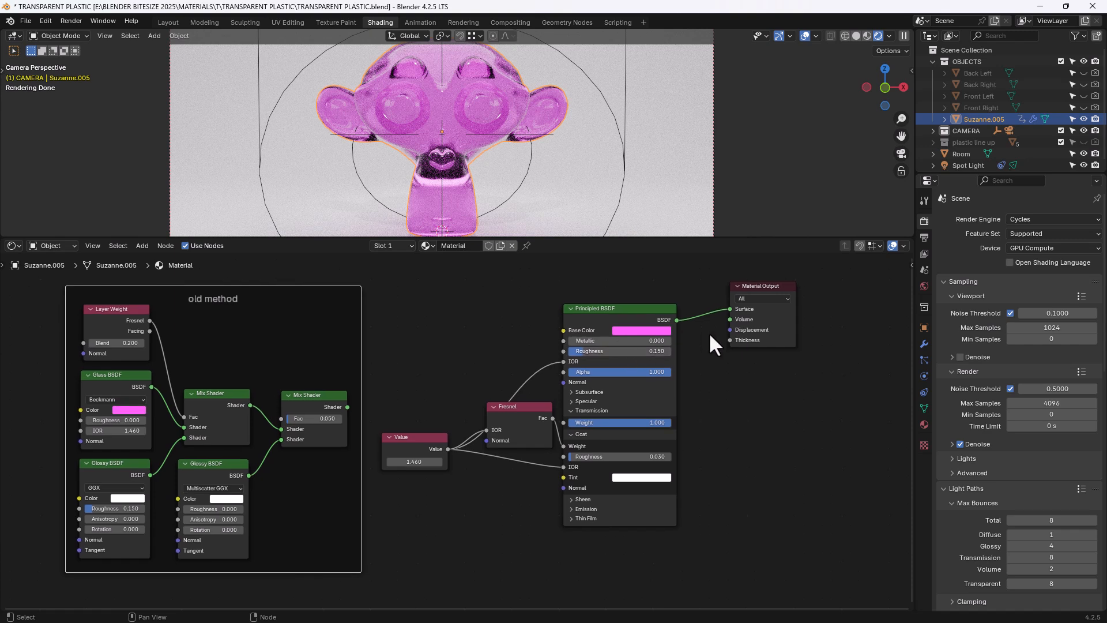
pyautogui.moveTo(695, 375)
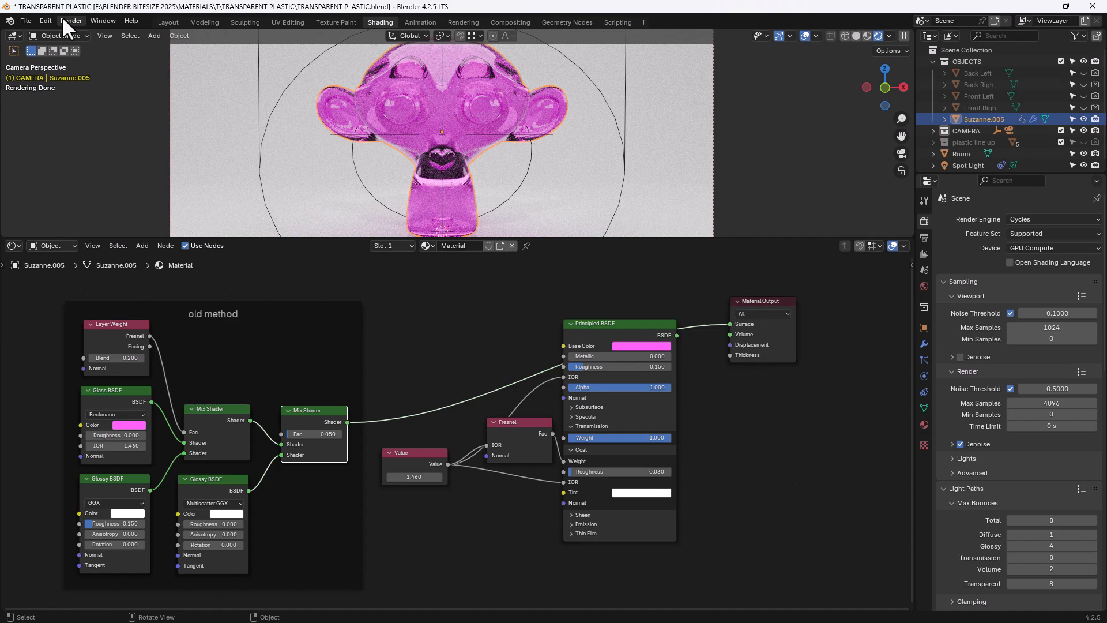
# - Render the current frame with the old Glass/Glossy mix
pyautogui.click(70, 21)
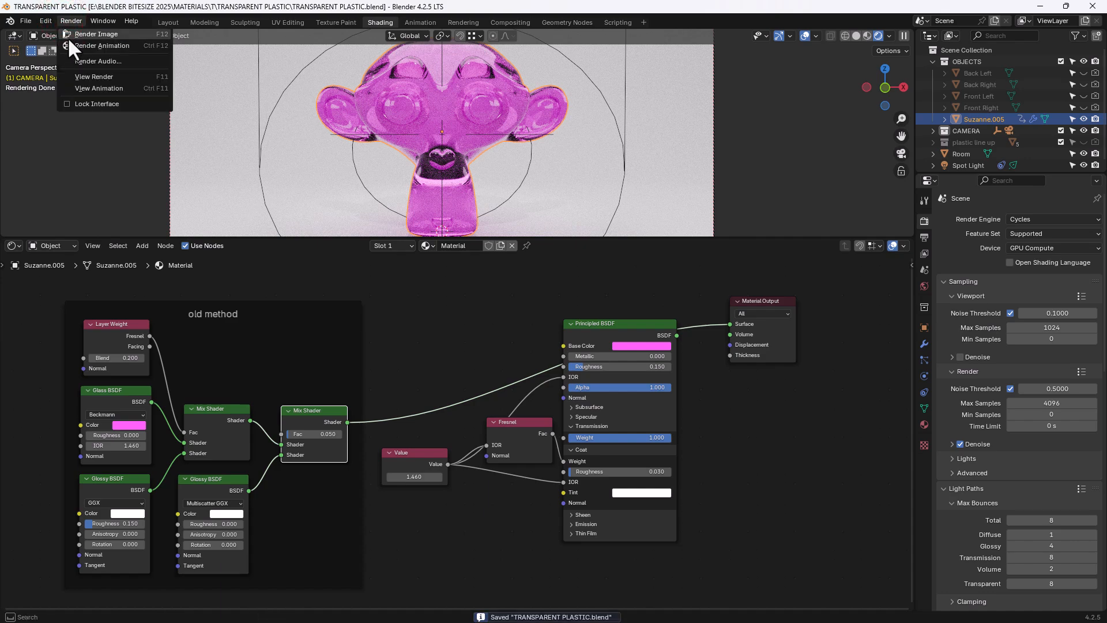
pyautogui.click(95, 34)
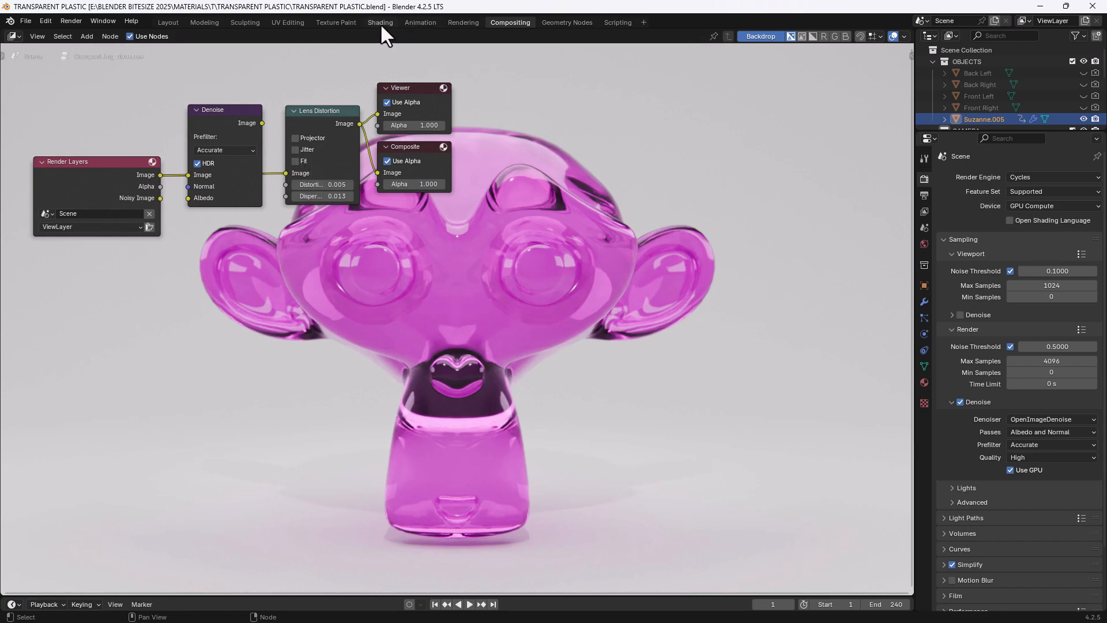
# - Reconnect the Principled BSDF to the Material Output, render the single head, and close the render
pyautogui.click(380, 22)
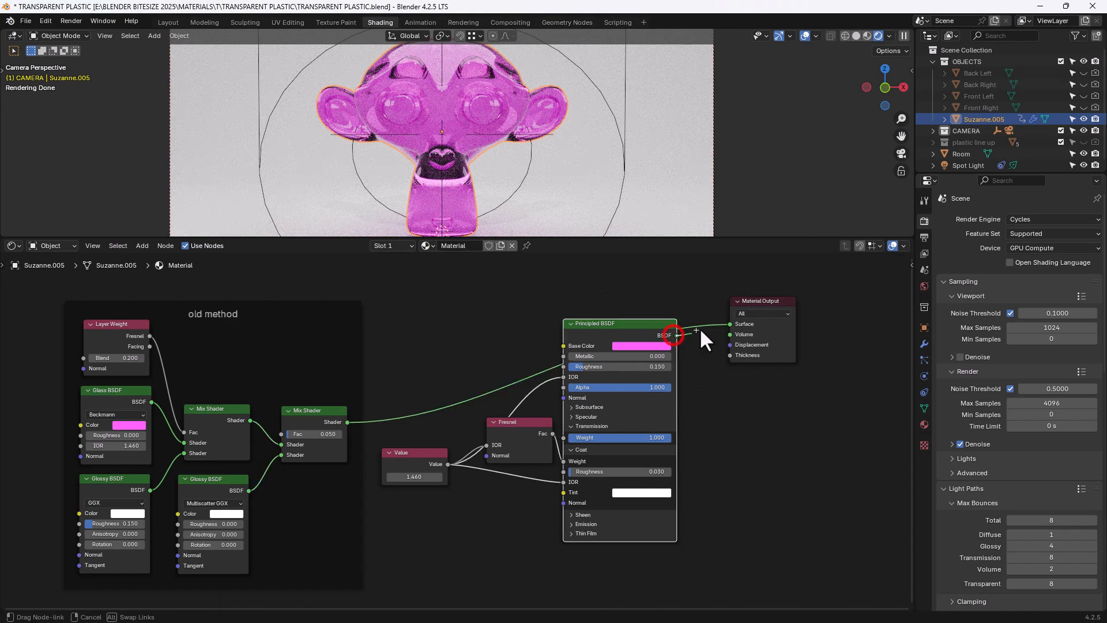
pyautogui.moveTo(673, 334); pyautogui.dragTo(728, 324)
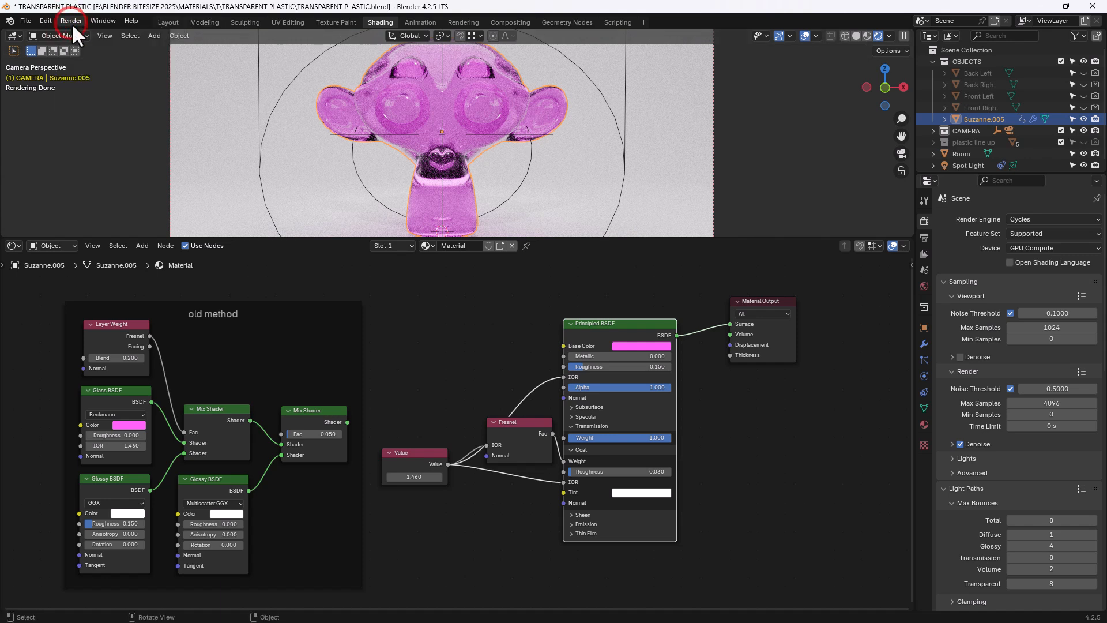
pyautogui.click(70, 21)
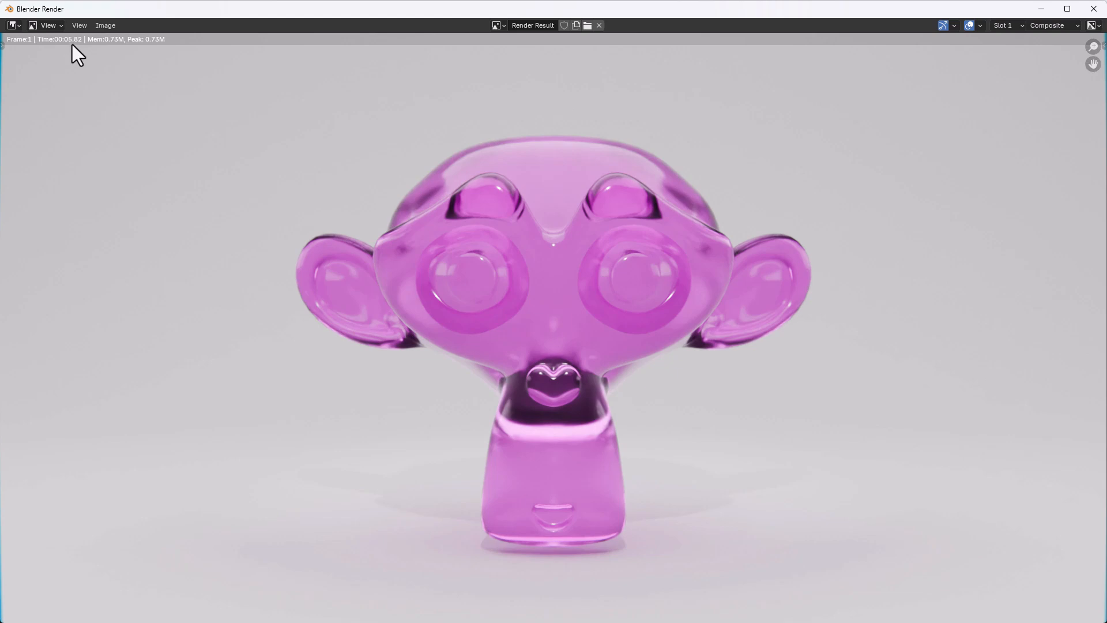
pyautogui.moveTo(507, 306)
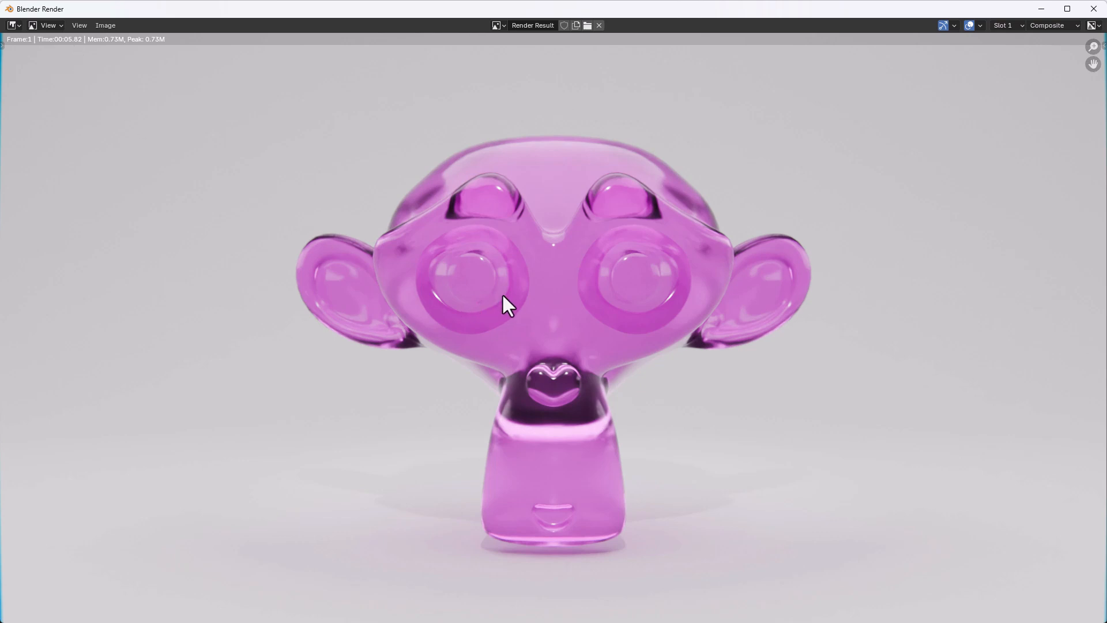
pyautogui.moveTo(937, 144)
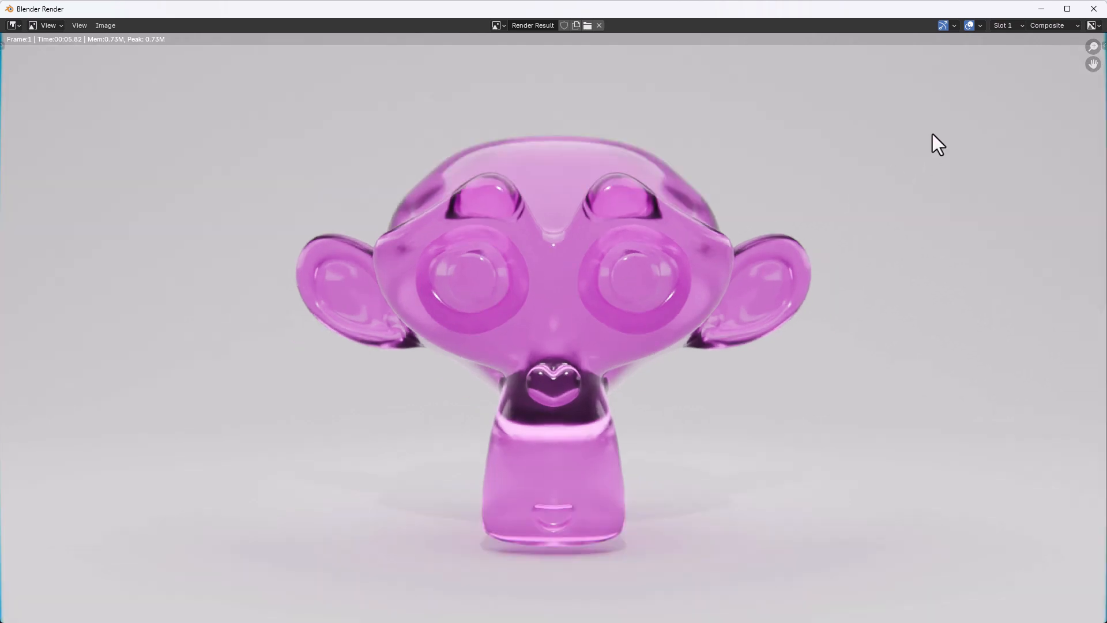
pyautogui.click(380, 22)
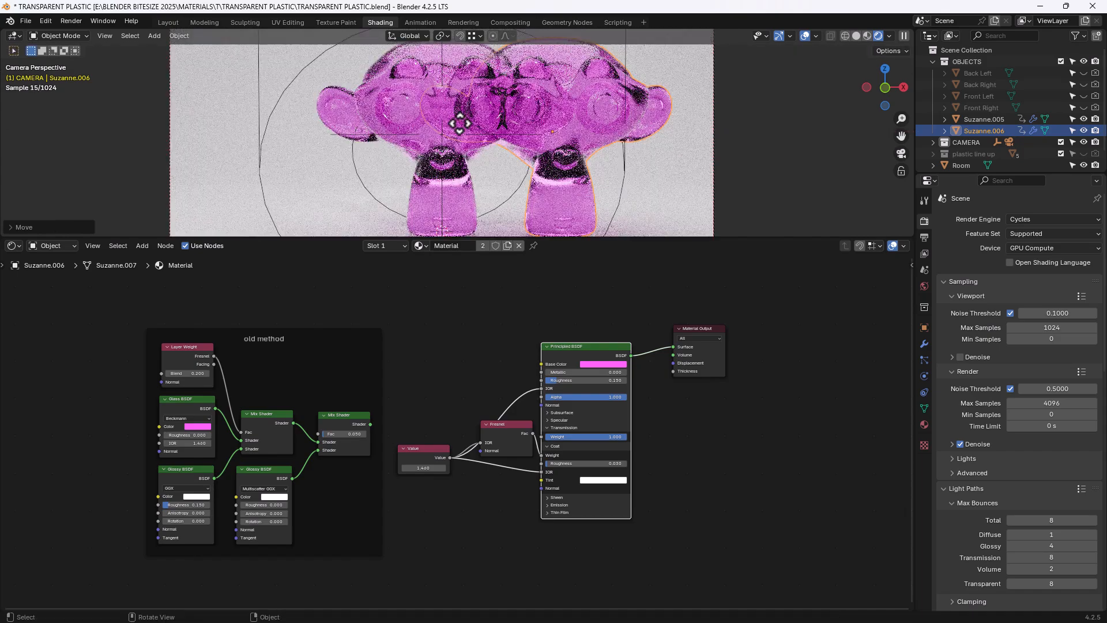
# - Place the duplicated head, wire the old Mix Shader to the output, and select the right head
pyautogui.press('r')
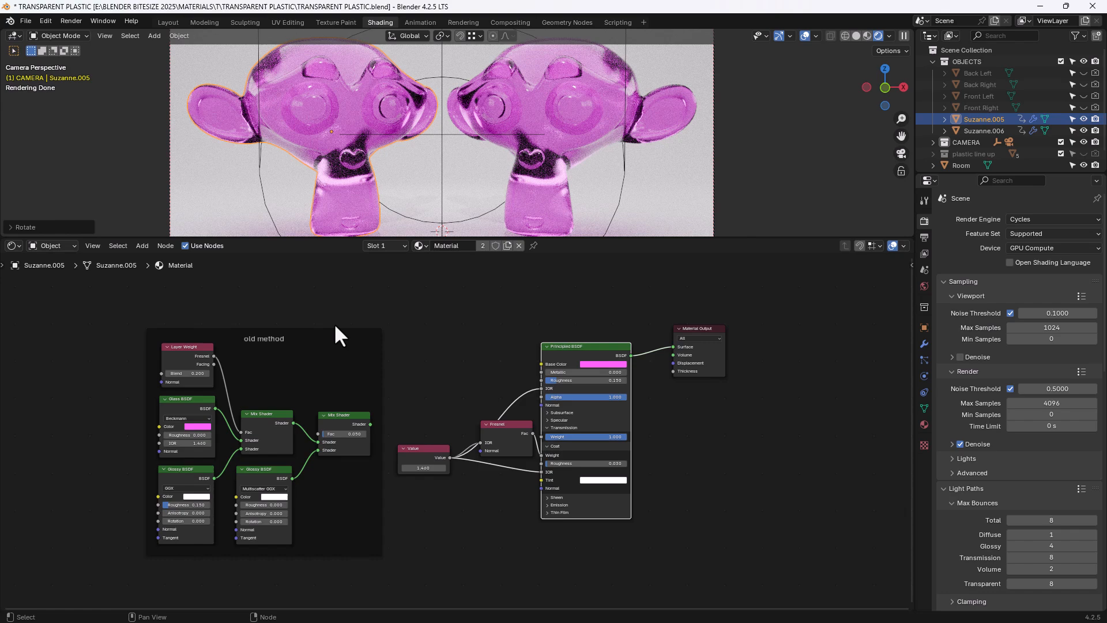
pyautogui.moveTo(366, 434)
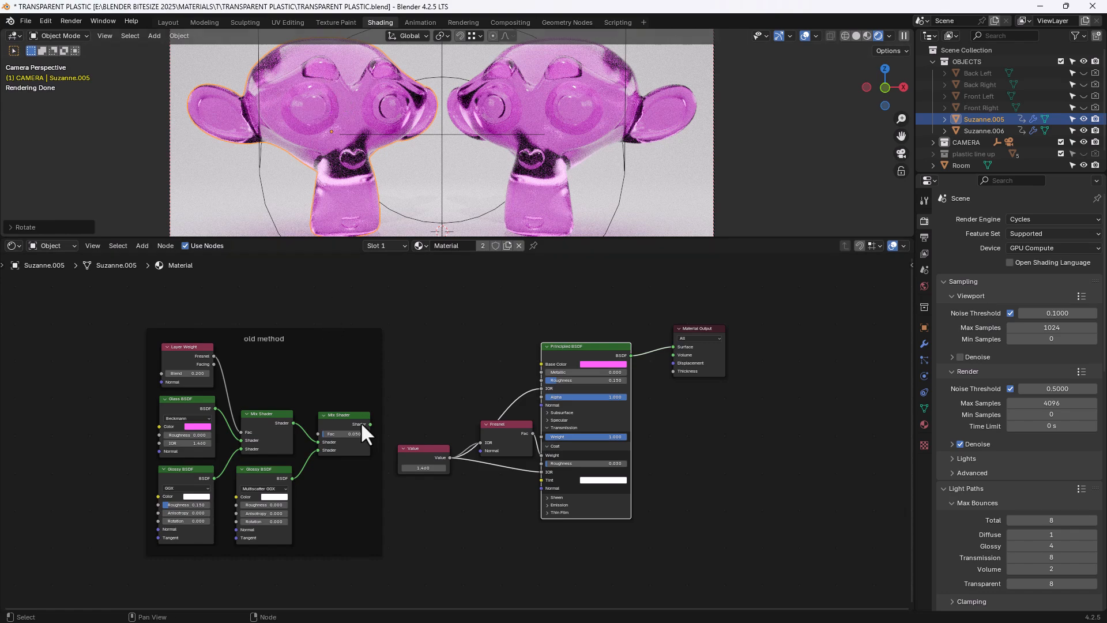
pyautogui.moveTo(364, 424); pyautogui.dragTo(654, 339)
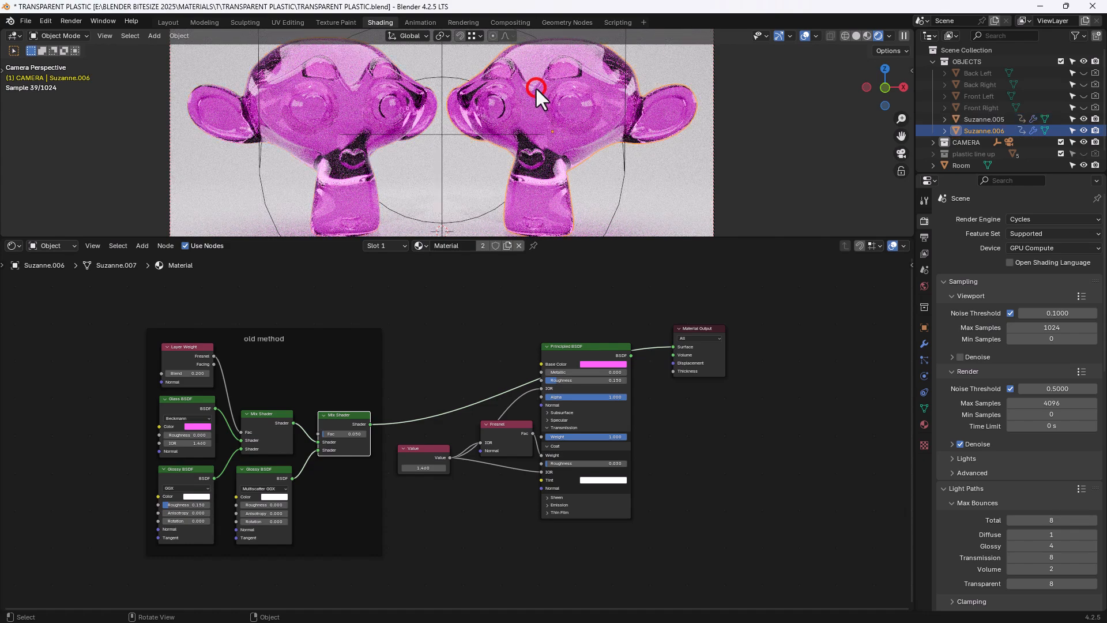
pyautogui.click(507, 246)
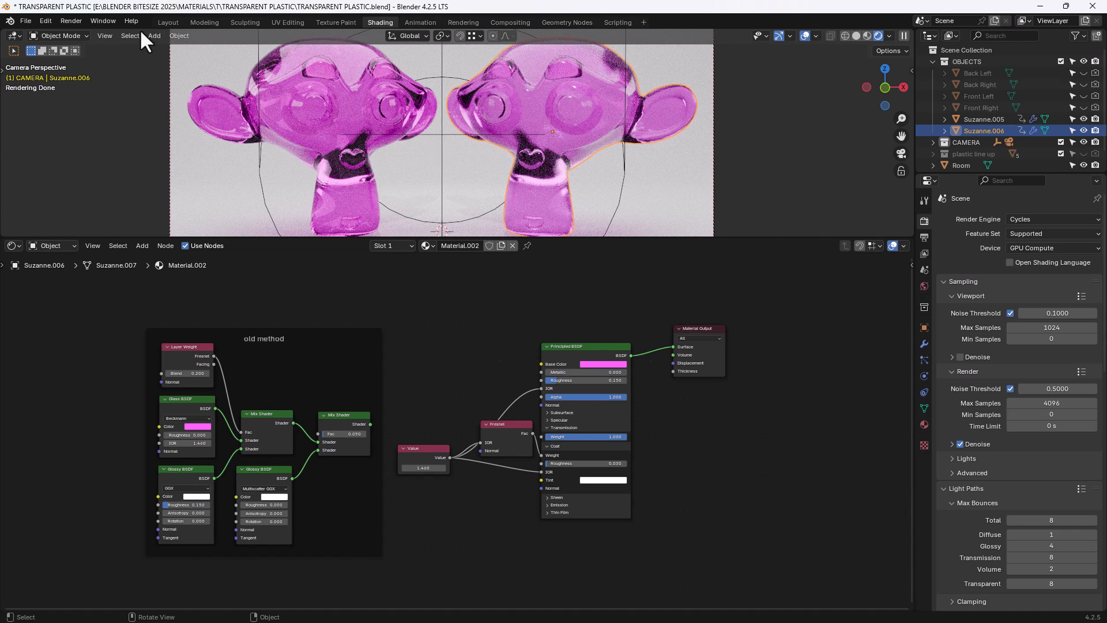
# - Render both heads, then apply all transforms to Suzanne.005 and Suzanne.006
pyautogui.click(70, 20)
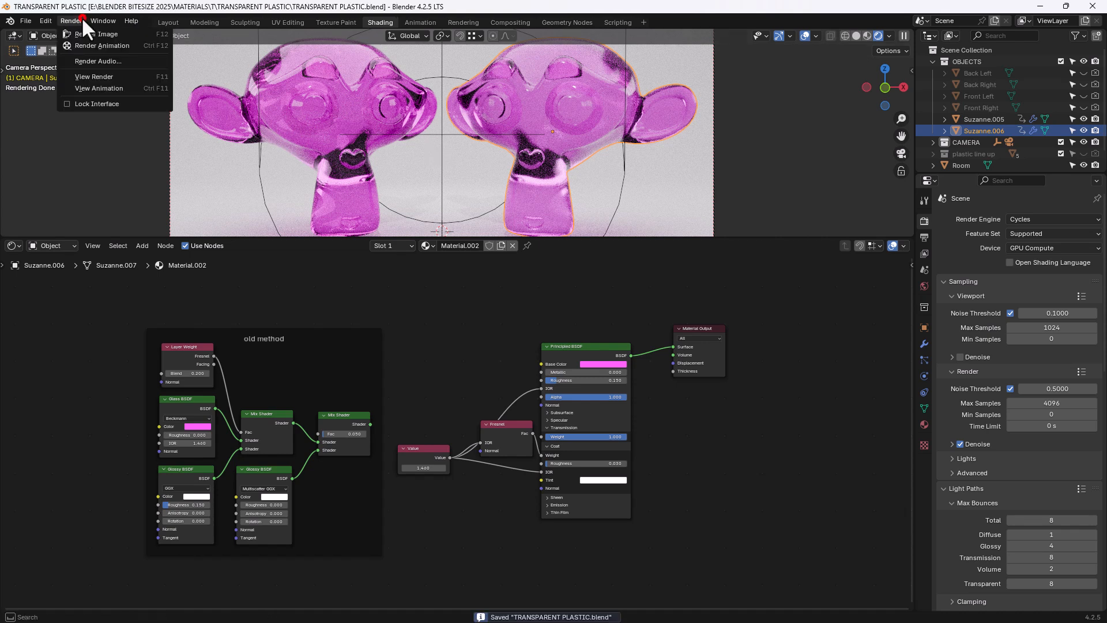
pyautogui.click(94, 34)
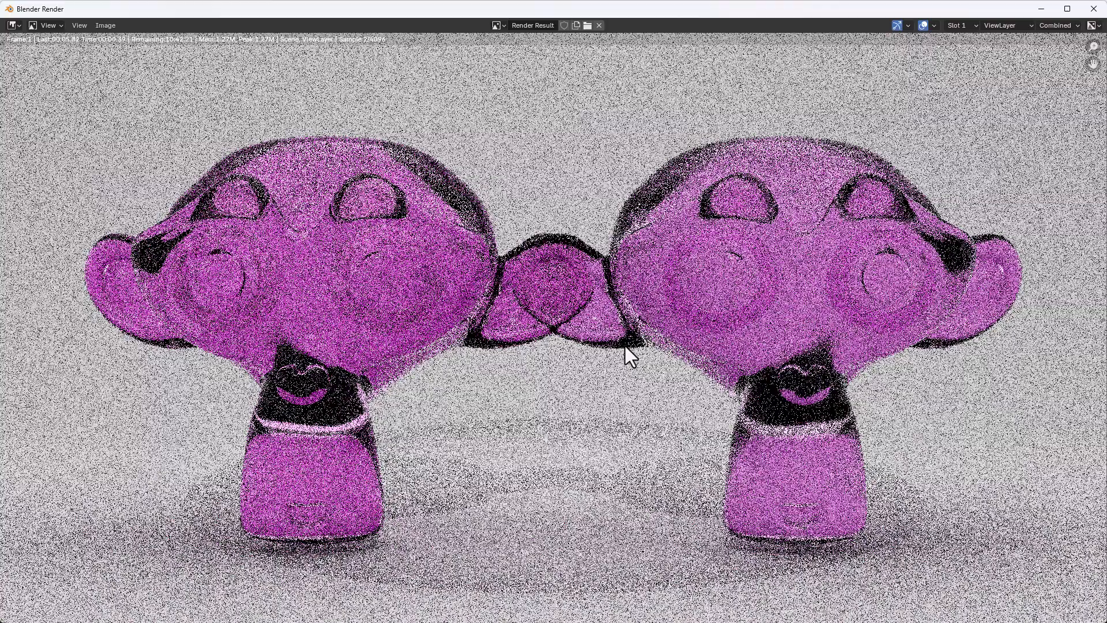
pyautogui.moveTo(1085, 46)
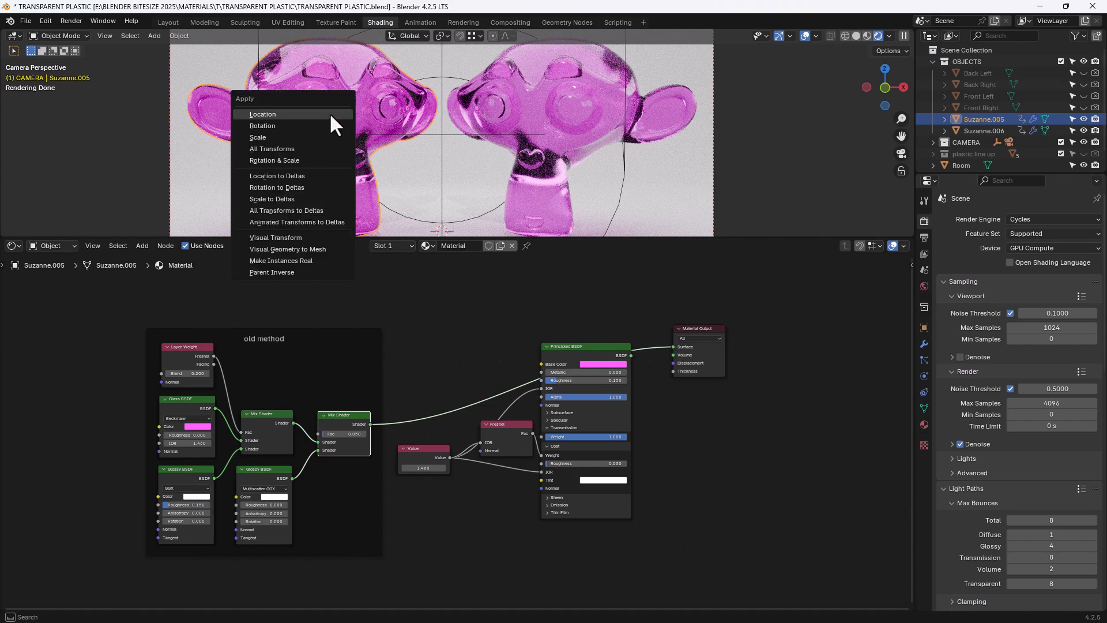
pyautogui.click(262, 114)
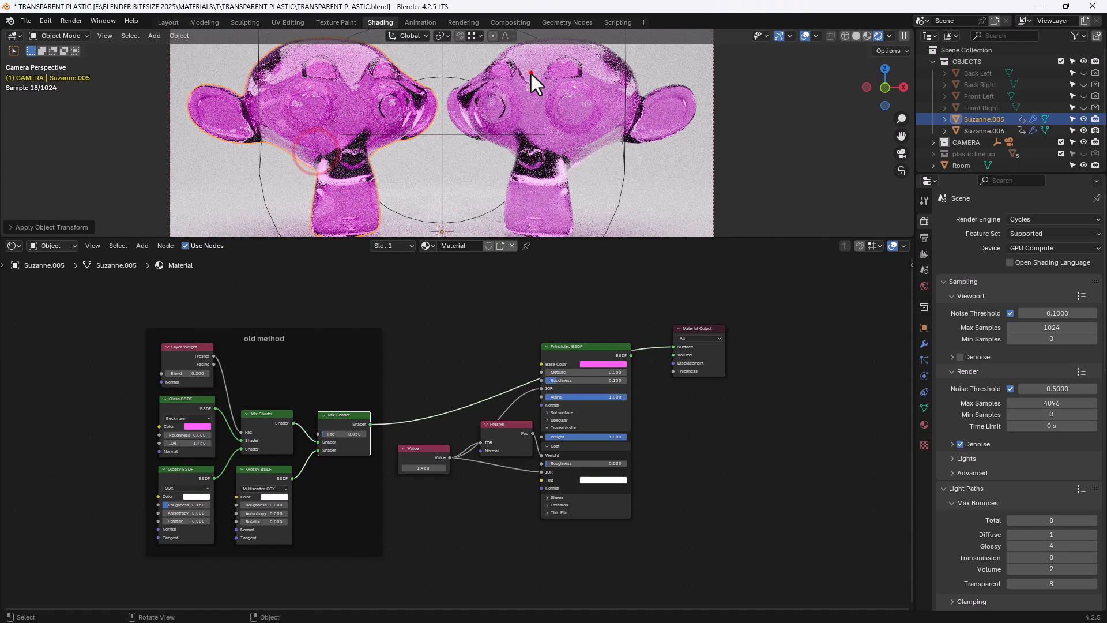
pyautogui.click(179, 36)
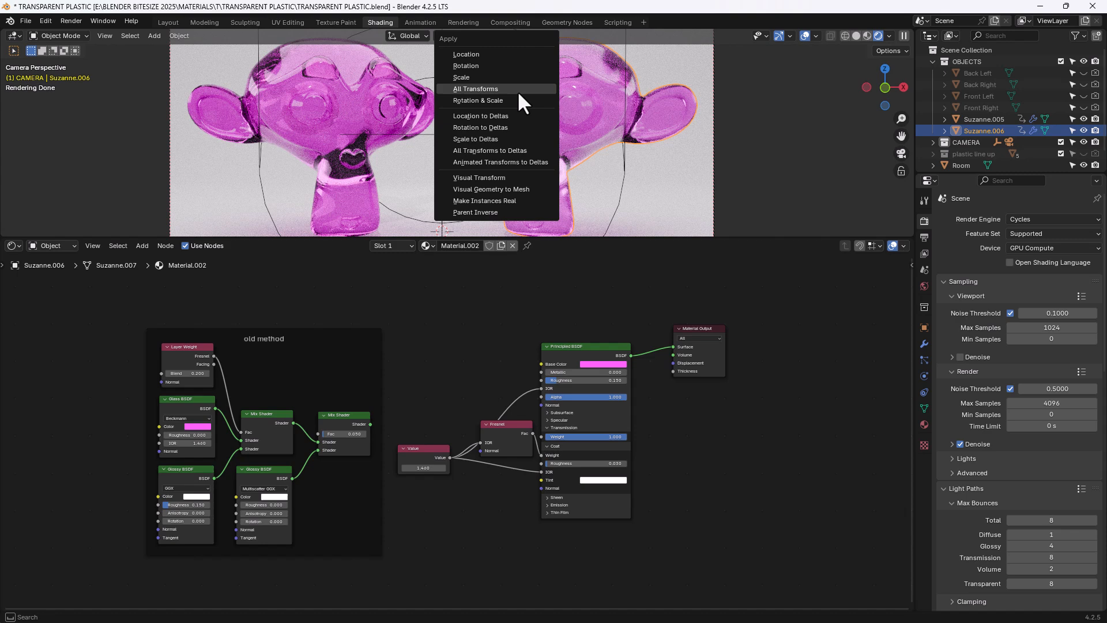
pyautogui.click(476, 89)
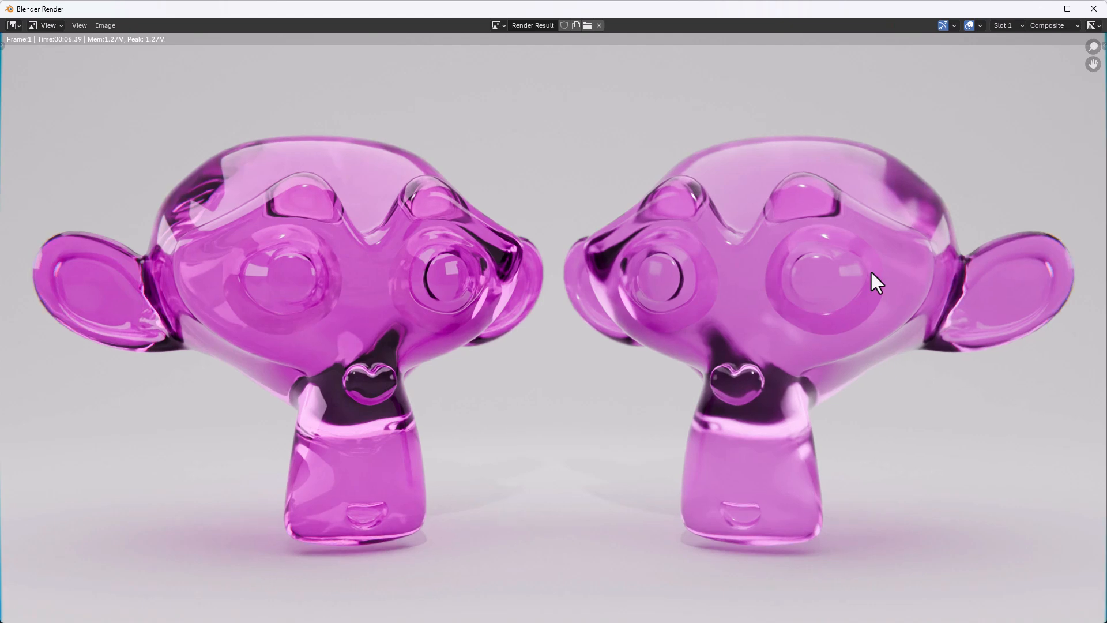
pyautogui.moveTo(342, 282)
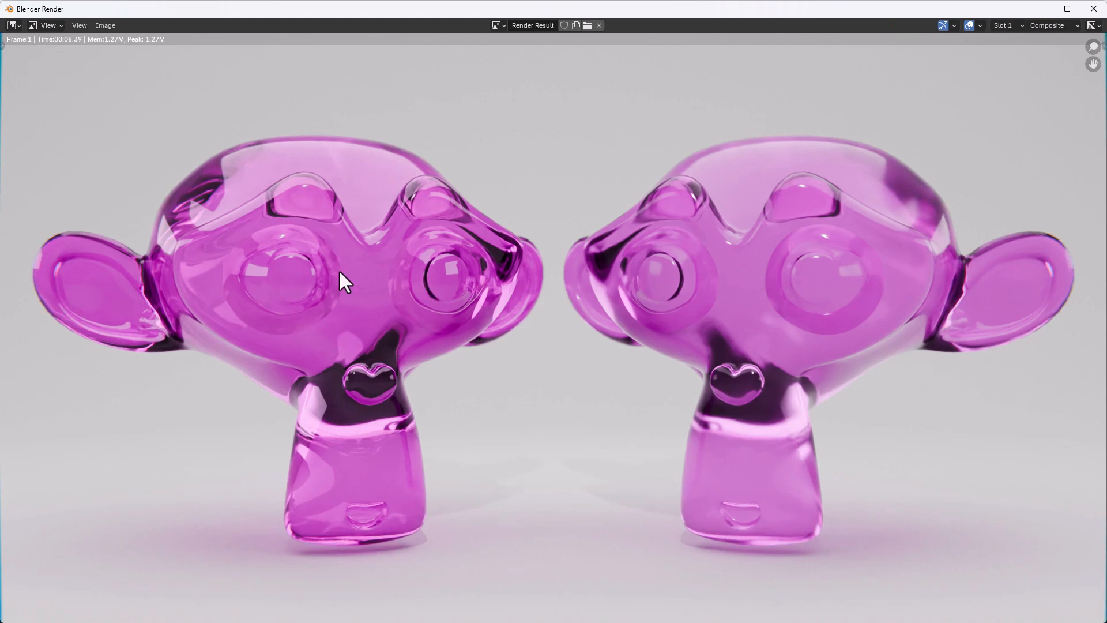
pyautogui.moveTo(774, 334)
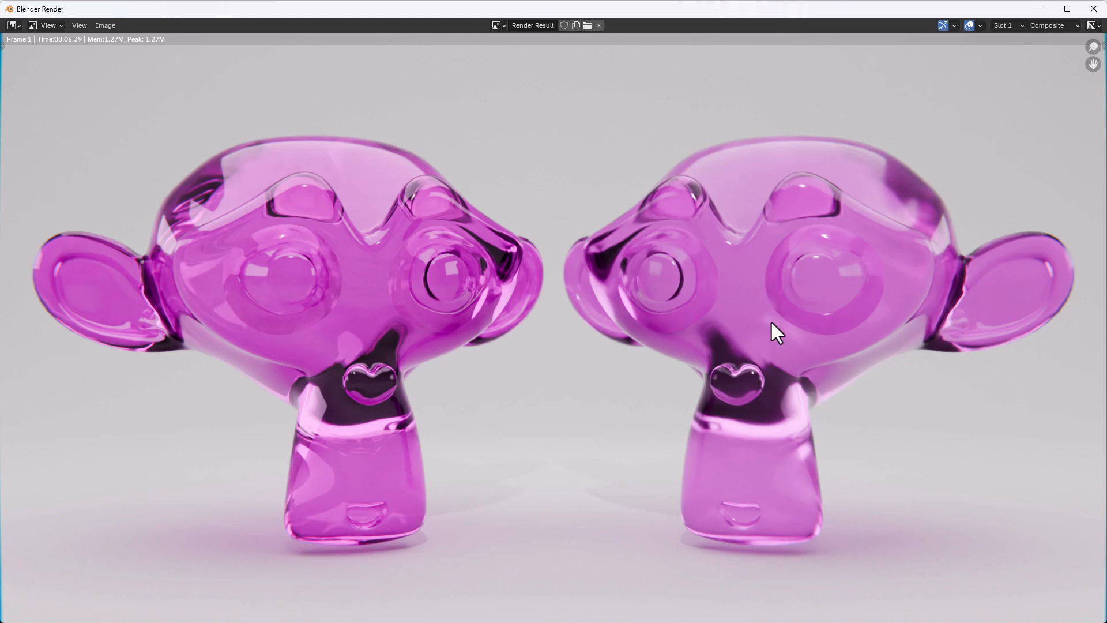
pyautogui.moveTo(751, 371)
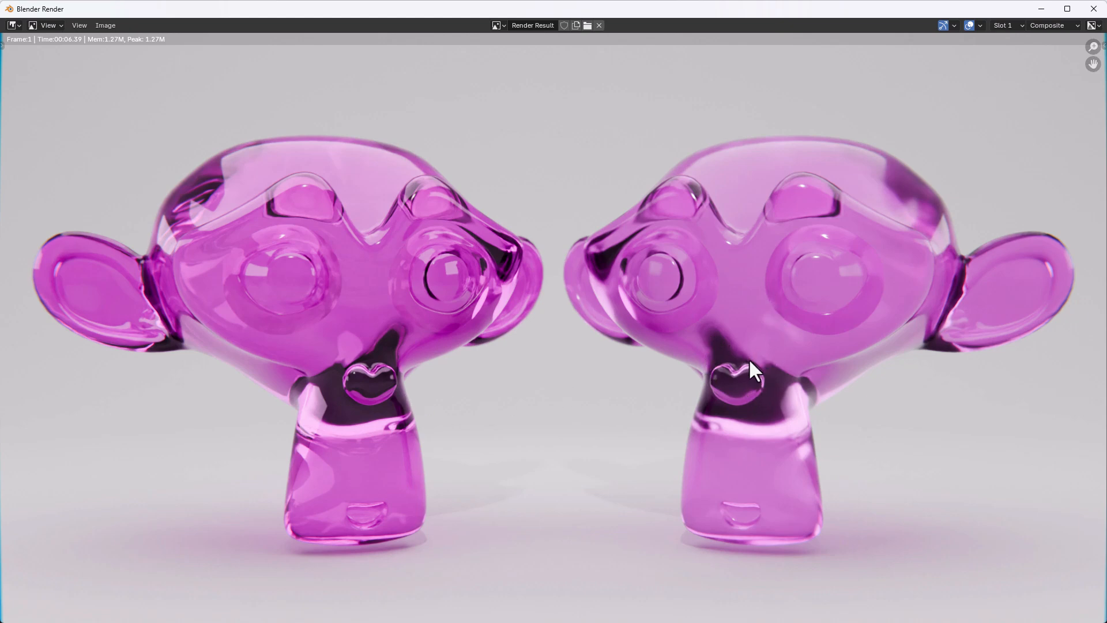
pyautogui.moveTo(776, 203)
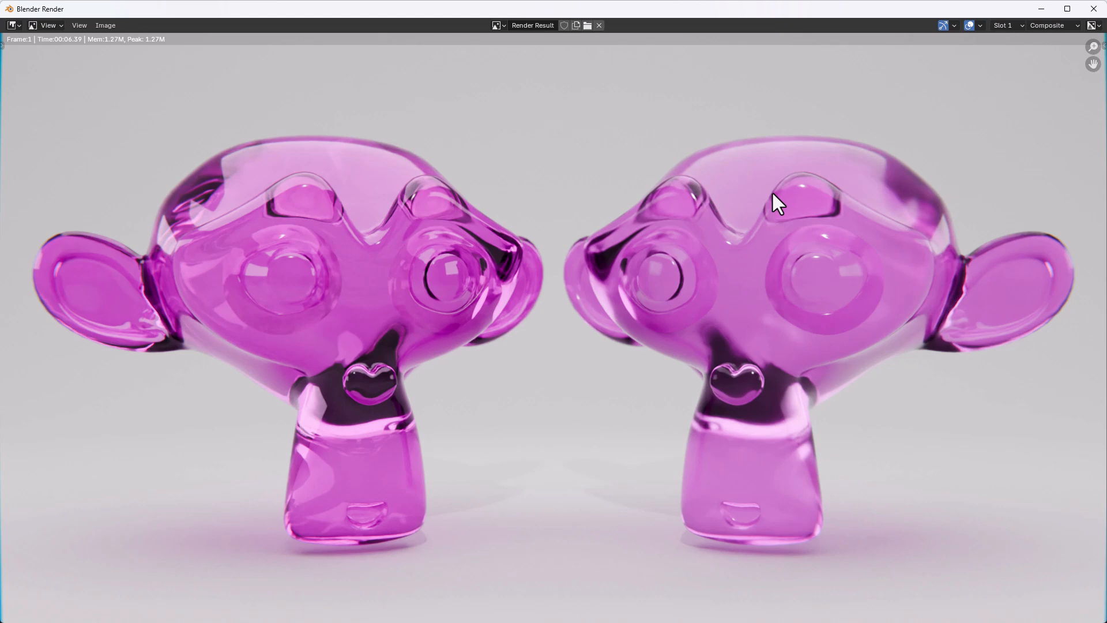
pyautogui.moveTo(943, 356)
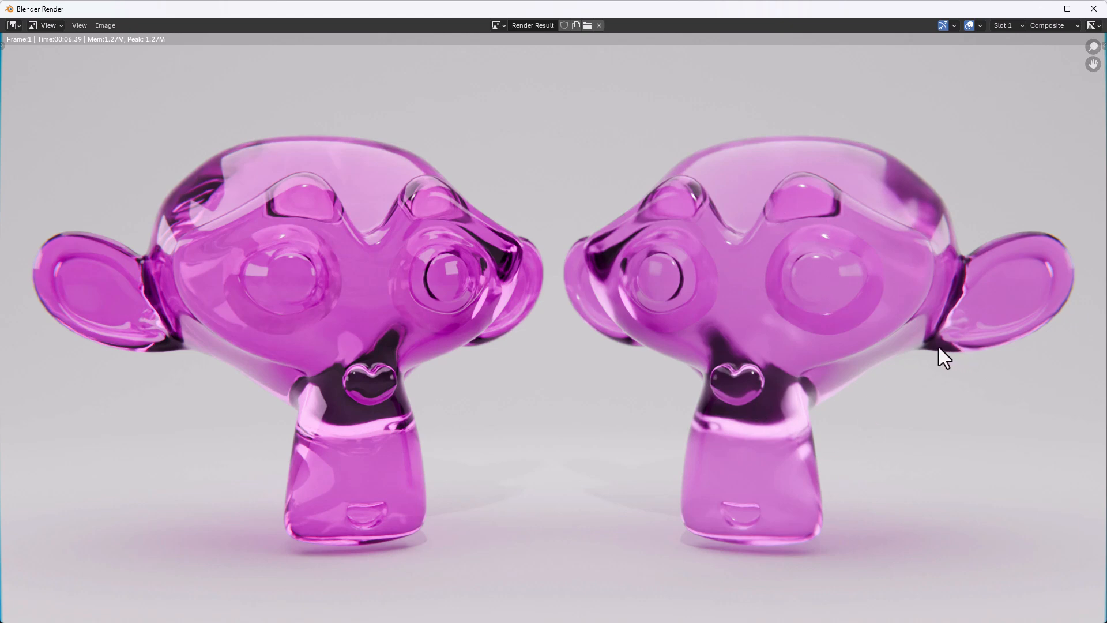
pyautogui.moveTo(272, 223)
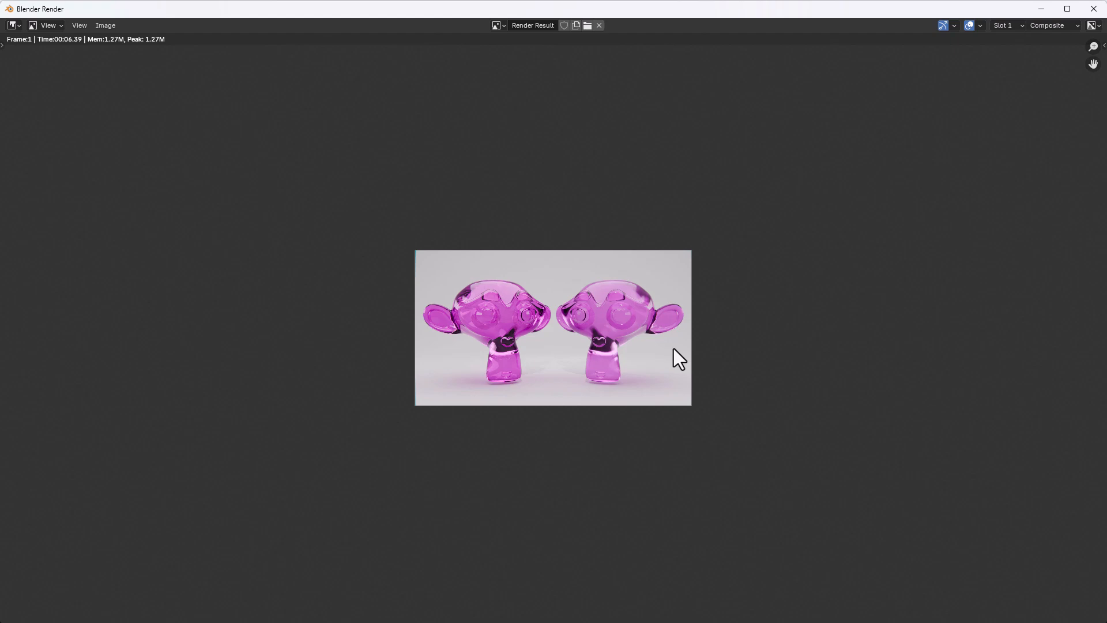
pyautogui.moveTo(538, 341)
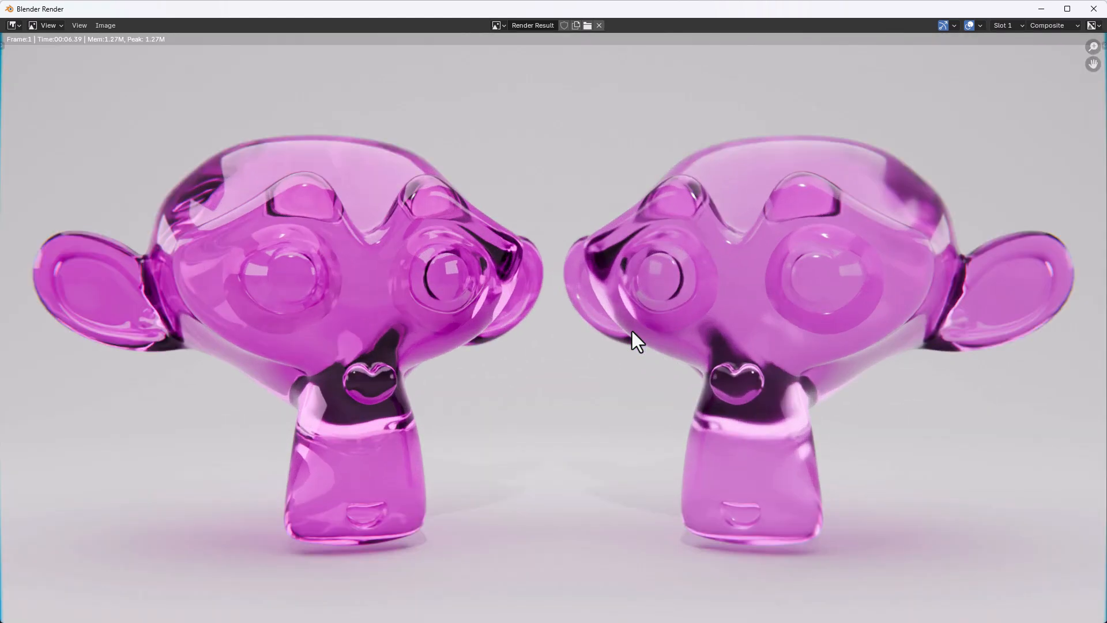
pyautogui.moveTo(747, 304)
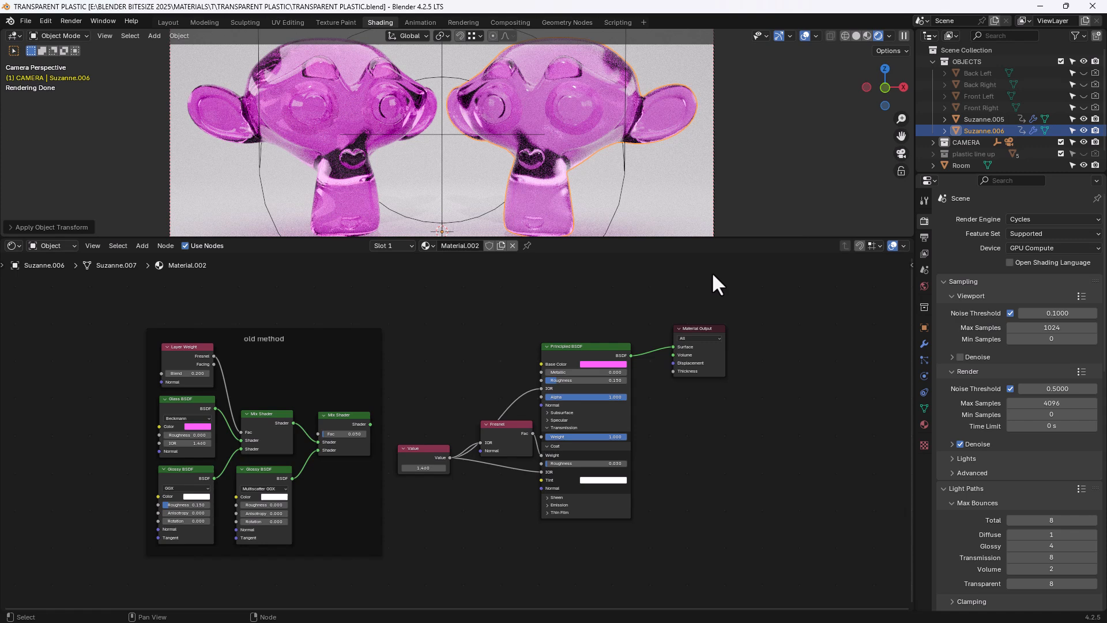
pyautogui.moveTo(208, 416)
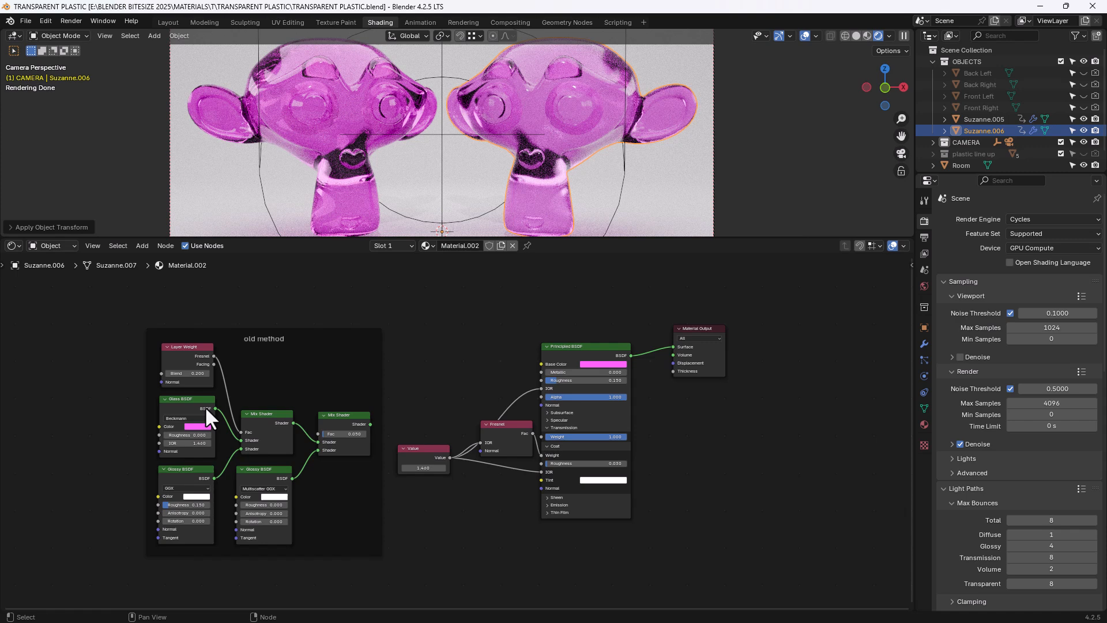
pyautogui.moveTo(592, 422)
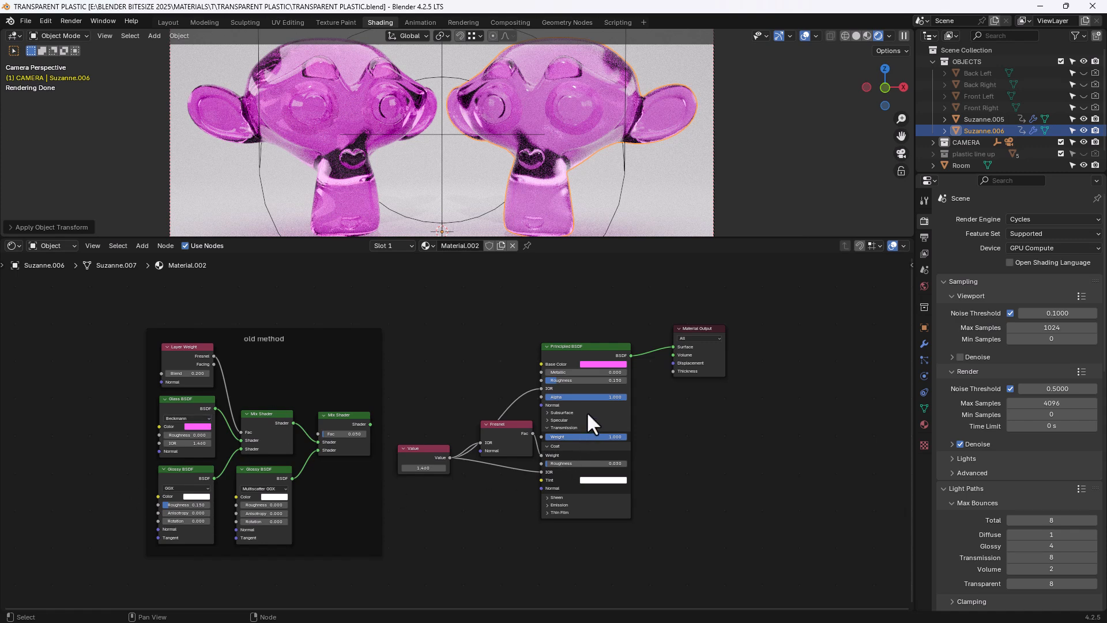
pyautogui.moveTo(592, 402)
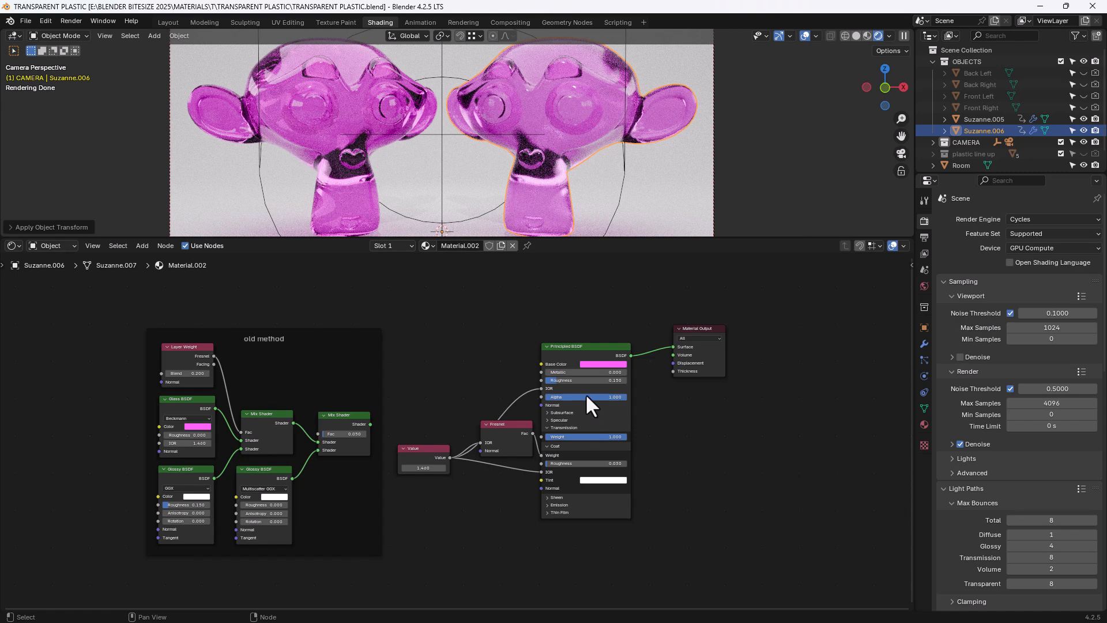
pyautogui.moveTo(579, 388)
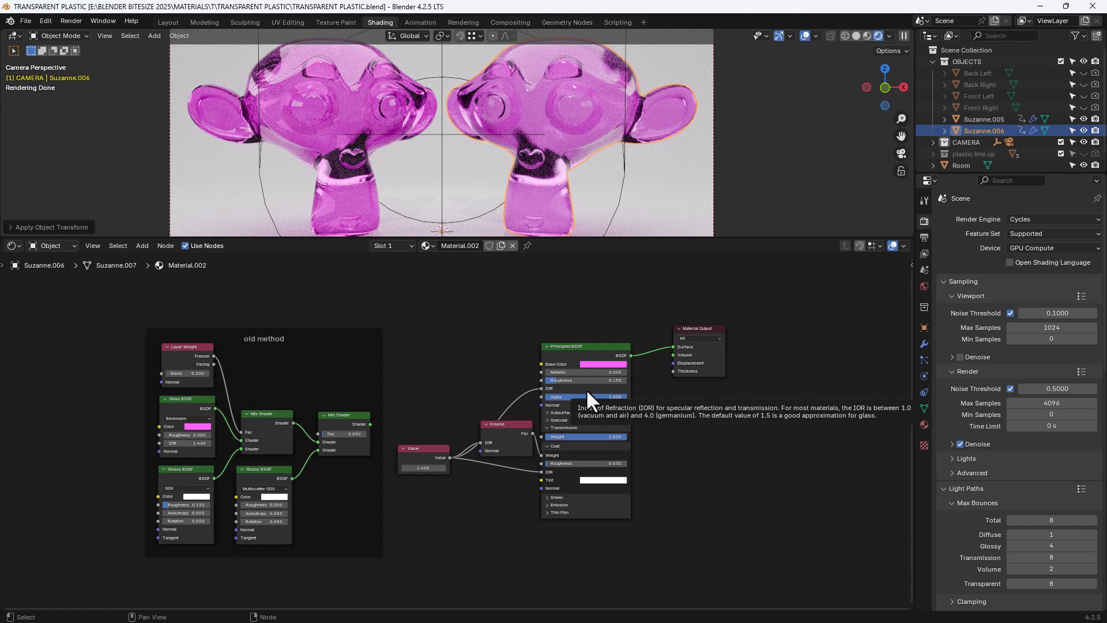